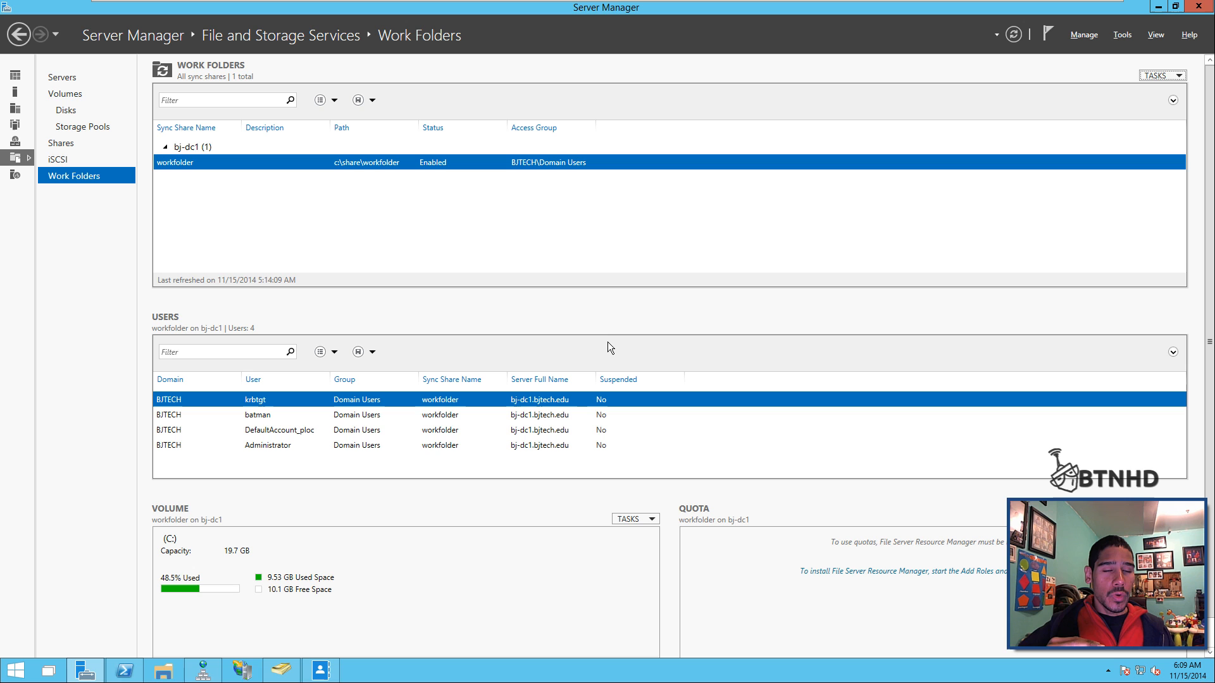
{"action": "mouse_move", "coordinate": [819, 92]}
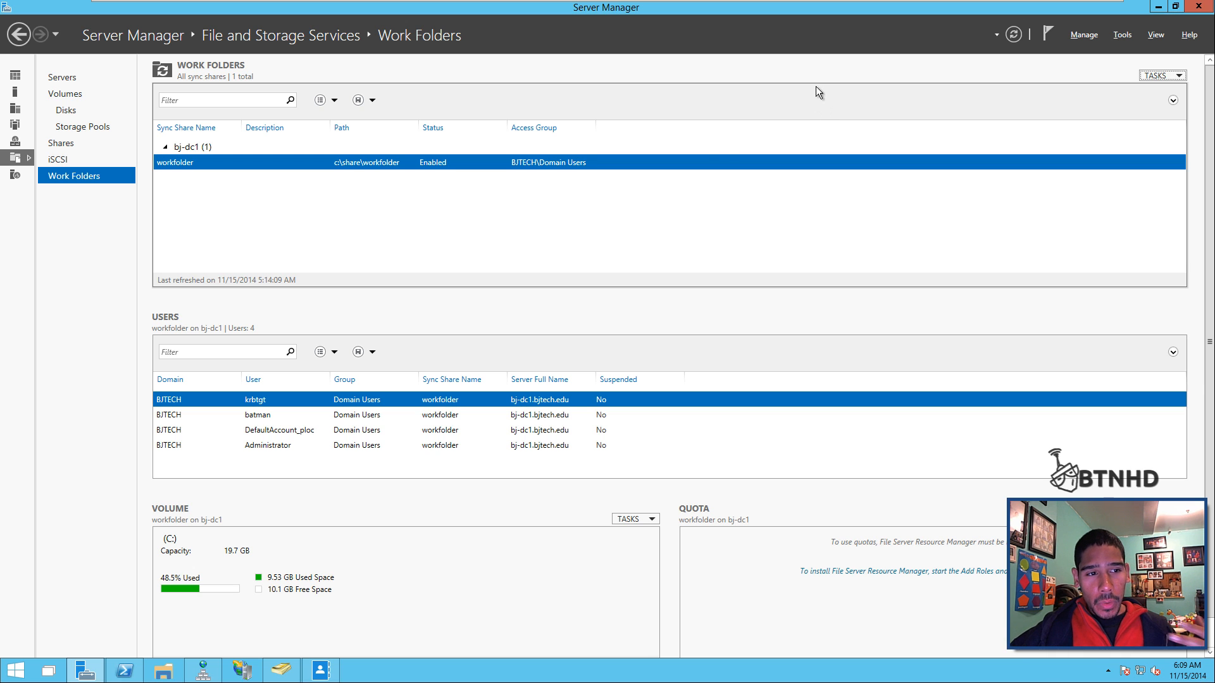
{"action": "mouse_move", "coordinate": [889, 124]}
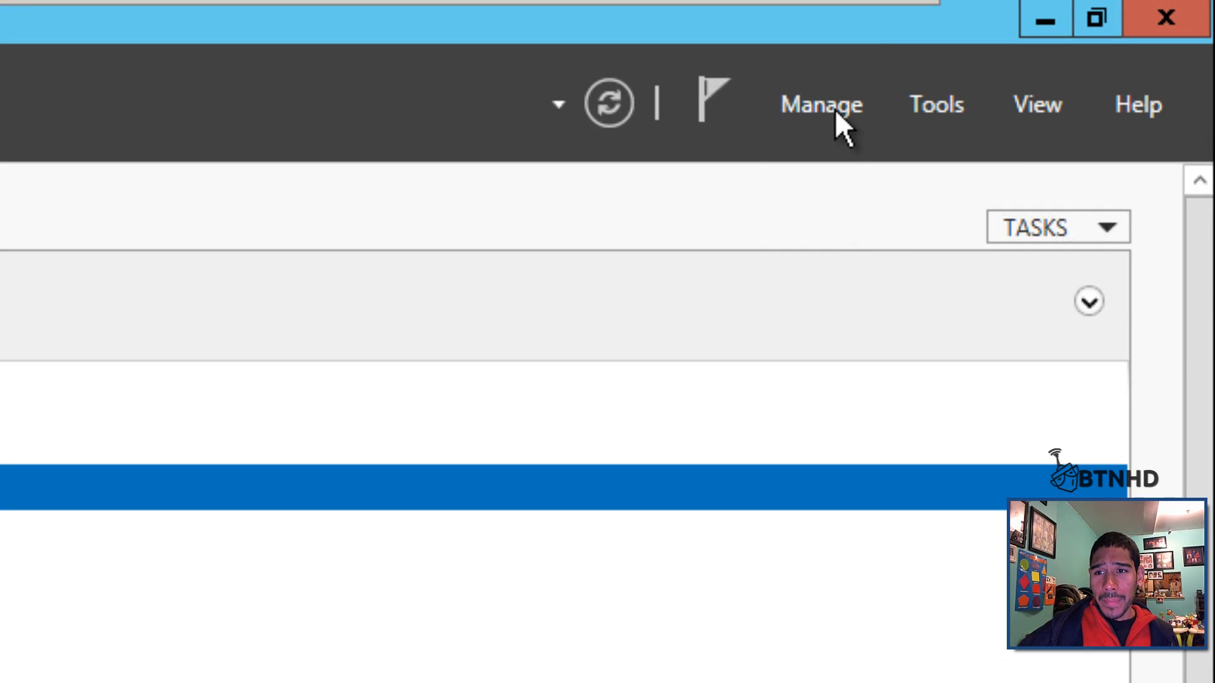
{"action": "mouse_move", "coordinate": [896, 178]}
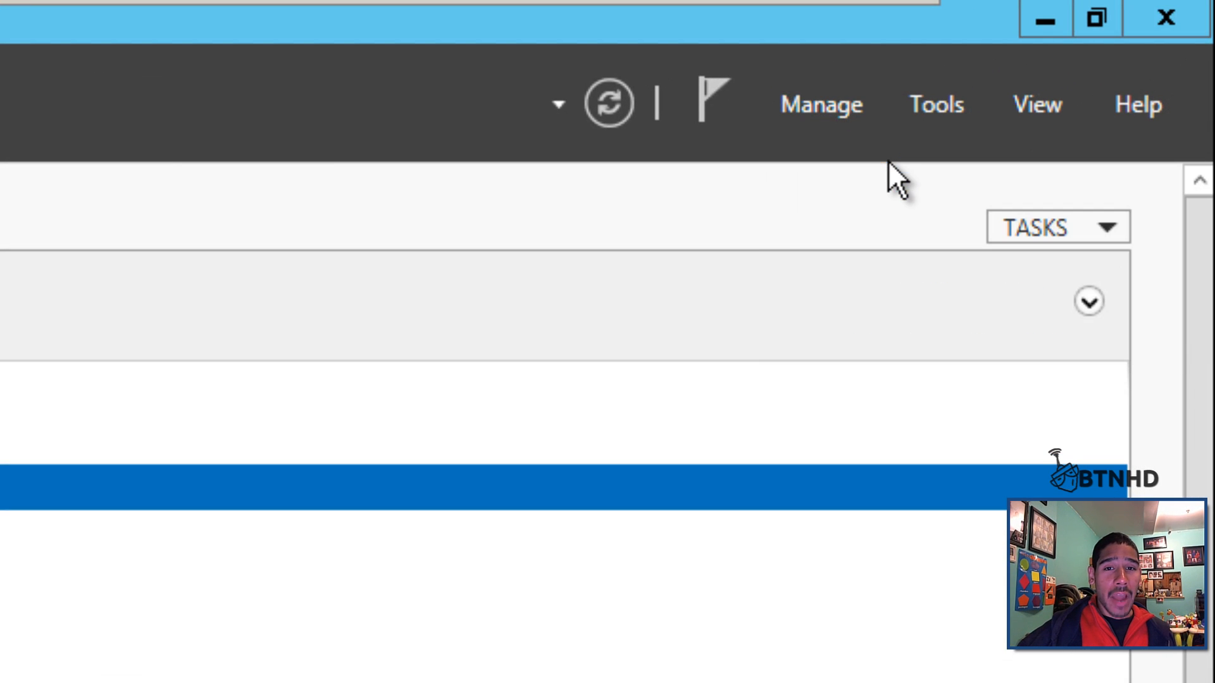
- Step into Add Roles and Features and expand the File and Storage Services role group
{"action": "left_click", "coordinate": [649, 647]}
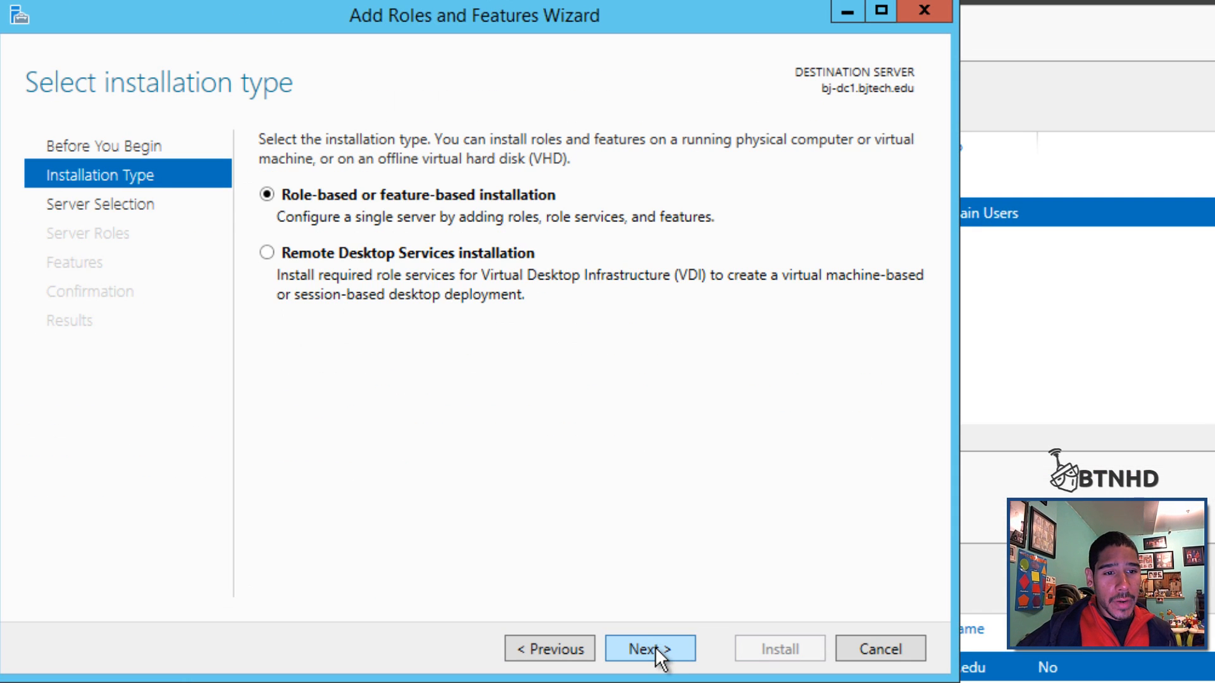
{"action": "left_click", "coordinate": [649, 647]}
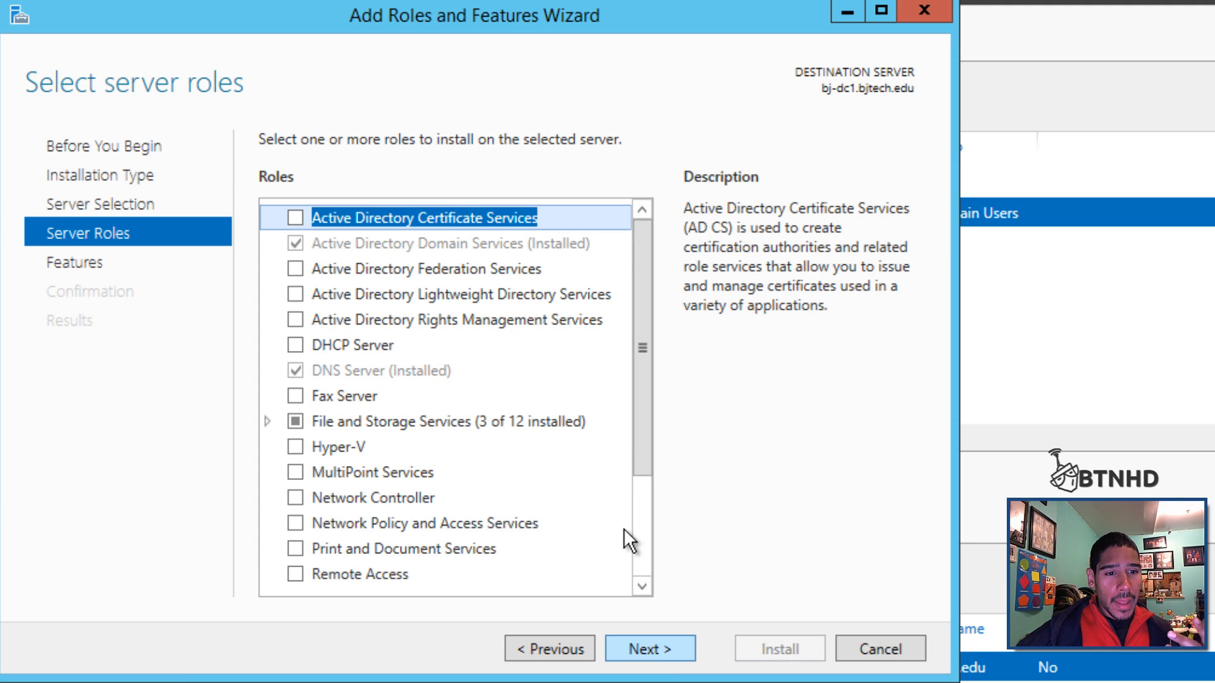
{"action": "left_click", "coordinate": [267, 422]}
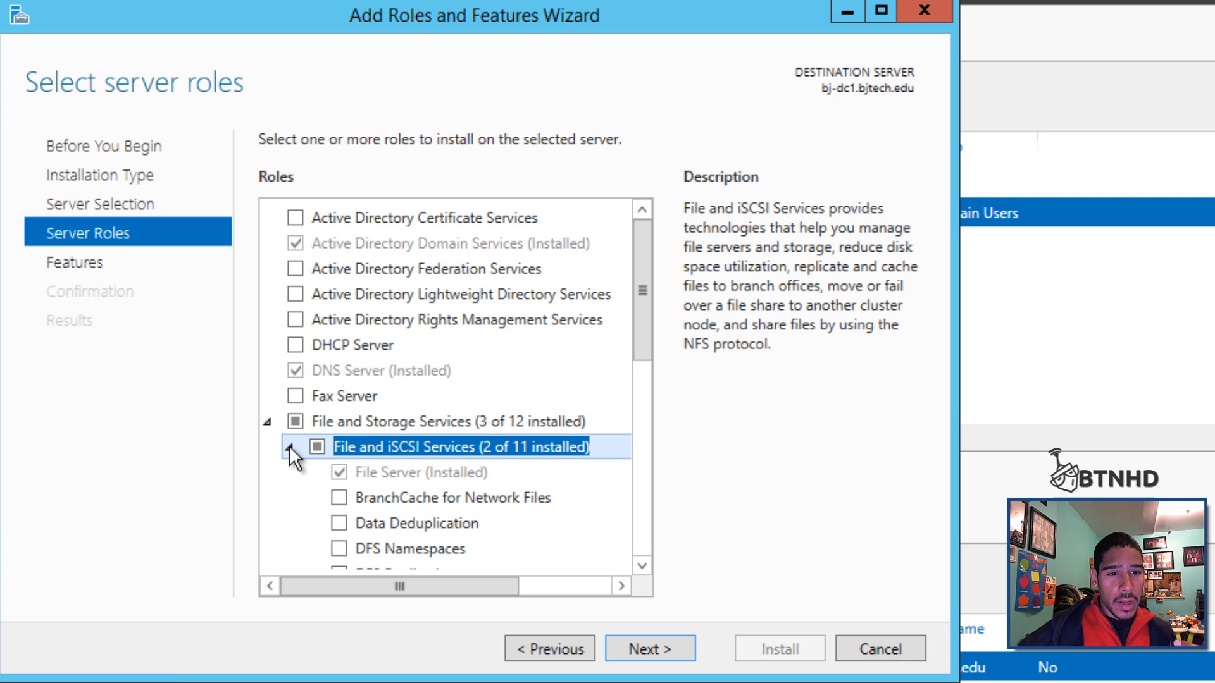
{"action": "scroll", "scroll_direction": "down", "scroll_amount": 3}
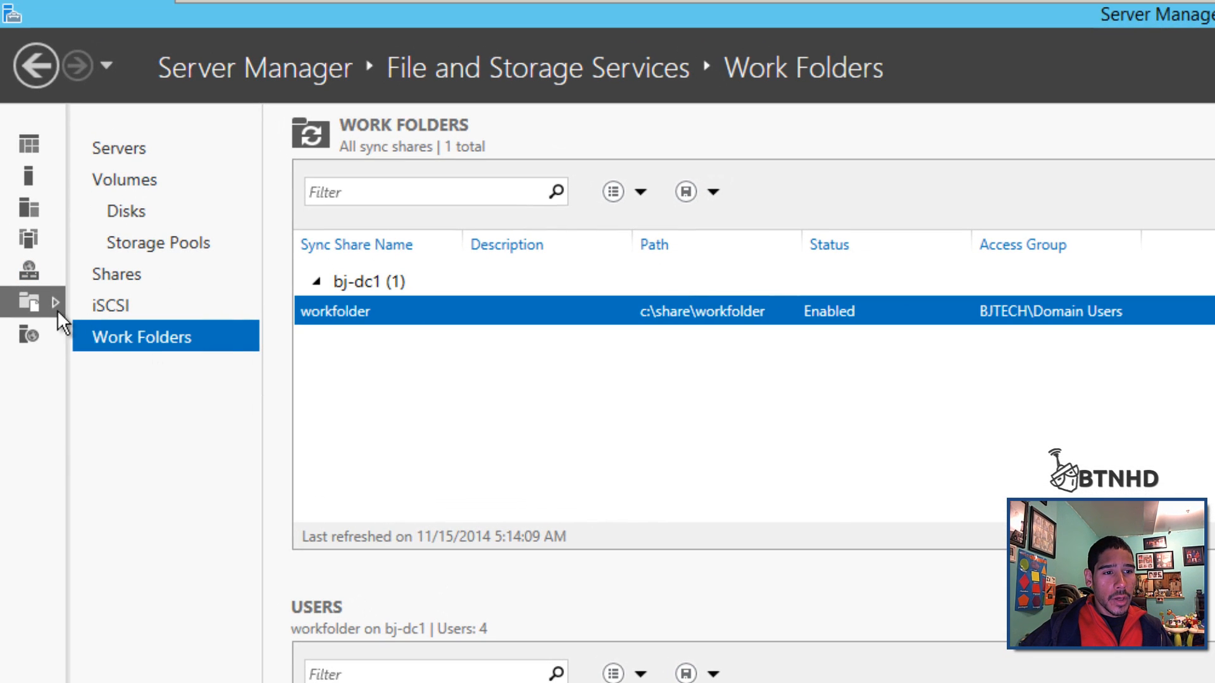
- From Servers > Work Folders, start a New Sync Share and advance to Server and Path
{"action": "left_click", "coordinate": [119, 148]}
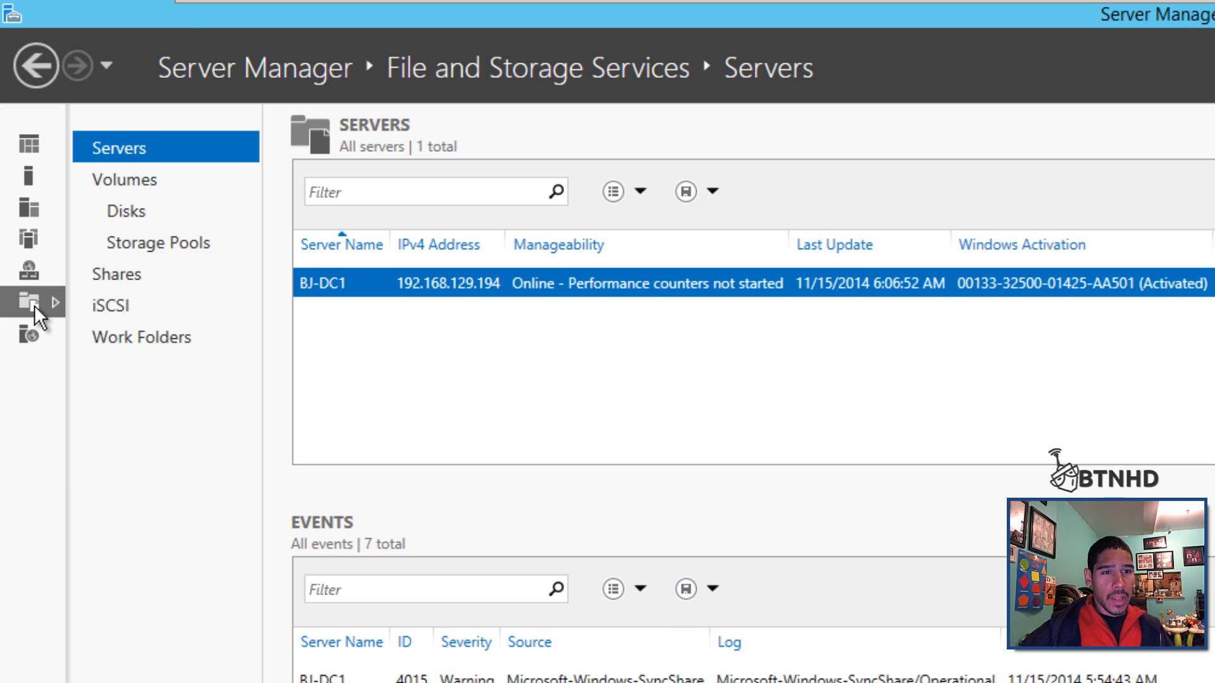
{"action": "left_click", "coordinate": [140, 336]}
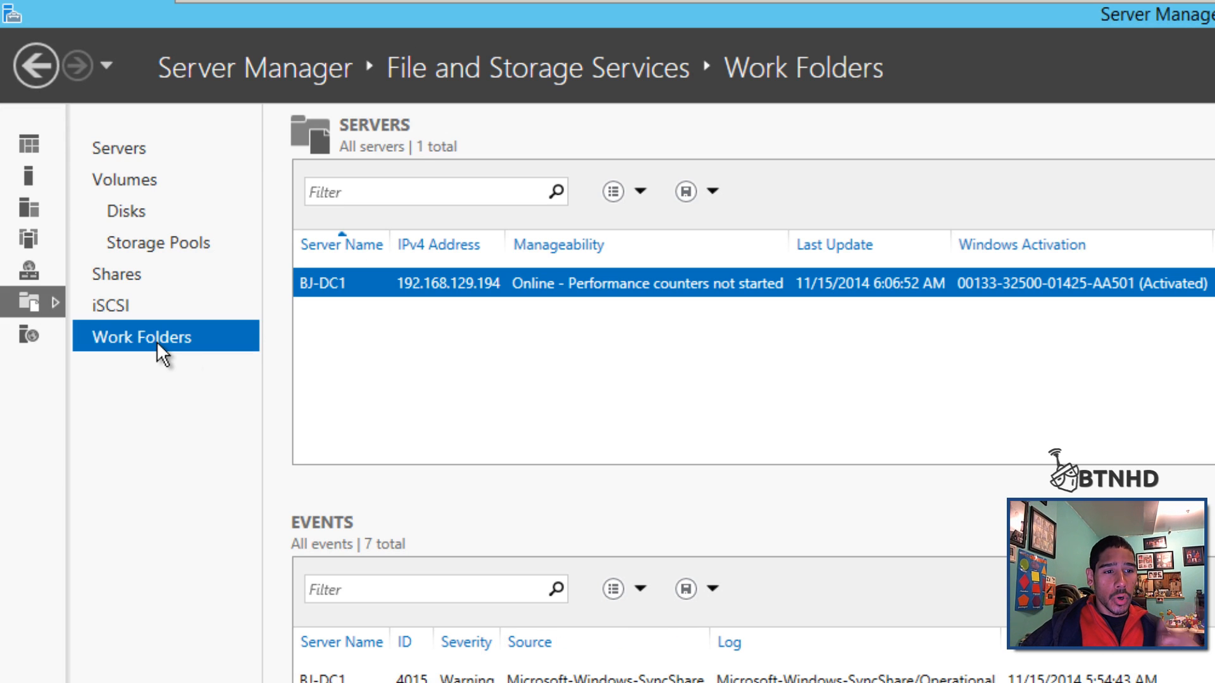
{"action": "left_click", "coordinate": [140, 337]}
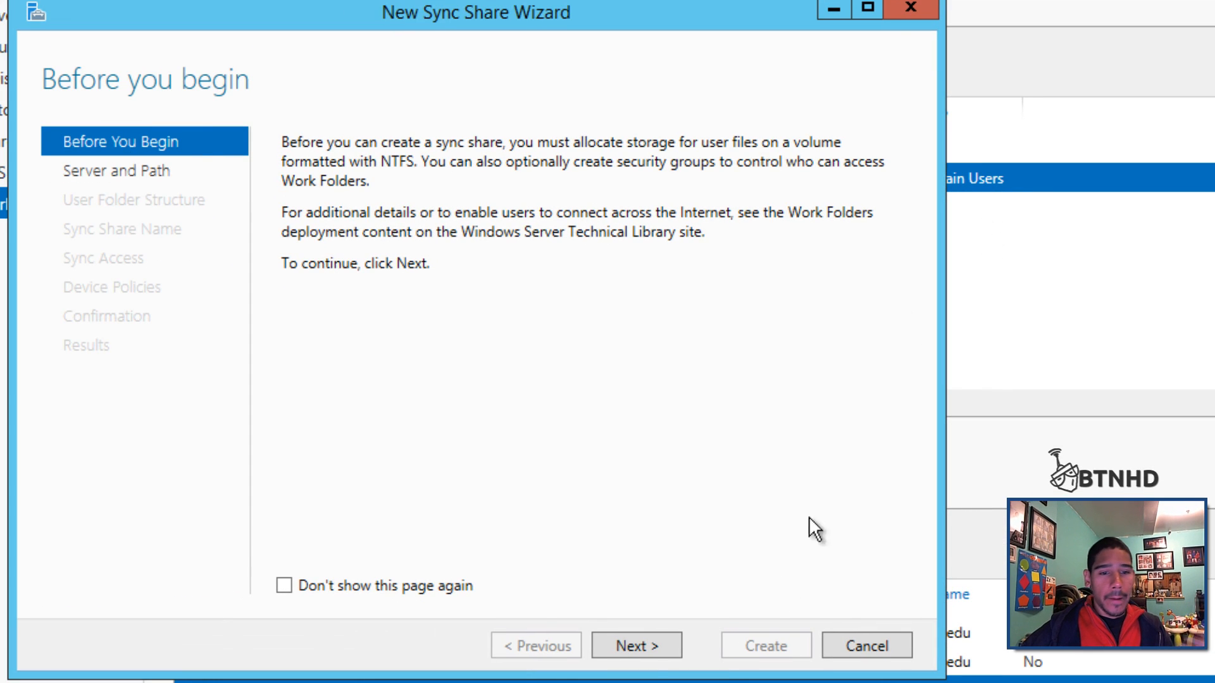
{"action": "left_click", "coordinate": [634, 644]}
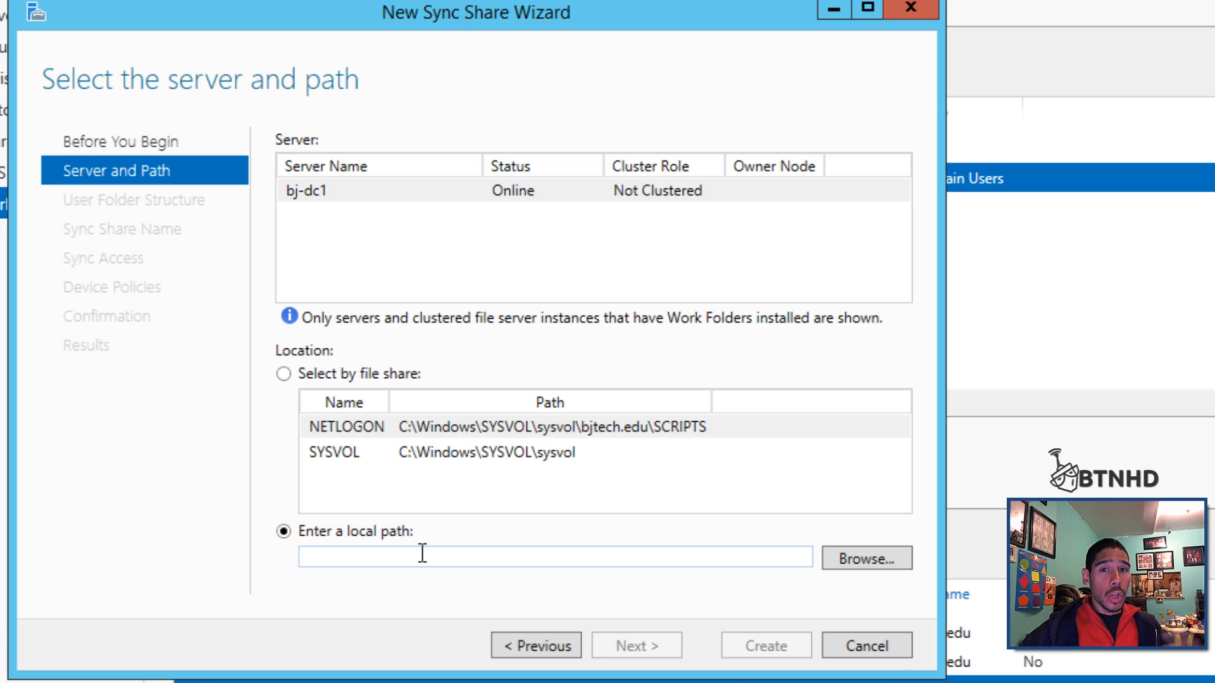
{"action": "mouse_move", "coordinate": [546, 609]}
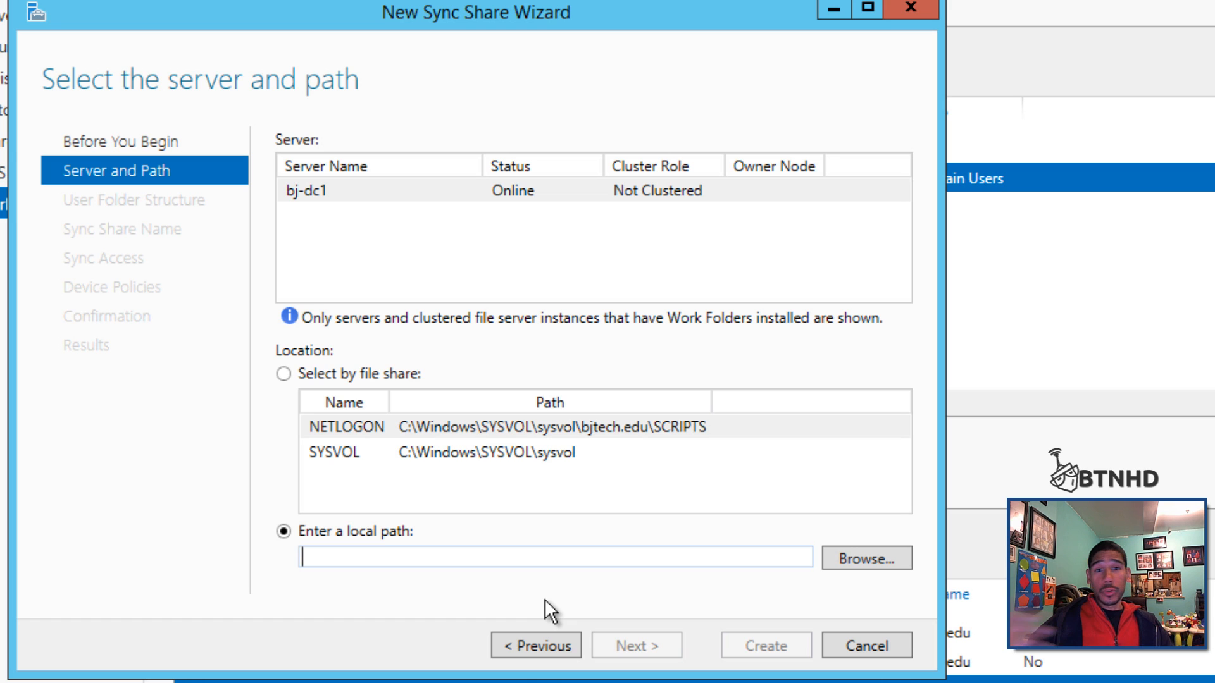
{"action": "mouse_move", "coordinate": [520, 583]}
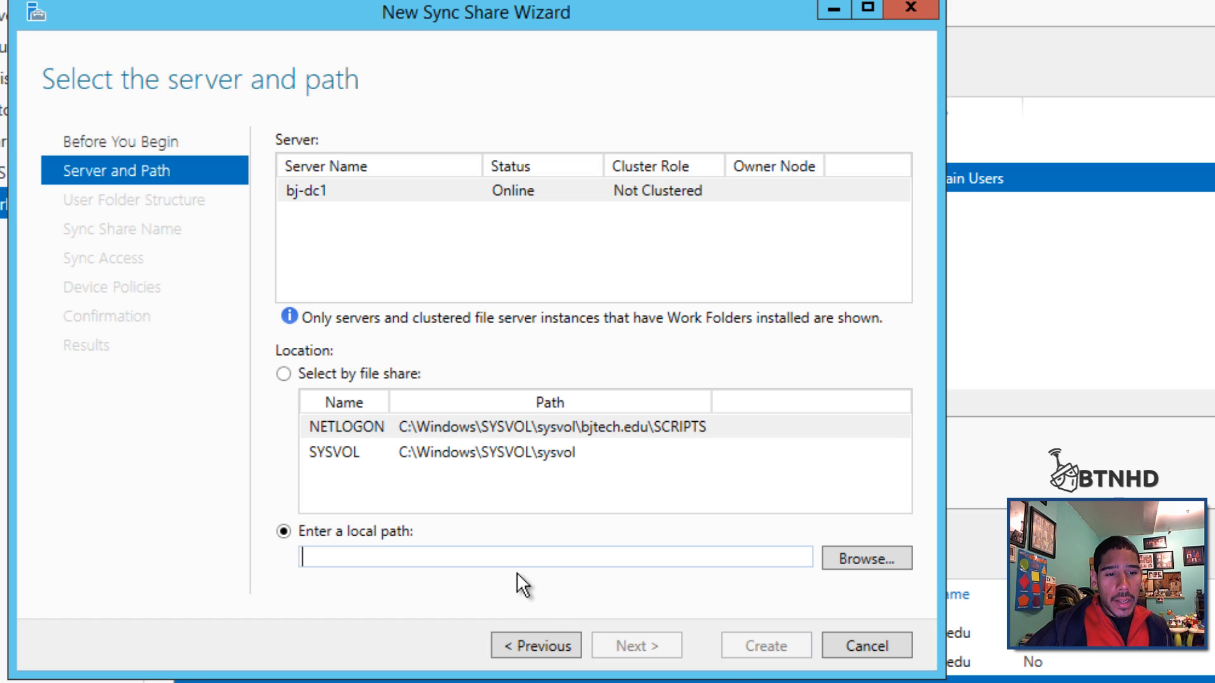
{"action": "mouse_move", "coordinate": [131, 212]}
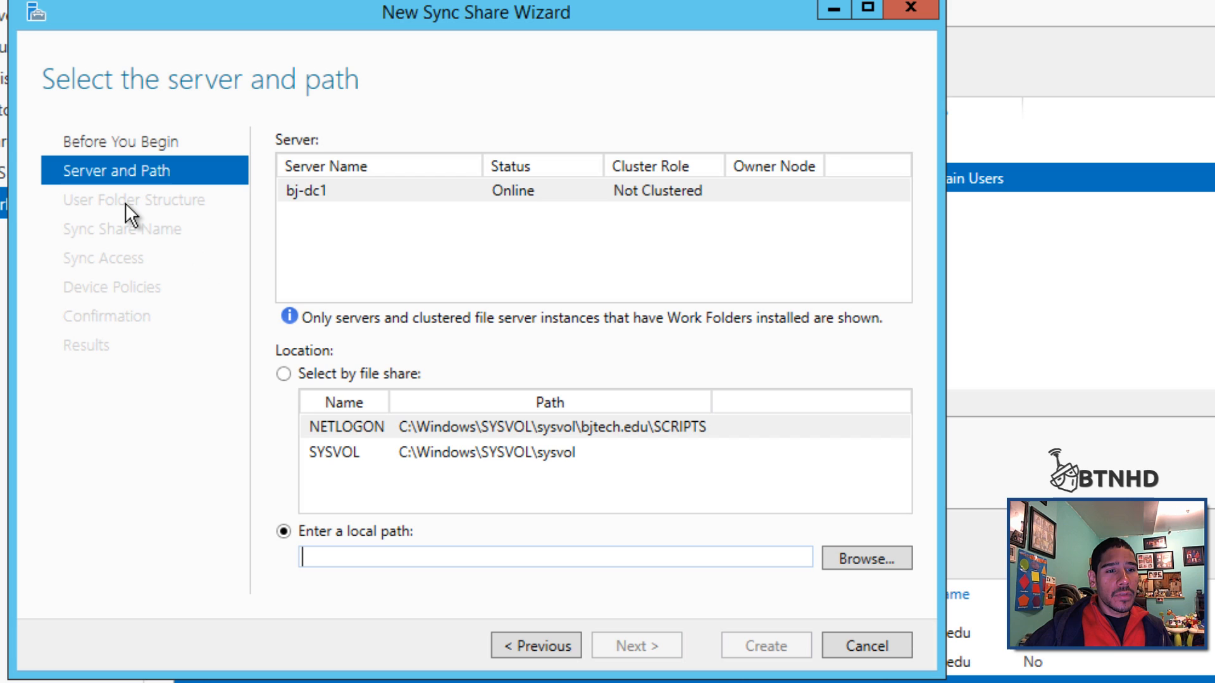
{"action": "mouse_move", "coordinate": [138, 256]}
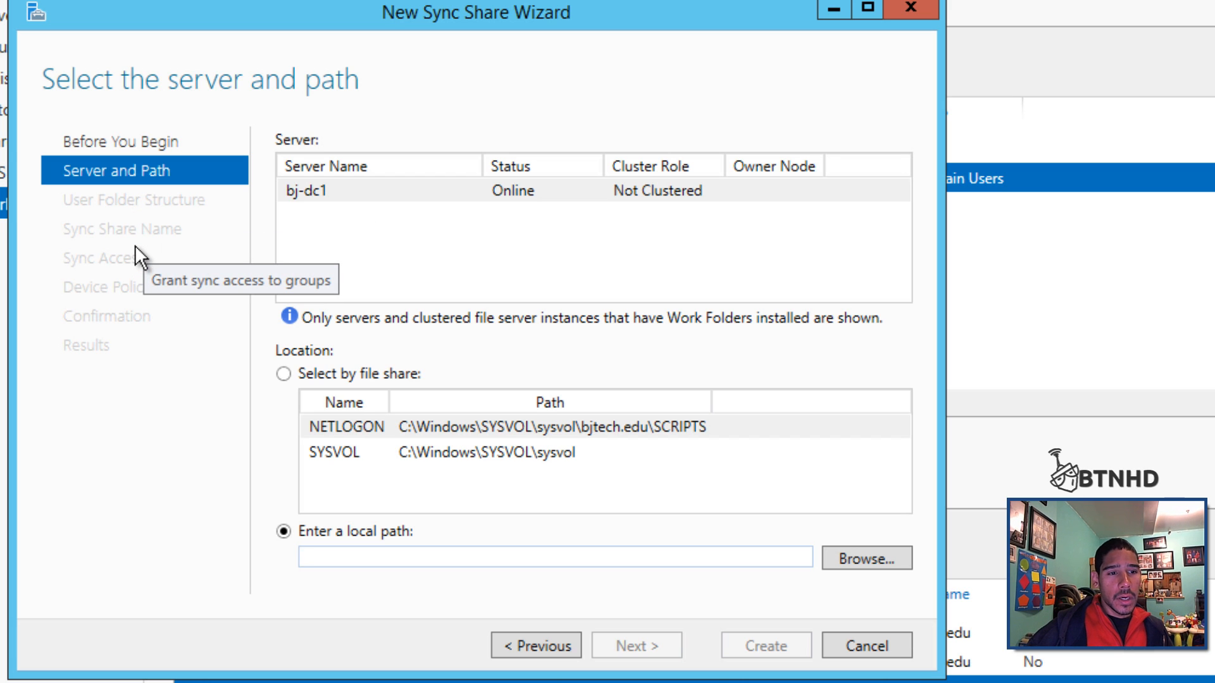
{"action": "mouse_move", "coordinate": [170, 305]}
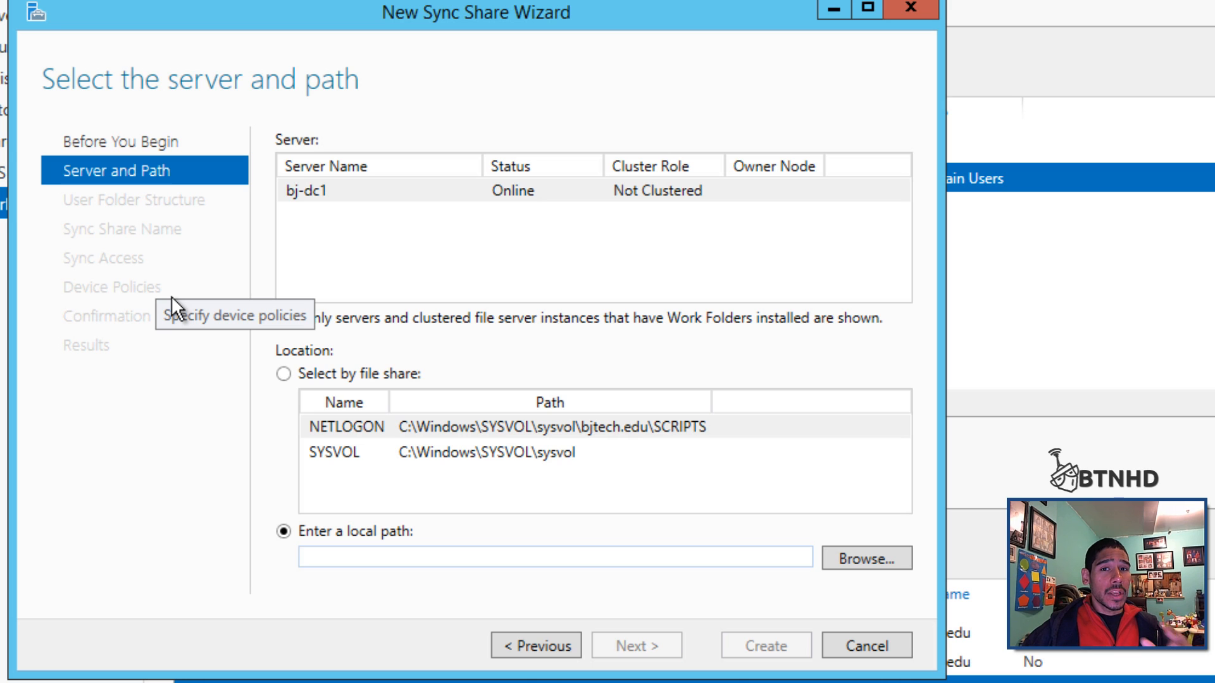
{"action": "mouse_move", "coordinate": [177, 310]}
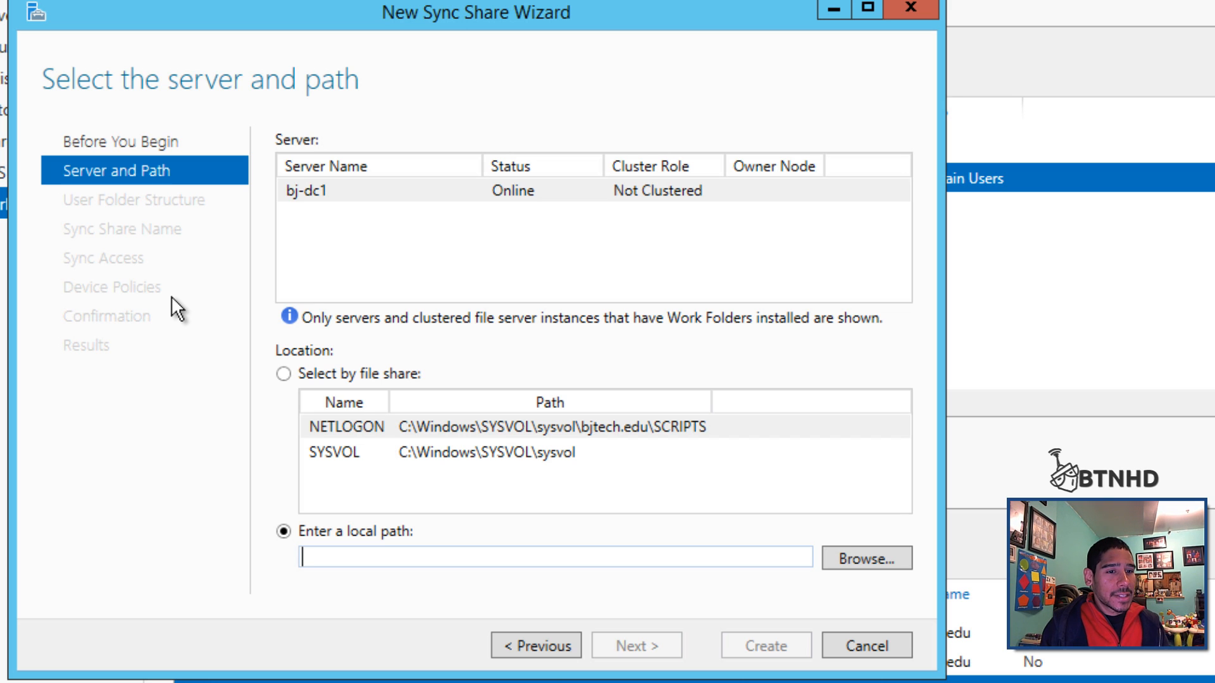
{"action": "mouse_move", "coordinate": [133, 340]}
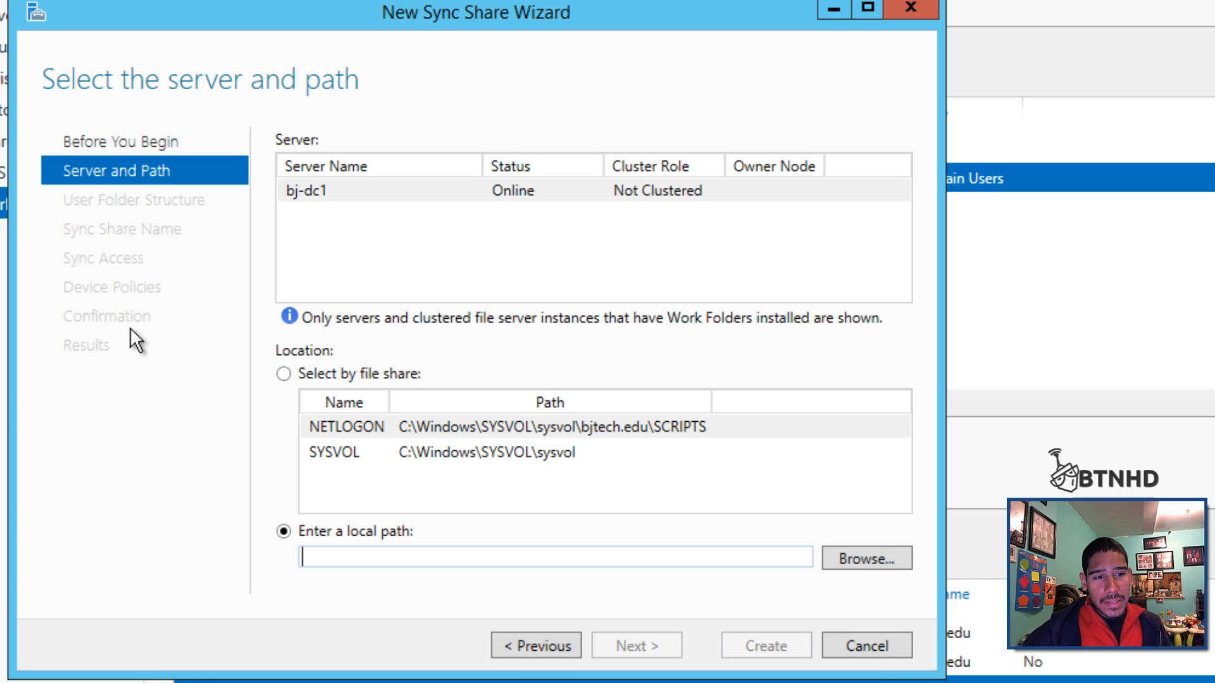
{"action": "left_click", "coordinate": [865, 644]}
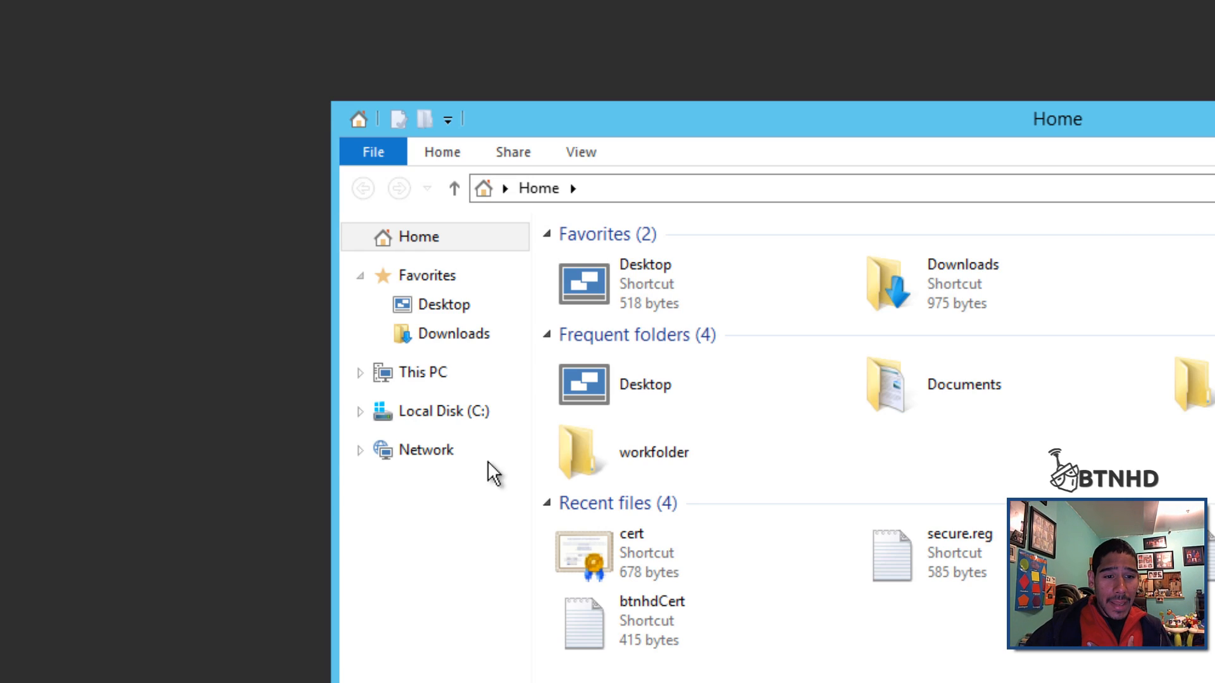
- Browse into Local Disk (C:) toward share\workfolder, which holds the batman folder
{"action": "left_click", "coordinate": [449, 411]}
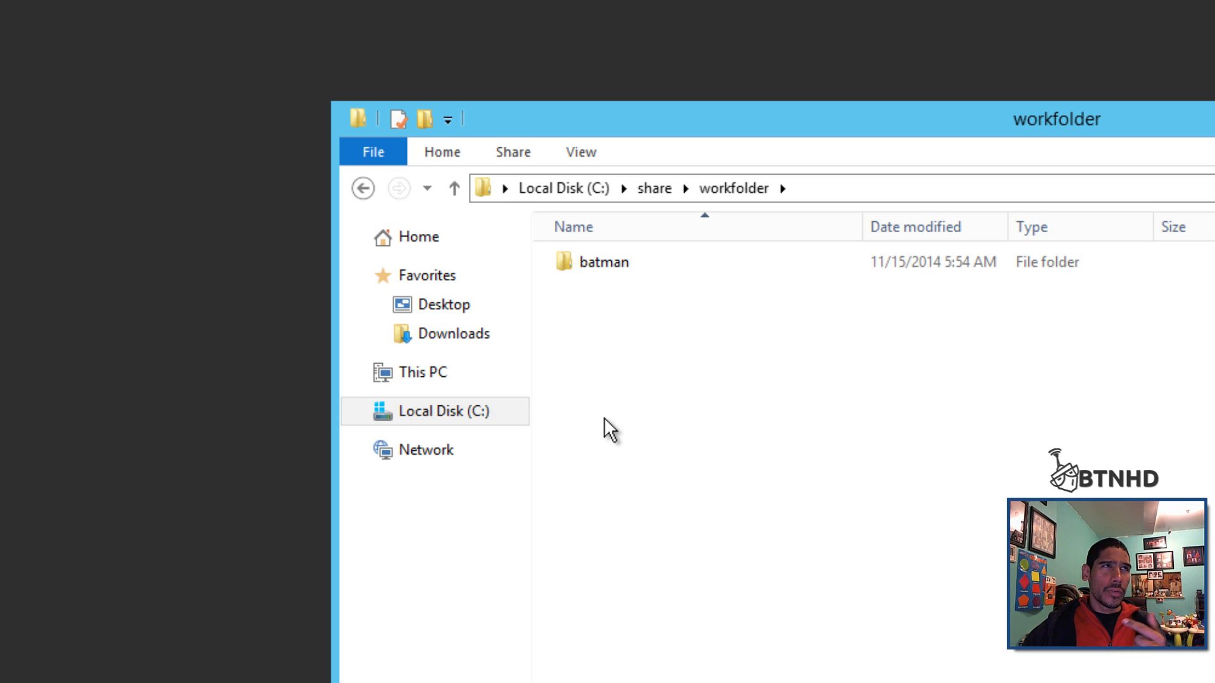
{"action": "mouse_move", "coordinate": [659, 317]}
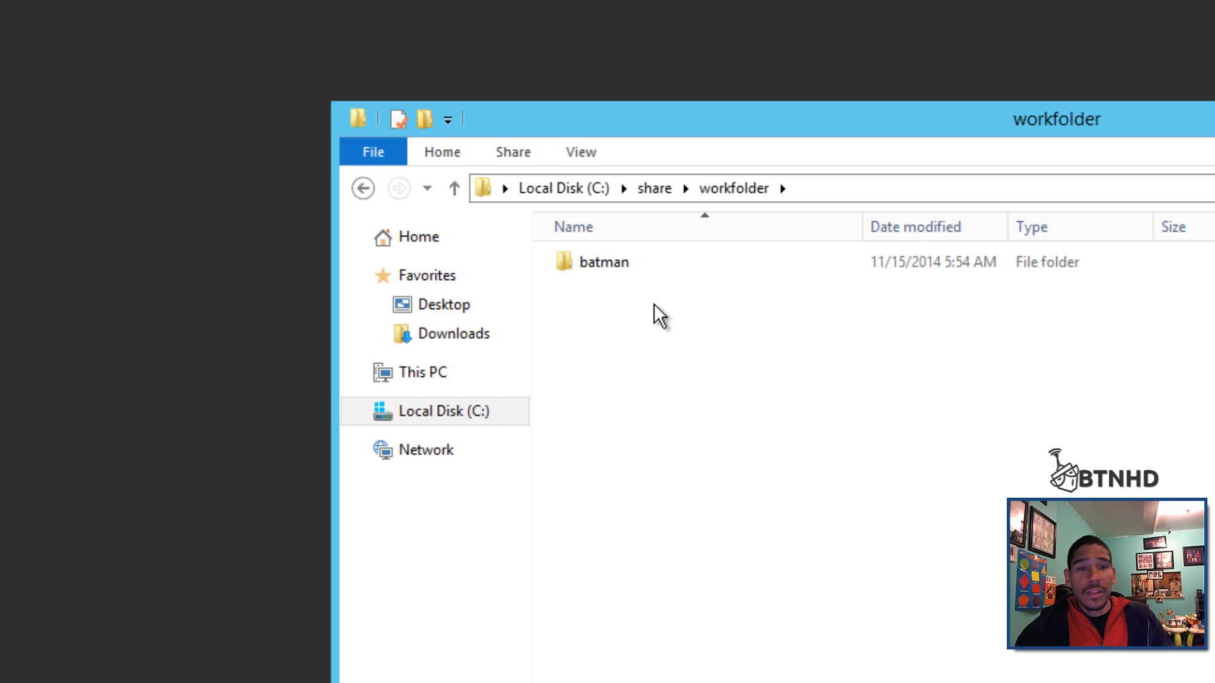
{"action": "mouse_move", "coordinate": [664, 350]}
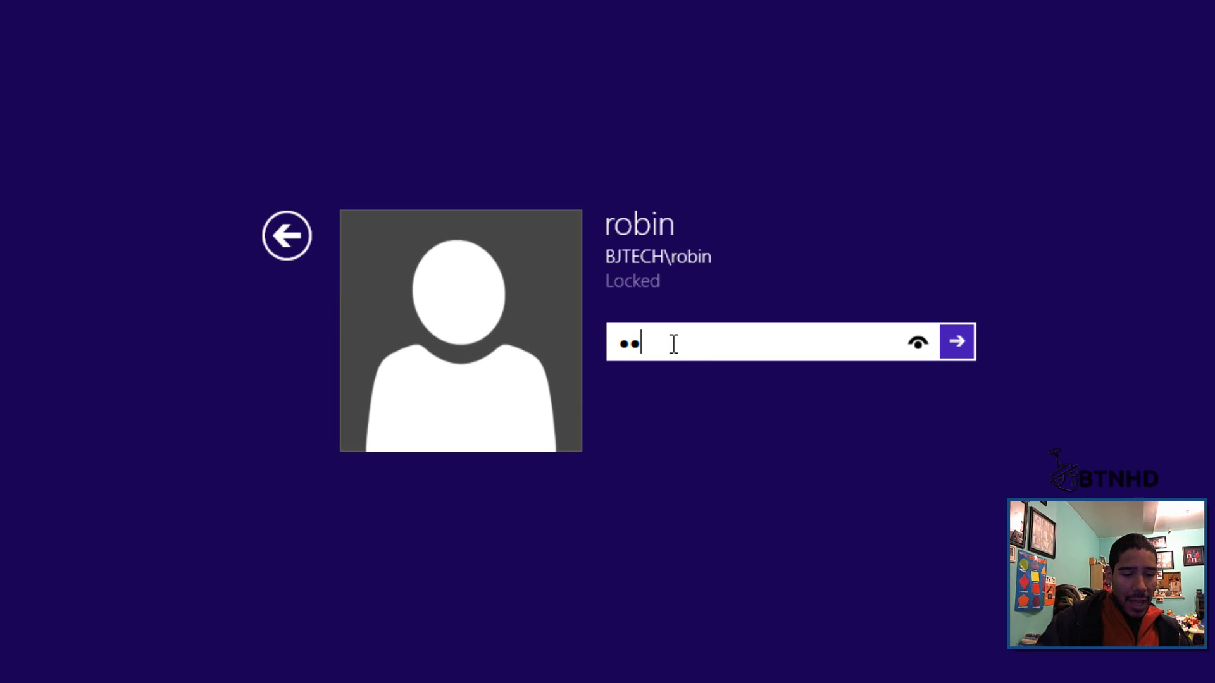
- Submit the domain user's password to unlock the Windows 8.1 client desktop
{"action": "left_click", "coordinate": [957, 340]}
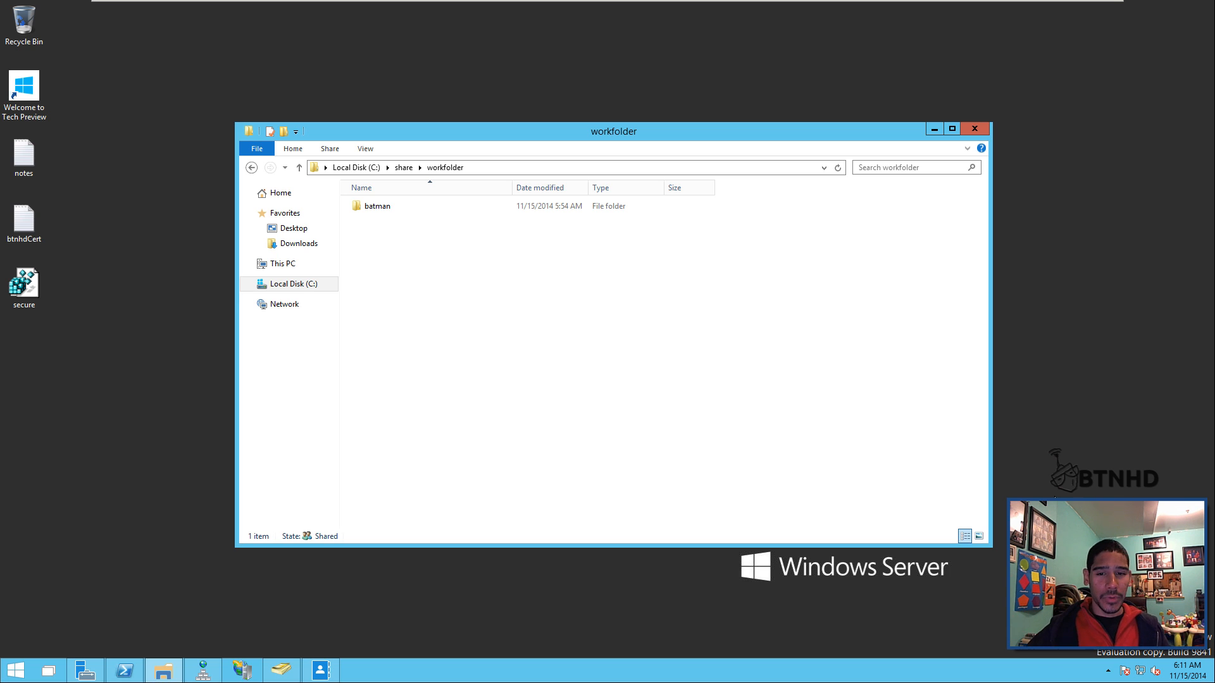
{"action": "mouse_move", "coordinate": [502, 312]}
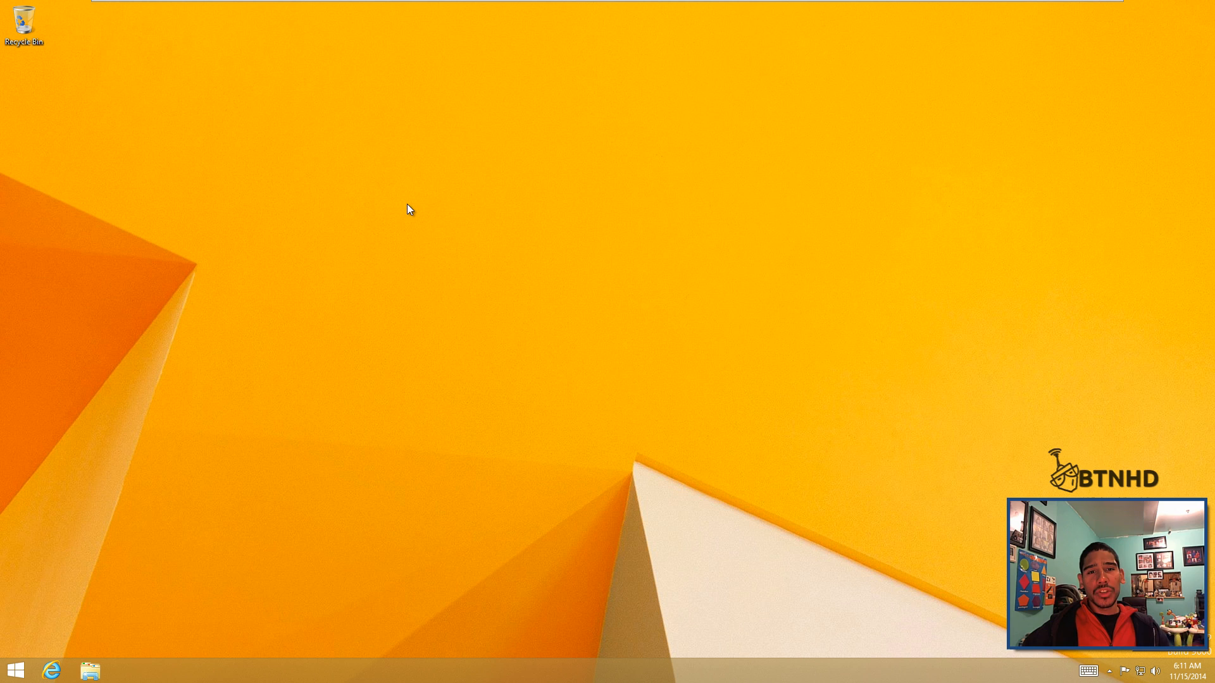
{"action": "mouse_move", "coordinate": [130, 6]}
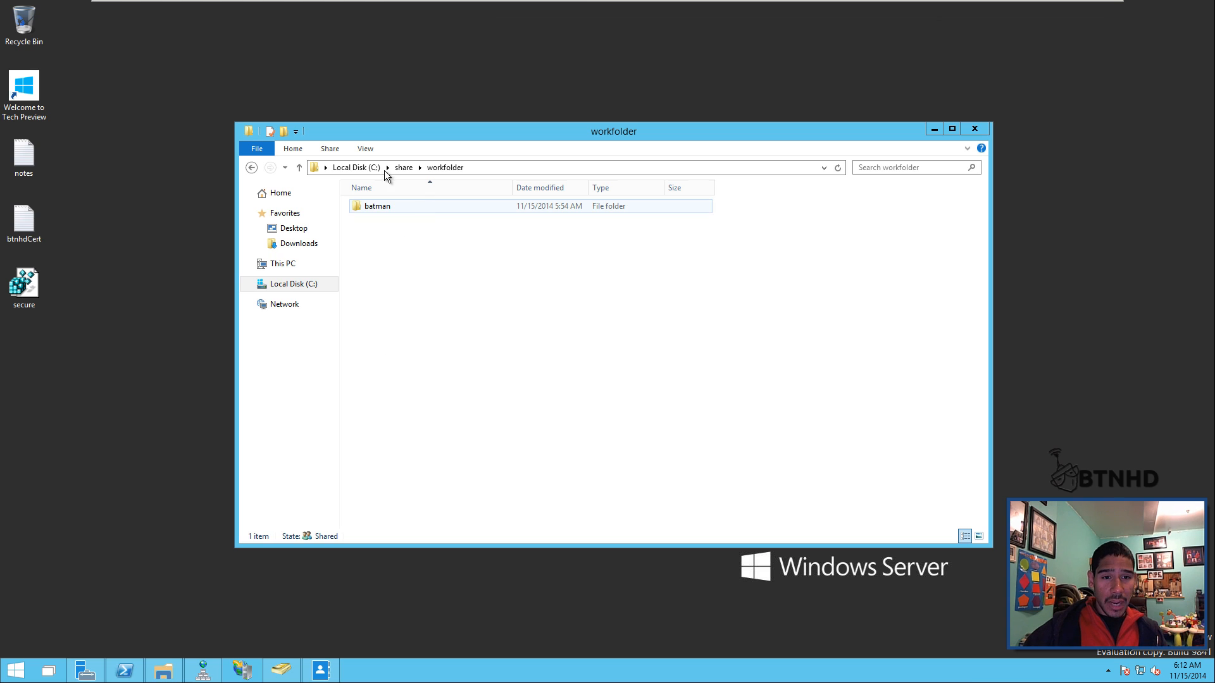
- Navigate back up from workfolder to Local Disk (C:) to reach the share folder's properties
{"action": "left_click", "coordinate": [251, 167]}
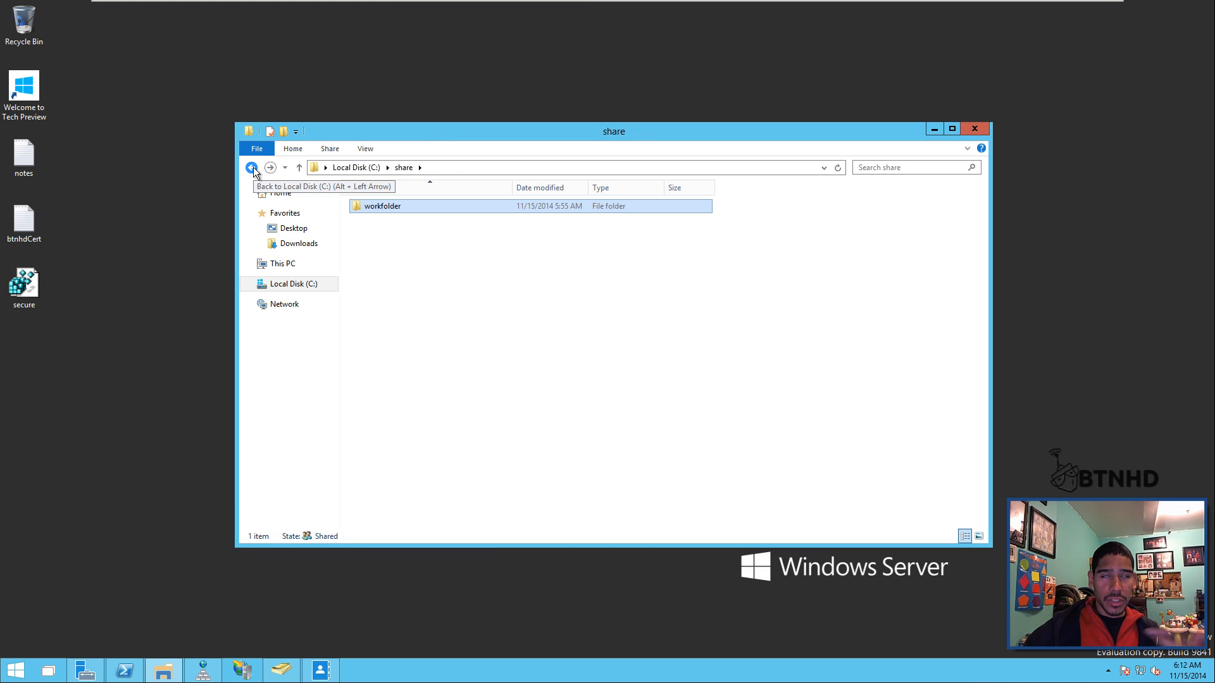
{"action": "left_click", "coordinate": [251, 167]}
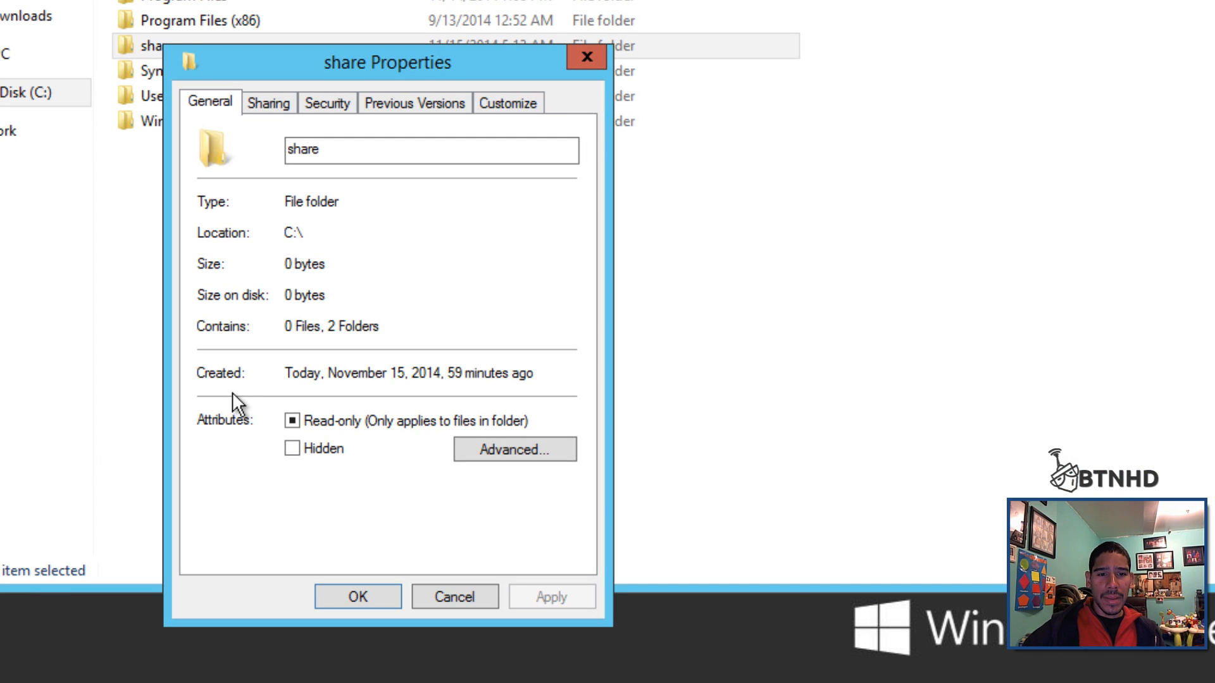
{"action": "left_click", "coordinate": [268, 102]}
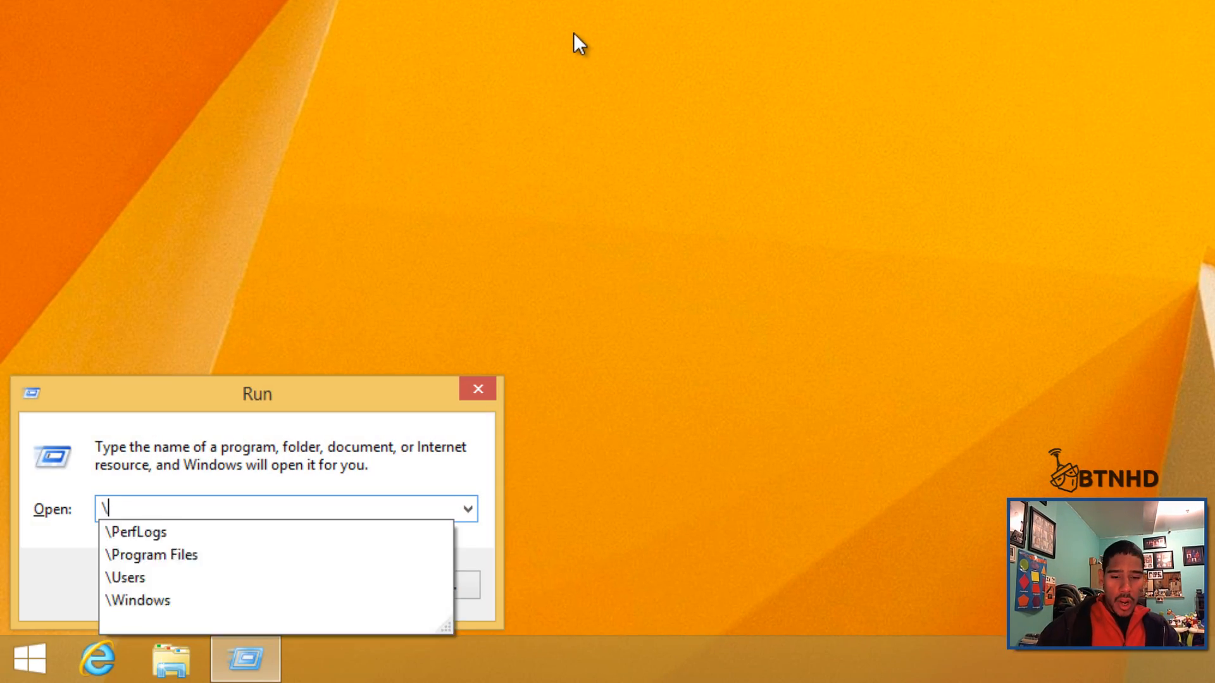
- Run \\bj-dc1 to list its network shares and enter the share folder
{"action": "type", "text": "\\\\bj-dc"}
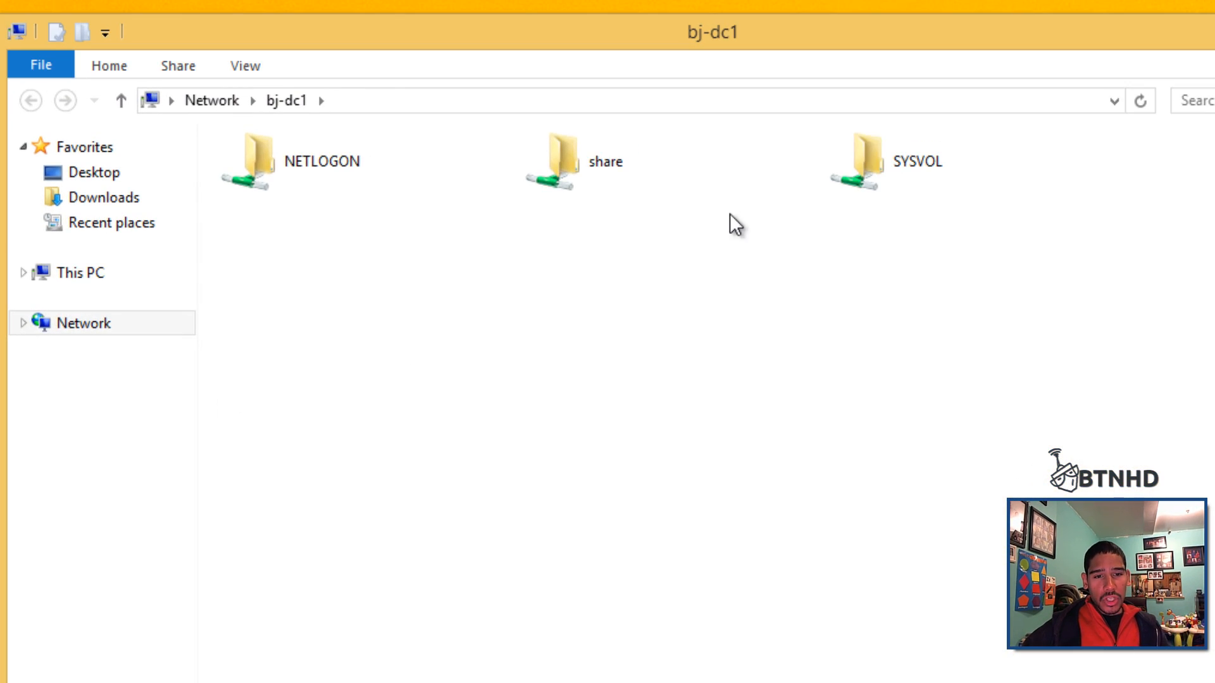
{"action": "double_click", "coordinate": [550, 161]}
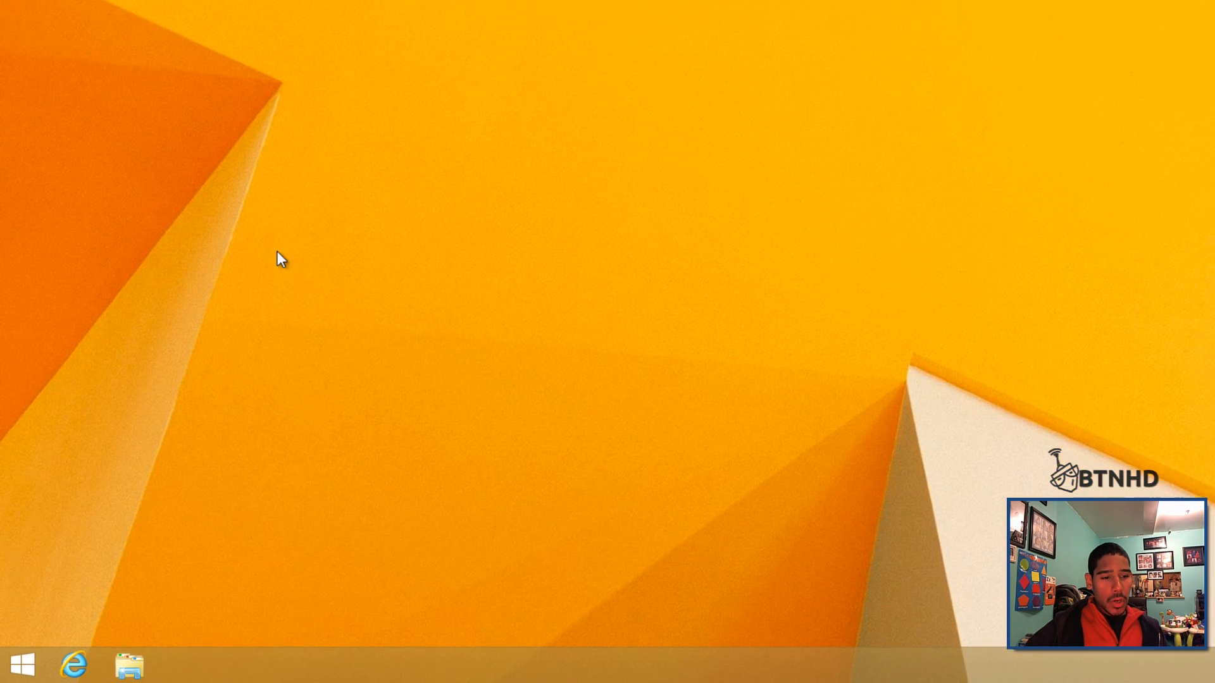
- Launch Control Panel in Small icons view and begin Set up Work Folders
{"action": "right_click", "coordinate": [15, 664]}
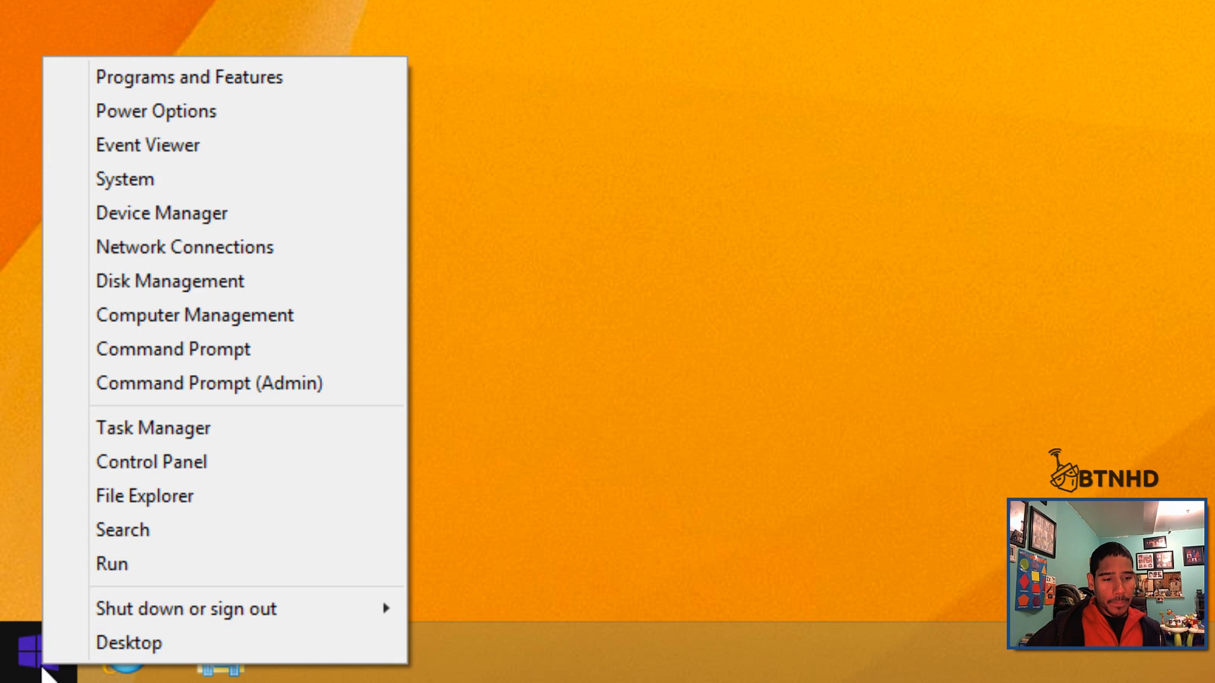
{"action": "left_click", "coordinate": [150, 461]}
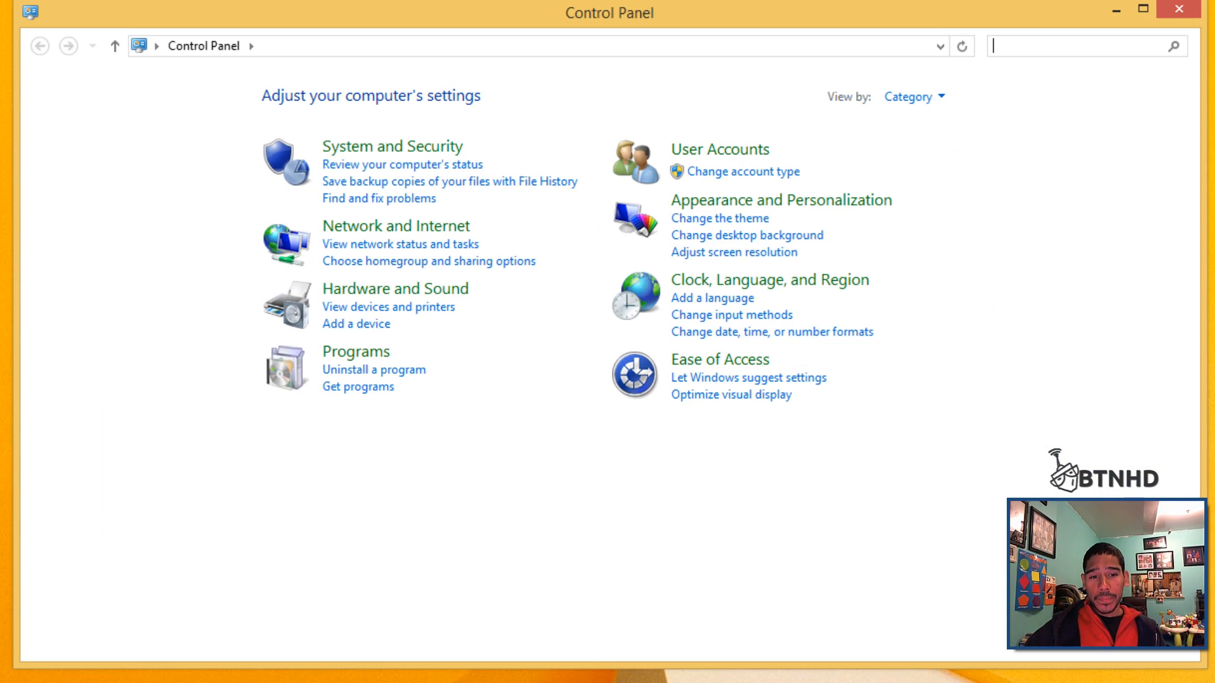
{"action": "left_click", "coordinate": [912, 96]}
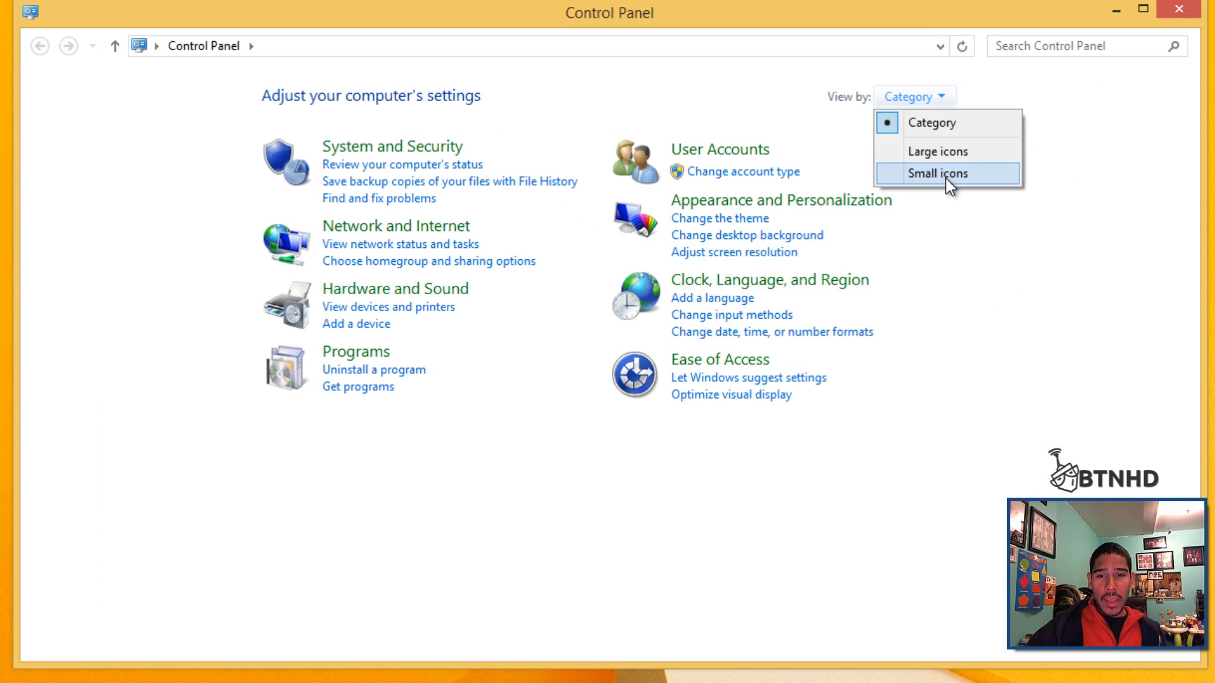
{"action": "left_click", "coordinate": [945, 173]}
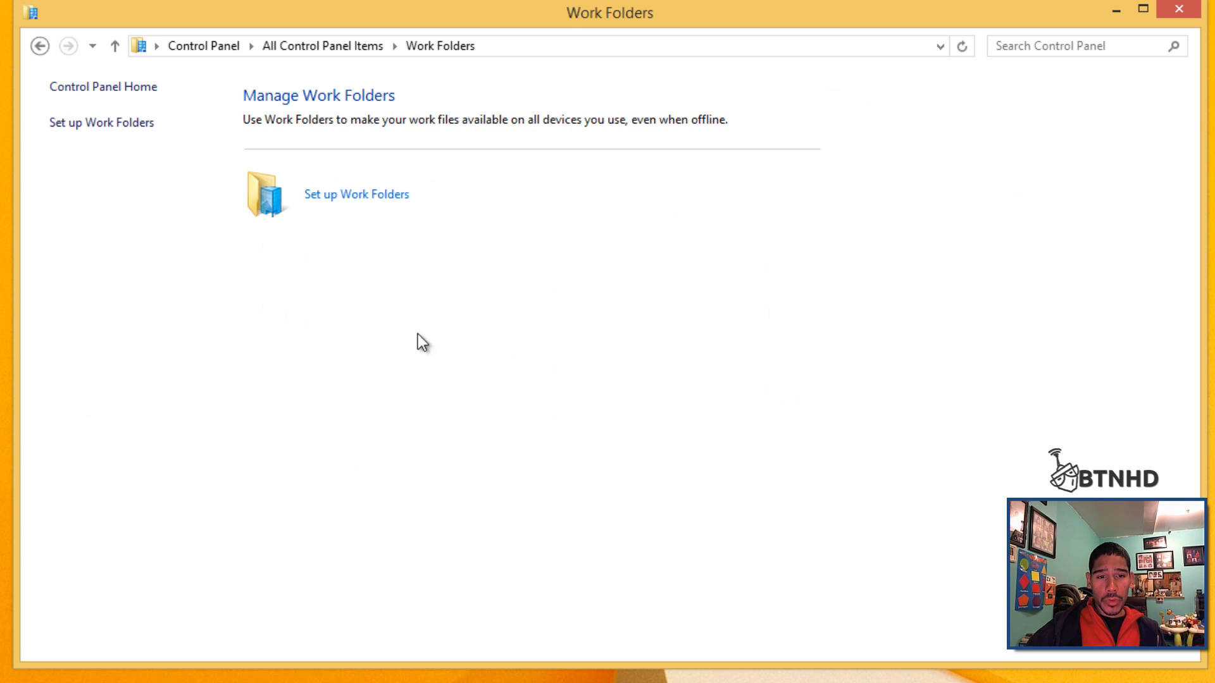
{"action": "left_click", "coordinate": [356, 194]}
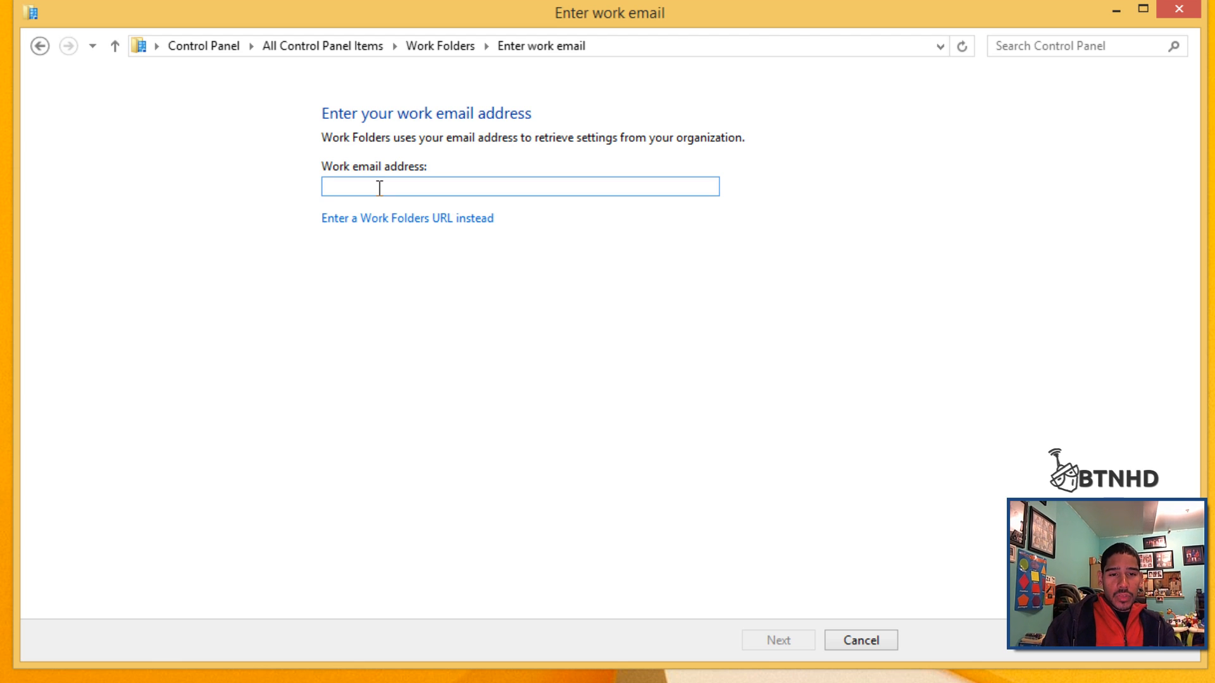
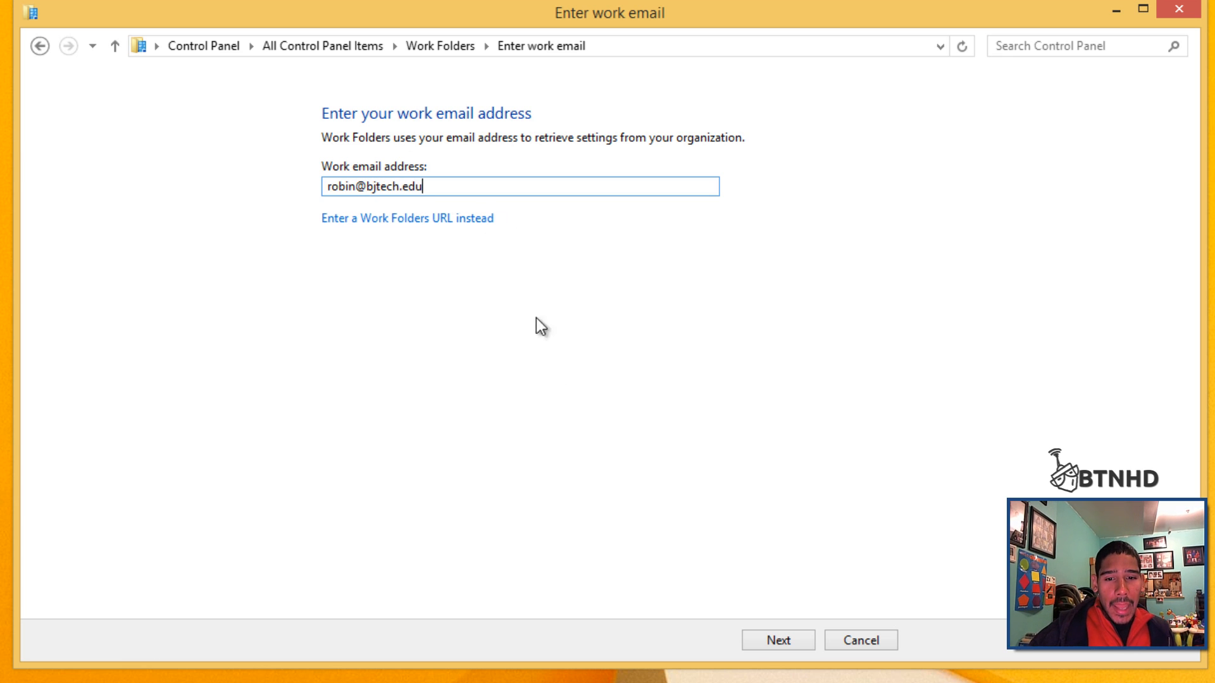
{"action": "left_click", "coordinate": [406, 218]}
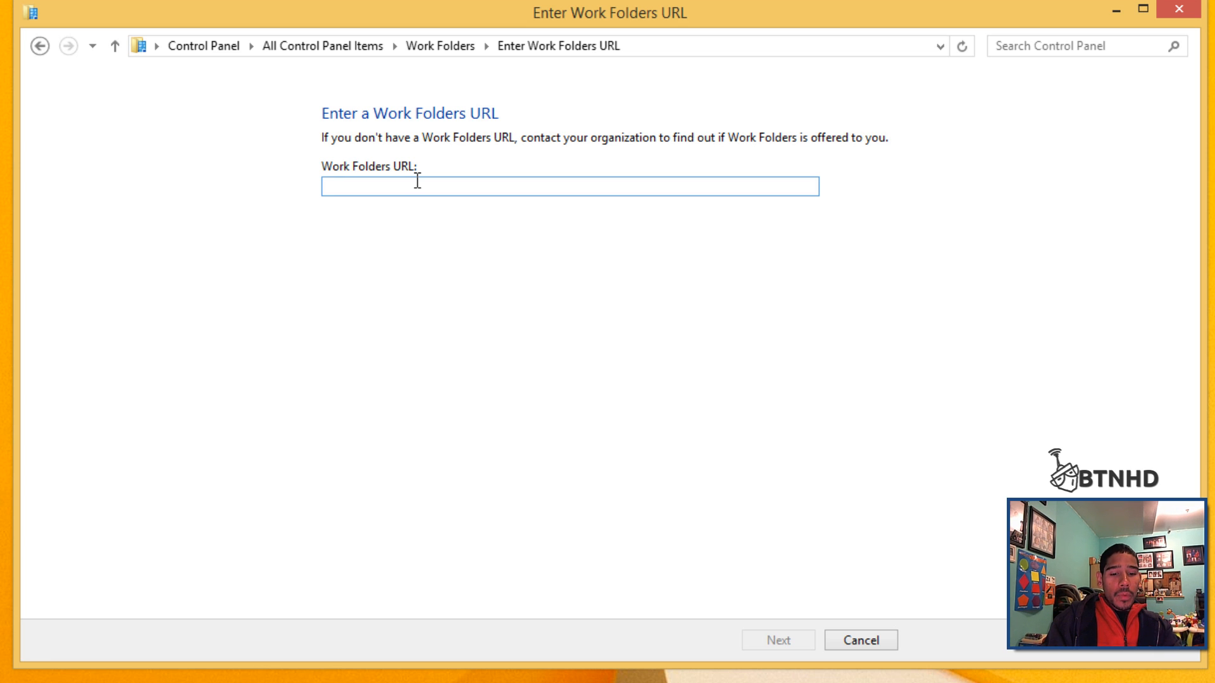
{"action": "type", "text": "https"}
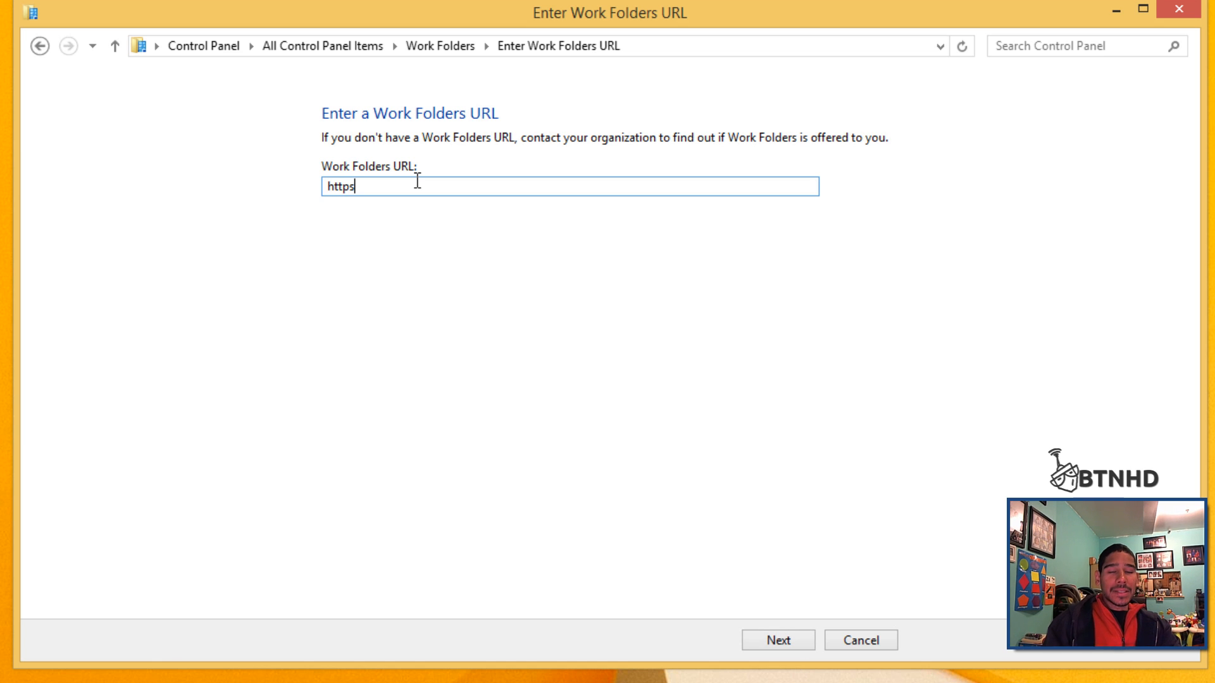
{"action": "type", "text": "://"}
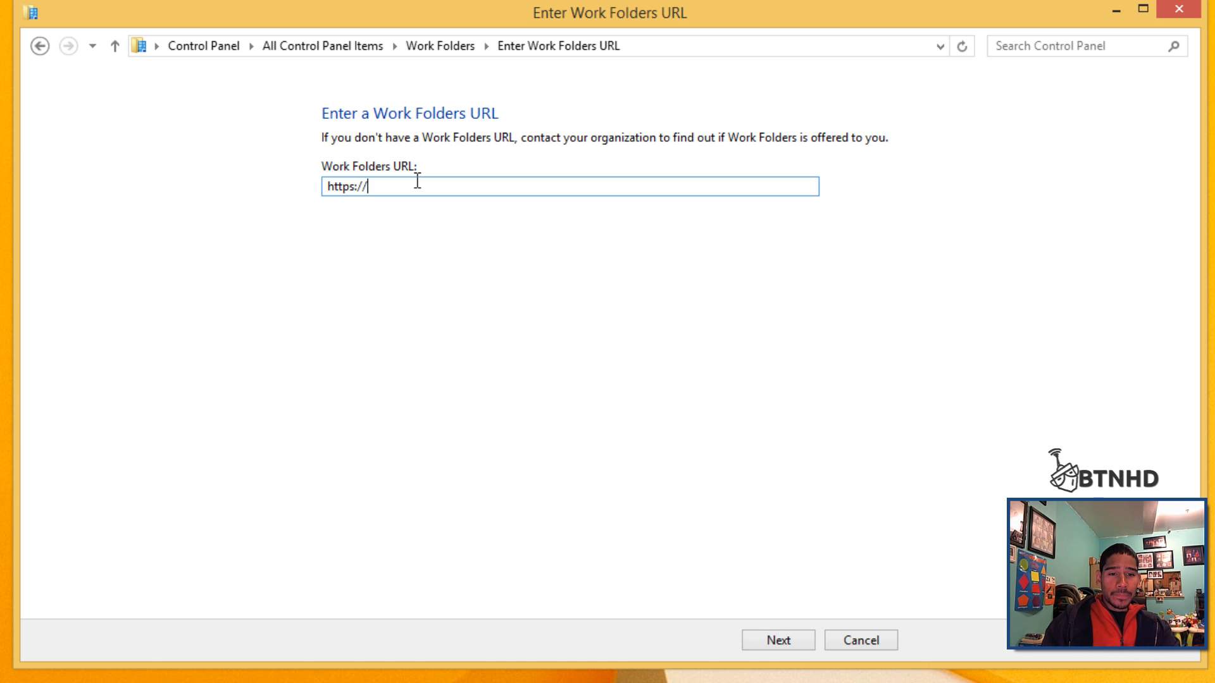
{"action": "type", "text": "bj-d"}
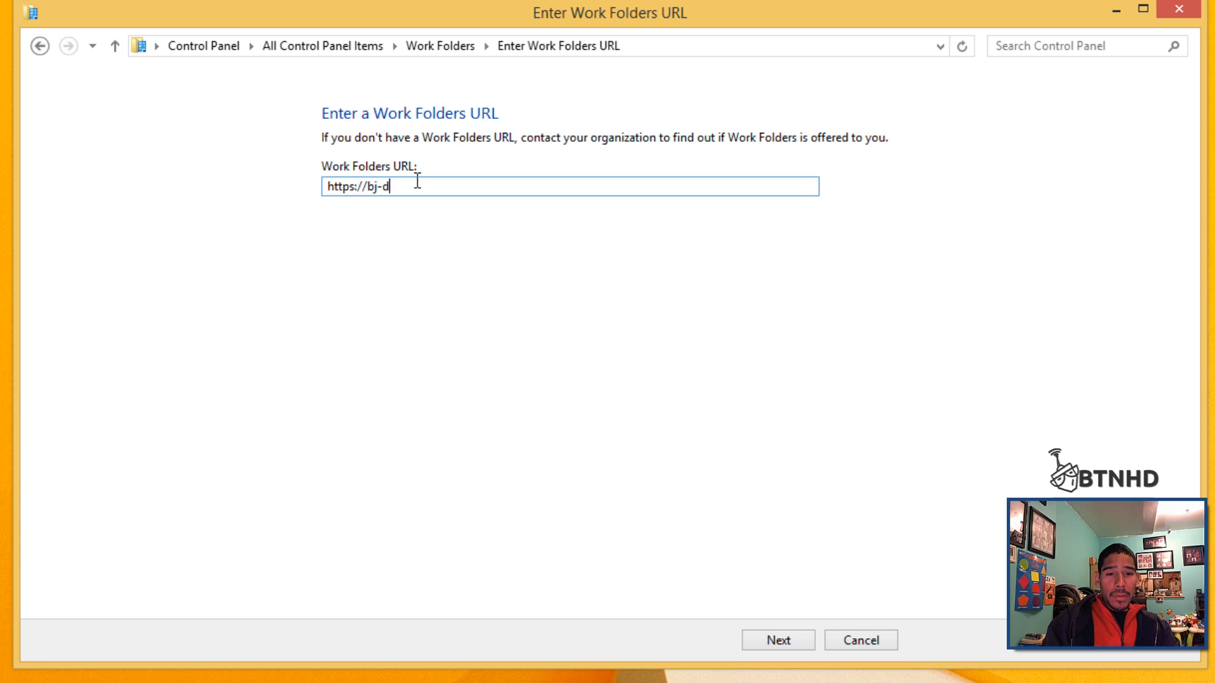
{"action": "type", "text": "c1."}
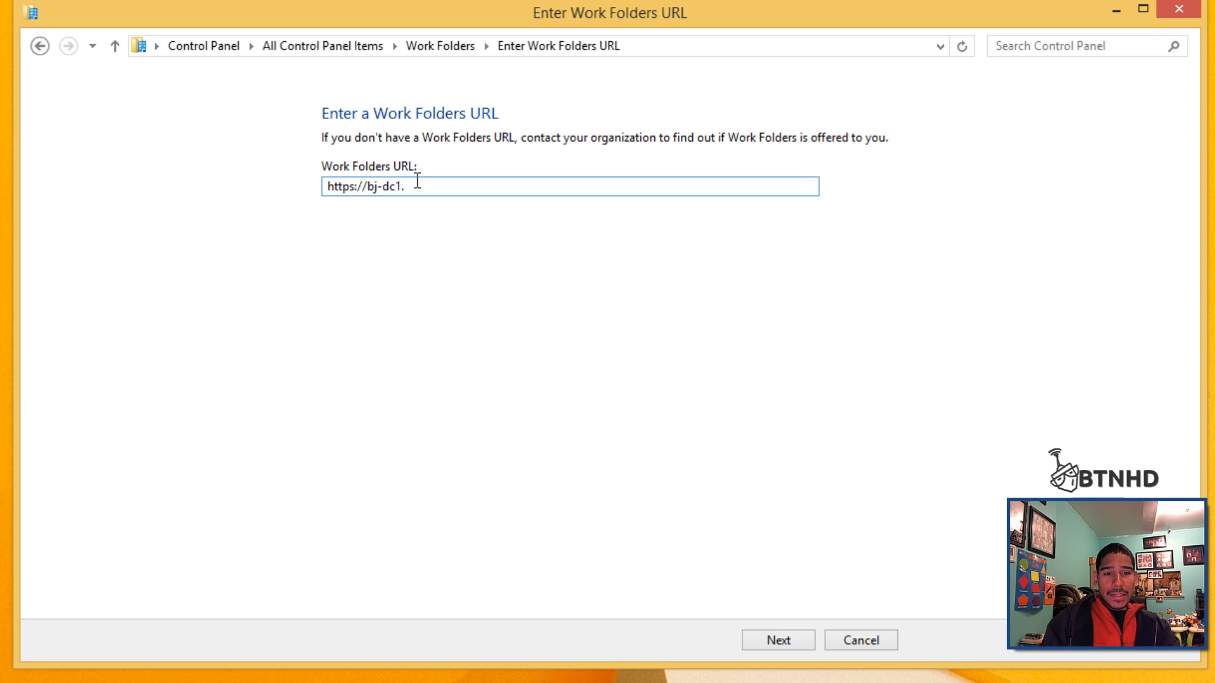
{"action": "type", "text": "bjtech.ed"}
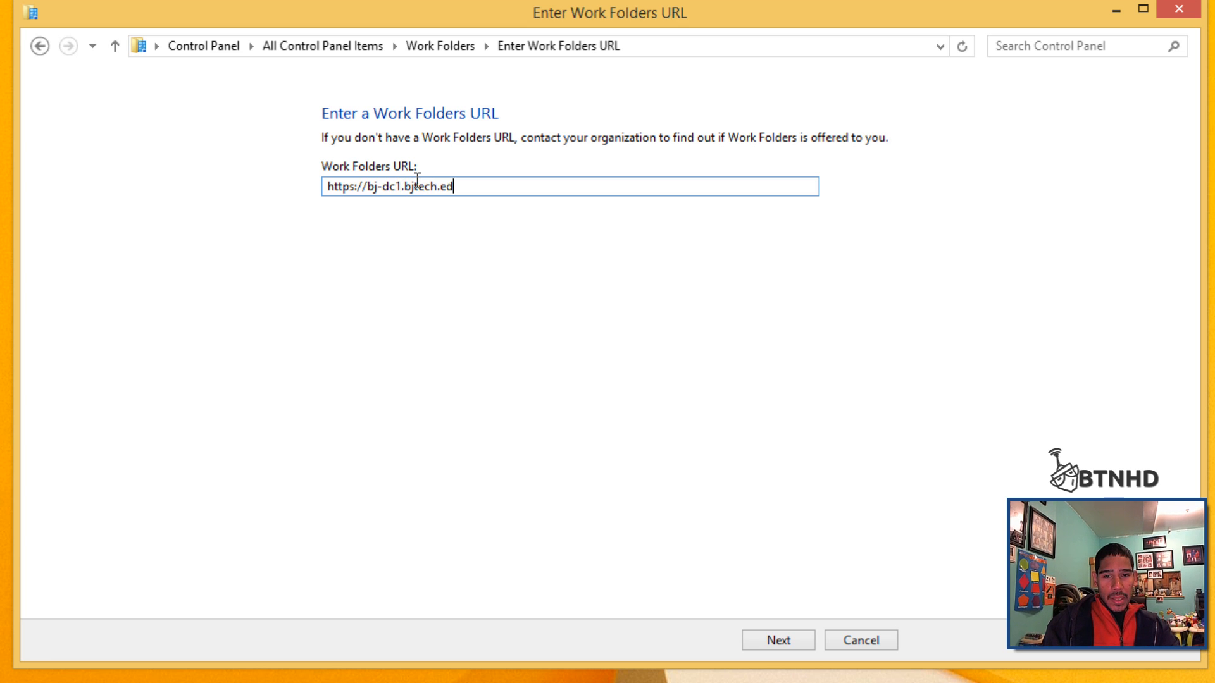
{"action": "type", "text": "u"}
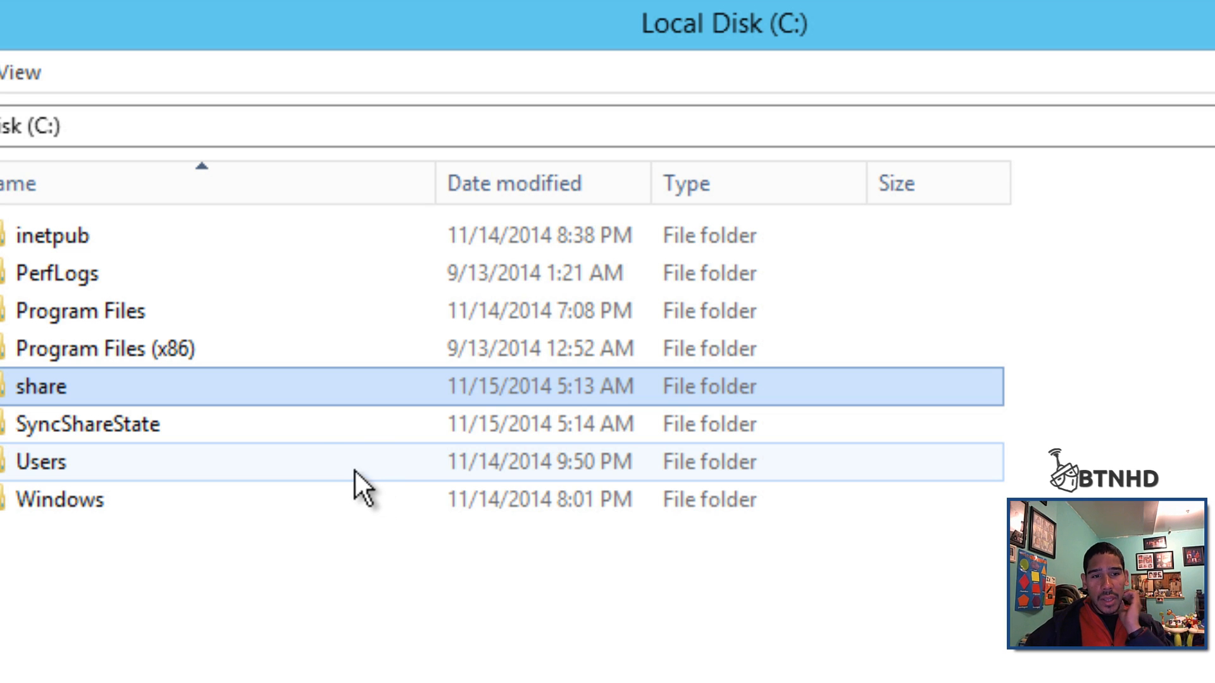
{"action": "mouse_move", "coordinate": [361, 488]}
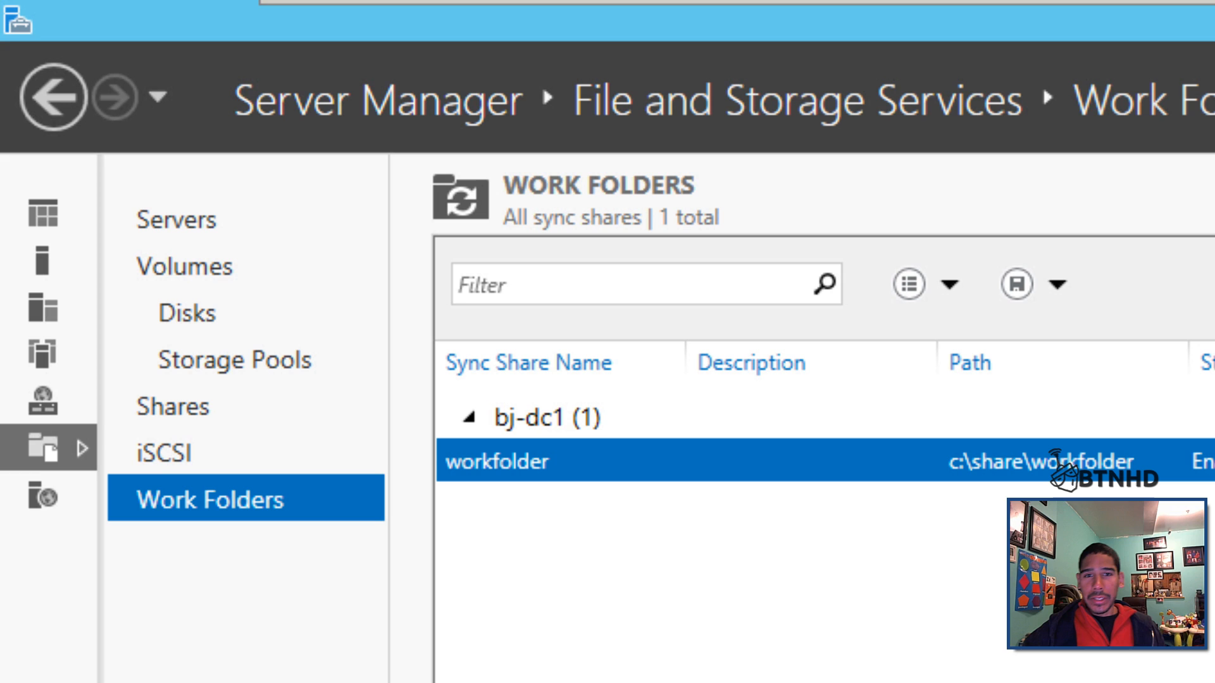
{"action": "left_click", "coordinate": [643, 26]}
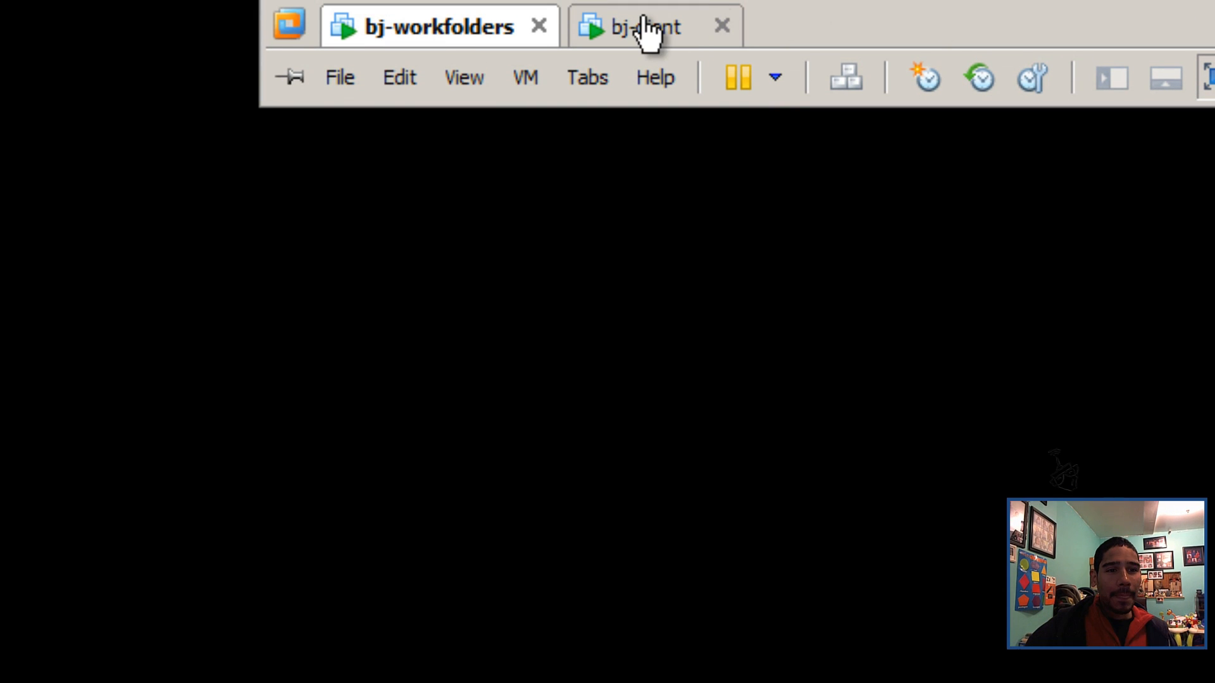
- Submit the URL and expand the error details showing the untrusted SSL certificate authority
{"action": "left_click", "coordinate": [646, 27]}
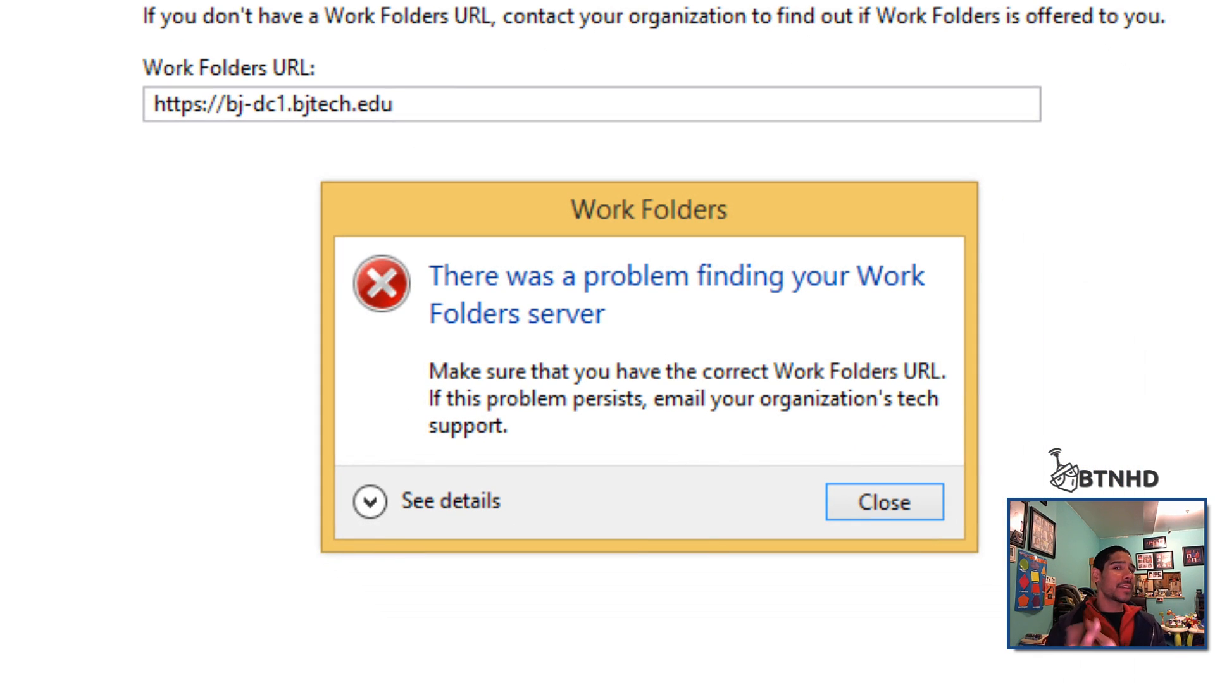
{"action": "mouse_move", "coordinate": [370, 501]}
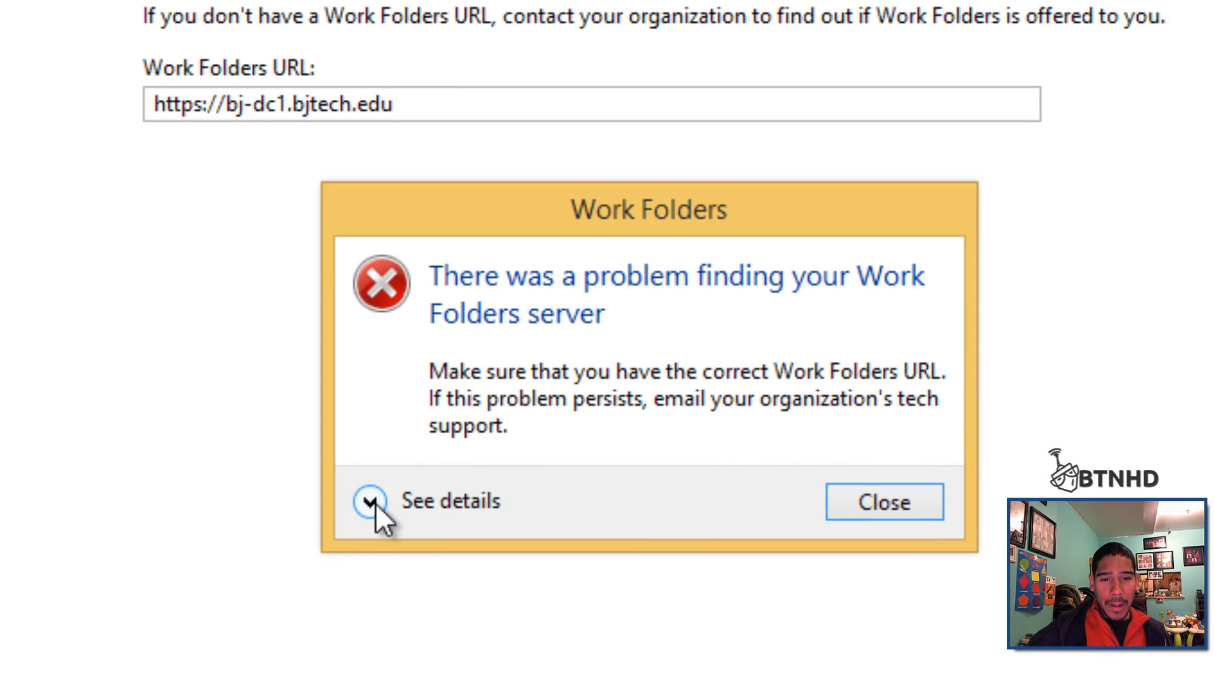
{"action": "left_click", "coordinate": [369, 501]}
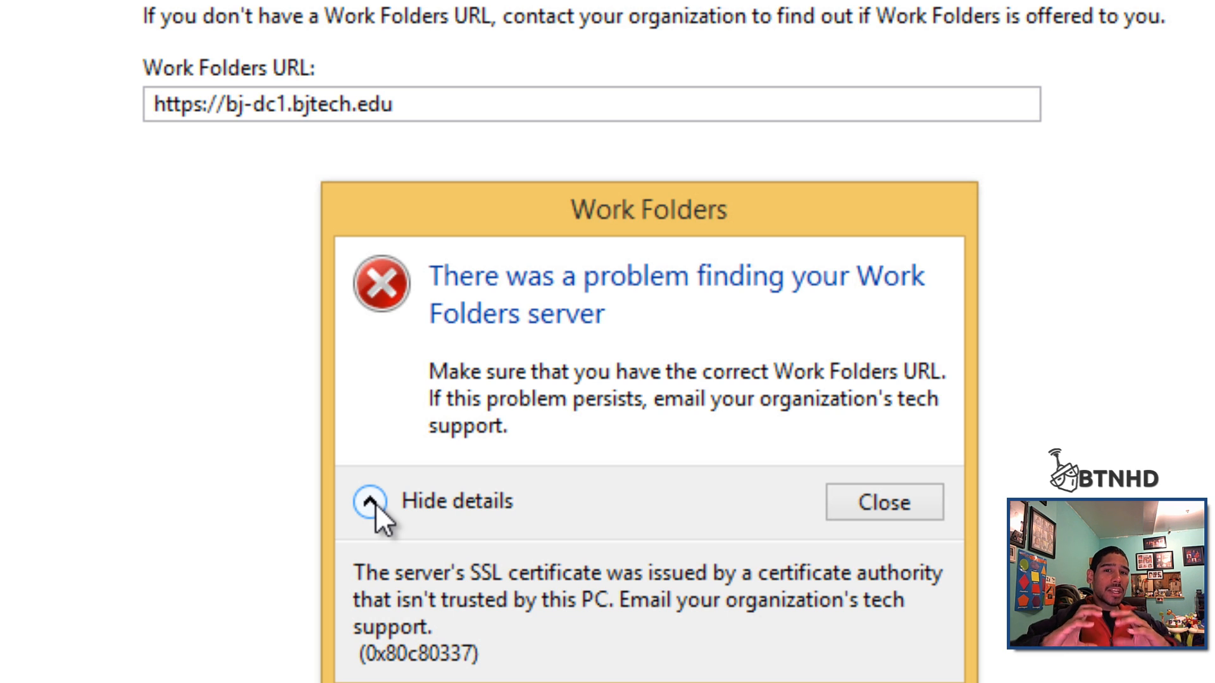
{"action": "mouse_move", "coordinate": [379, 519]}
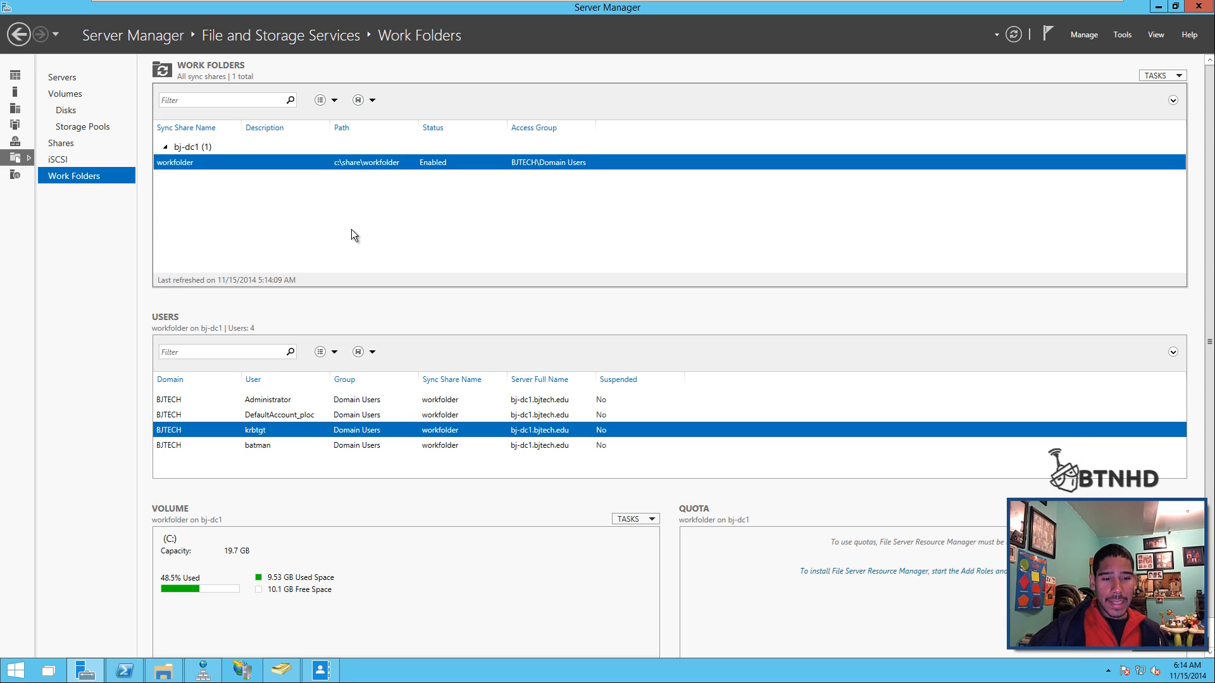
- Launch MMC with the Certificates (Local Computer) snap-in and expand Trusted Root Certification Authorities
{"action": "scroll", "scroll_direction": "down", "scroll_amount": 3}
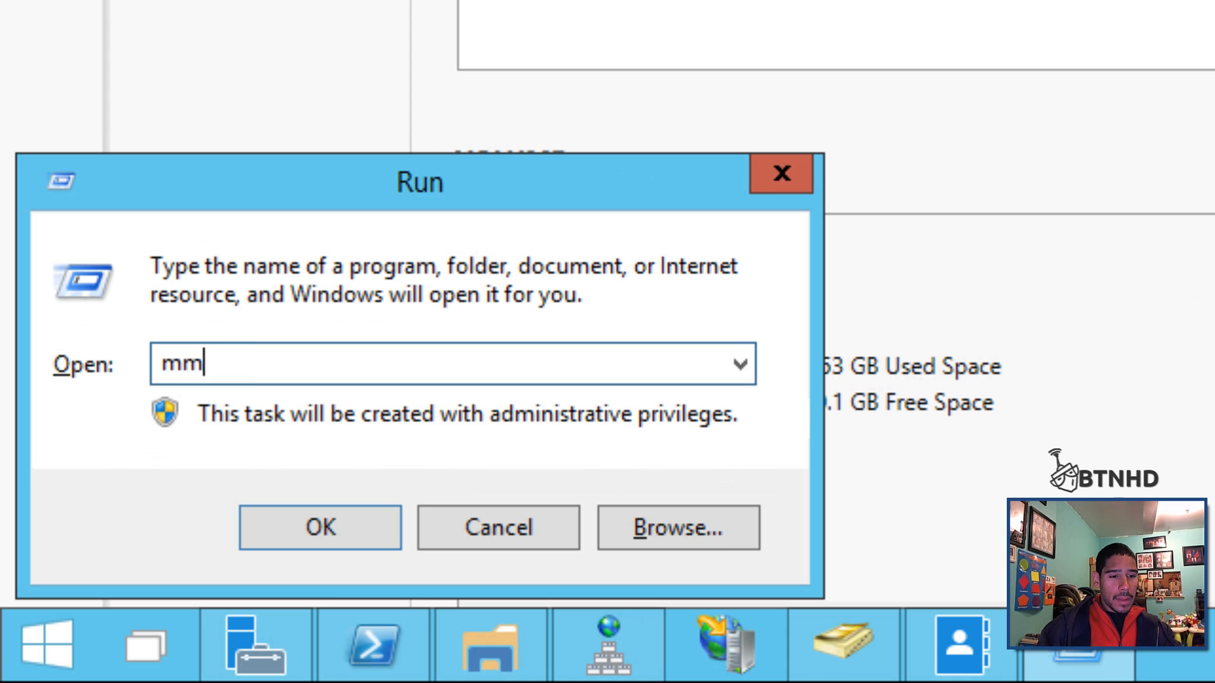
{"action": "left_click", "coordinate": [319, 527]}
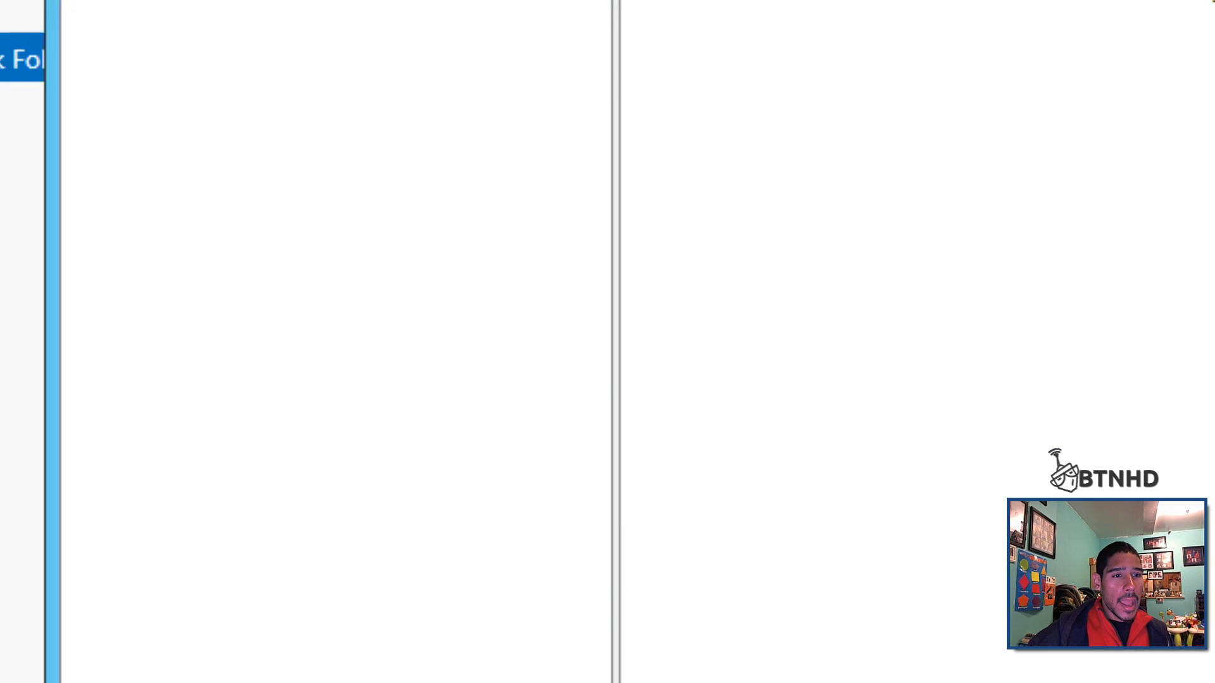
{"action": "left_click", "coordinate": [75, 82]}
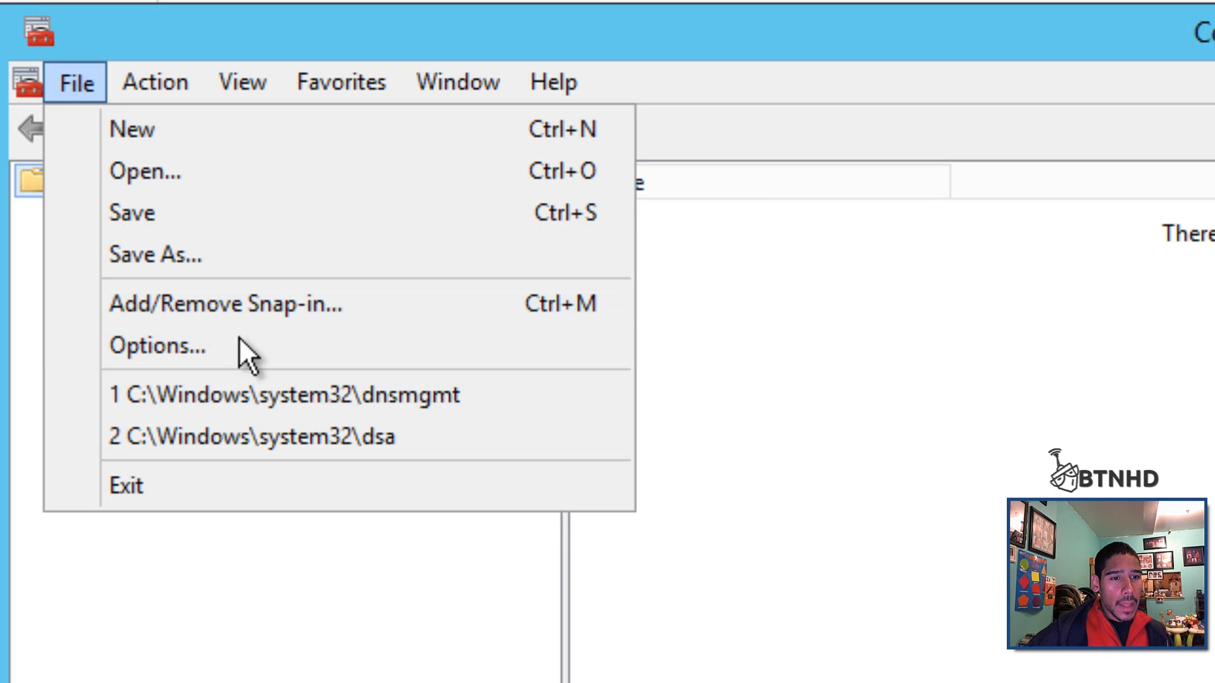
{"action": "left_click", "coordinate": [225, 302]}
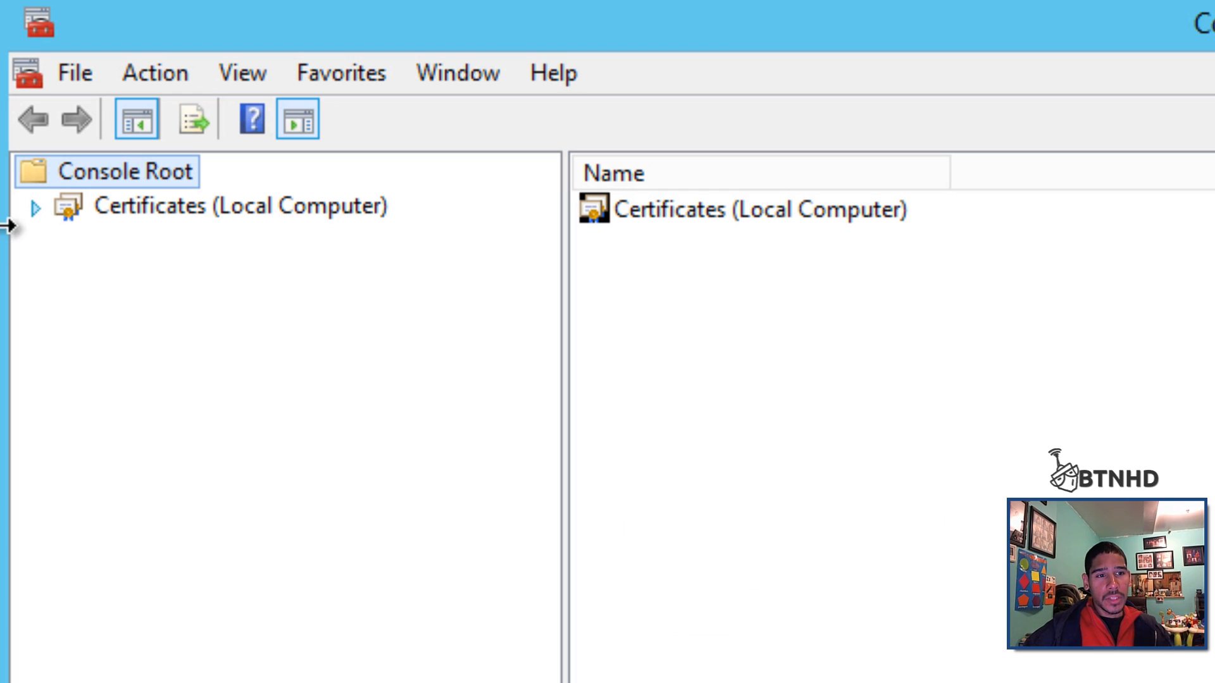
{"action": "left_click", "coordinate": [34, 205]}
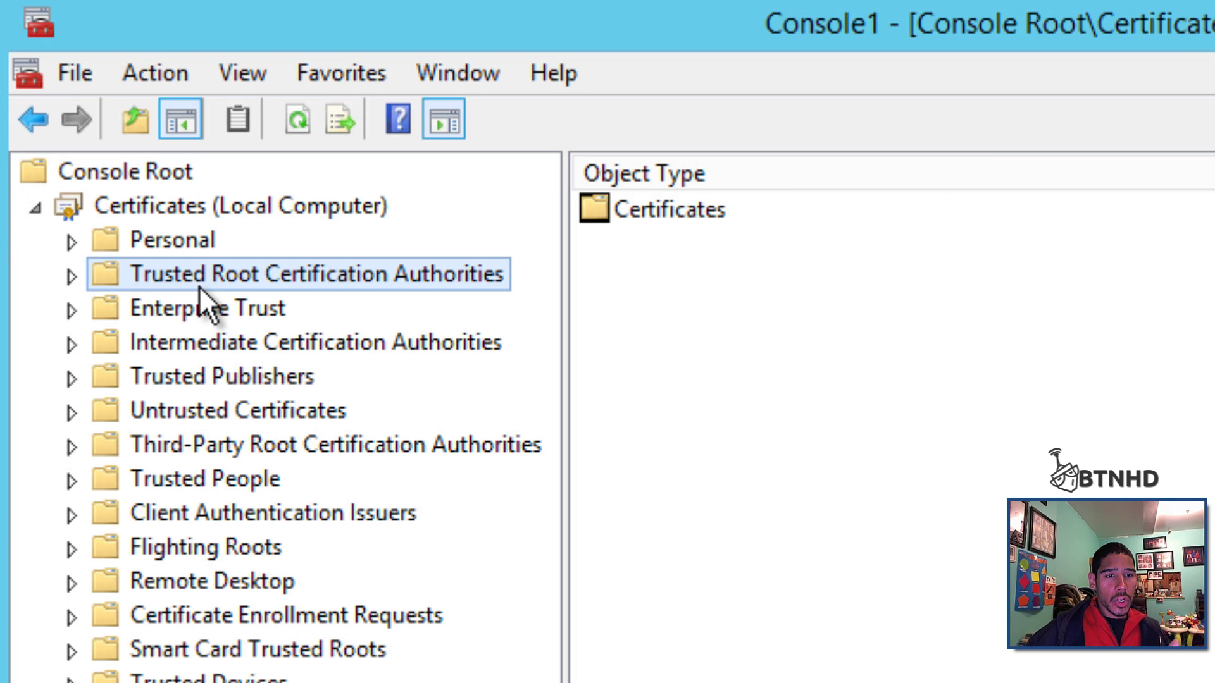
{"action": "left_click", "coordinate": [75, 273]}
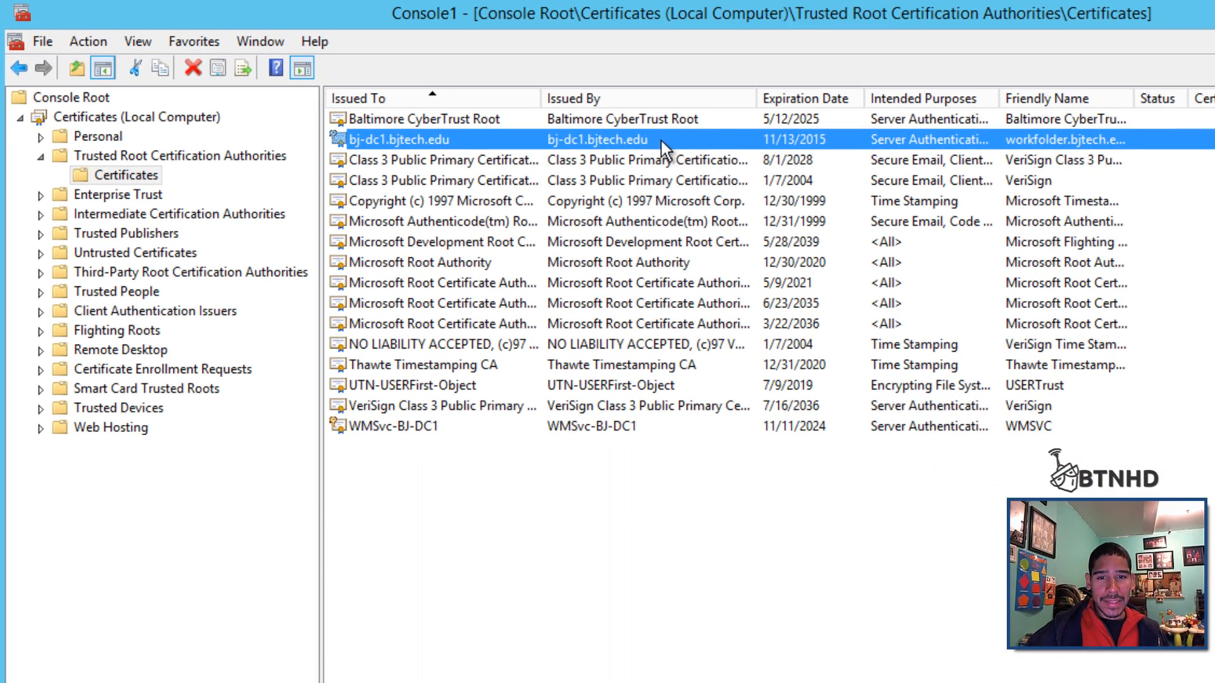
{"action": "mouse_move", "coordinate": [1073, 163]}
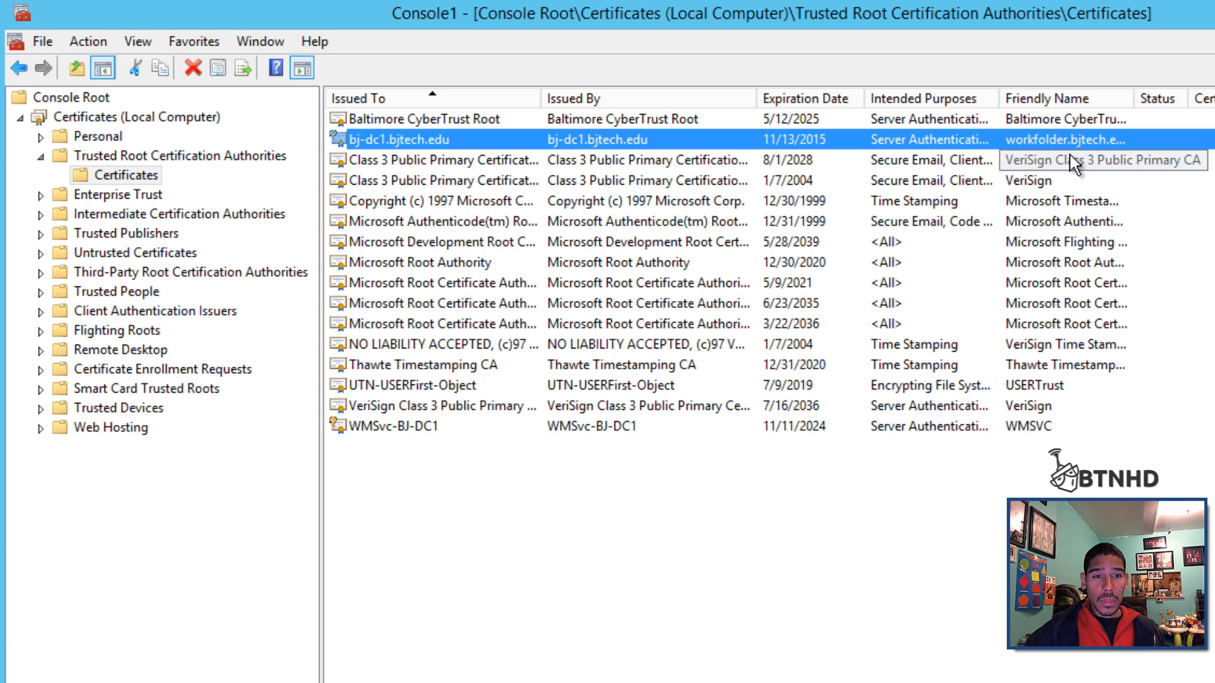
{"action": "mouse_move", "coordinate": [386, 147]}
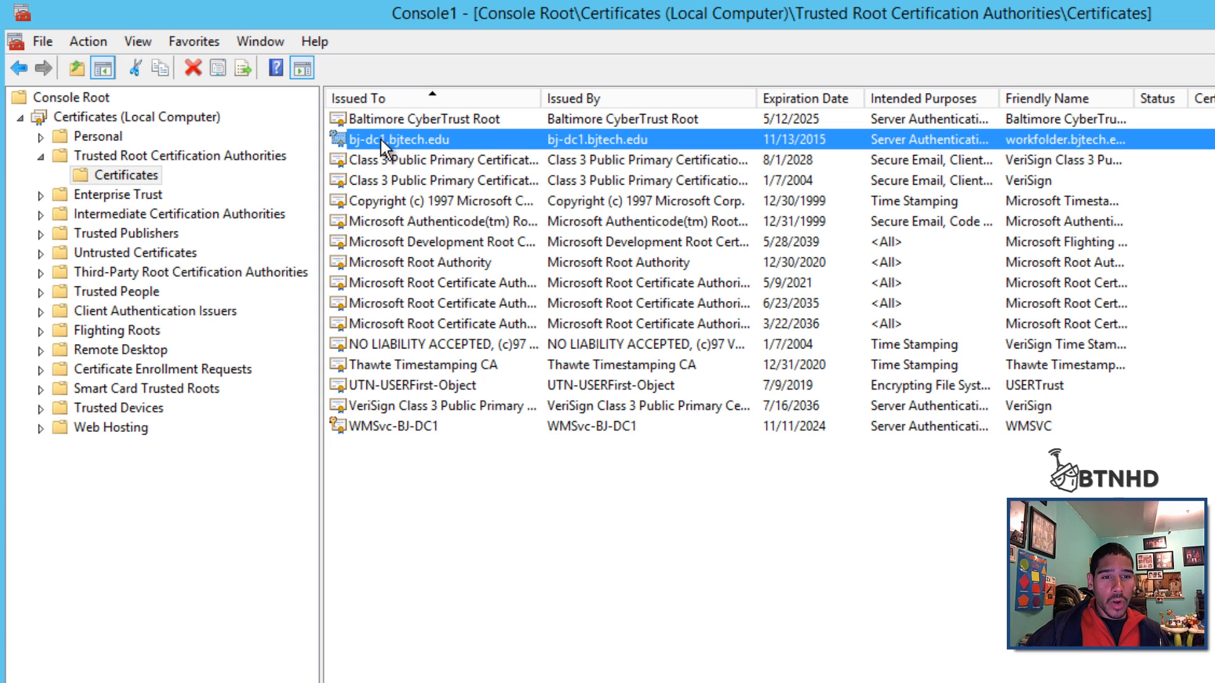
- Start All Tasks > Export on the bj-dc1.bjtech.edu certificate to launch the Export Wizard
{"action": "right_click", "coordinate": [396, 139]}
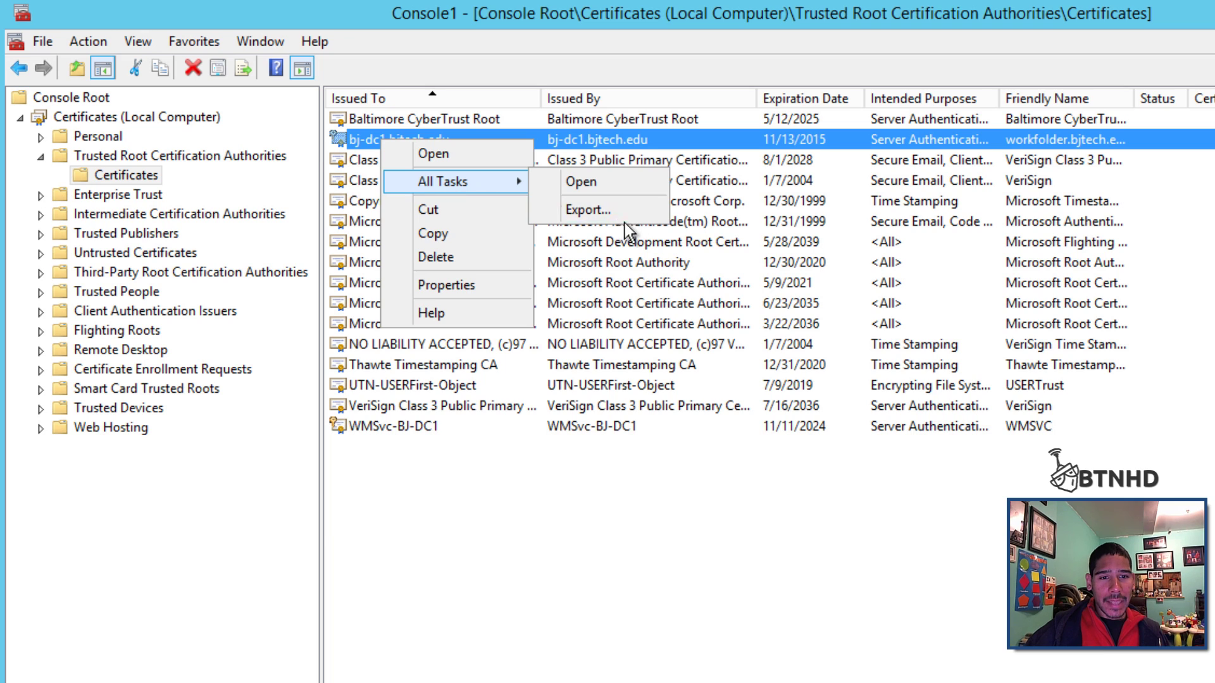
{"action": "left_click", "coordinate": [586, 209]}
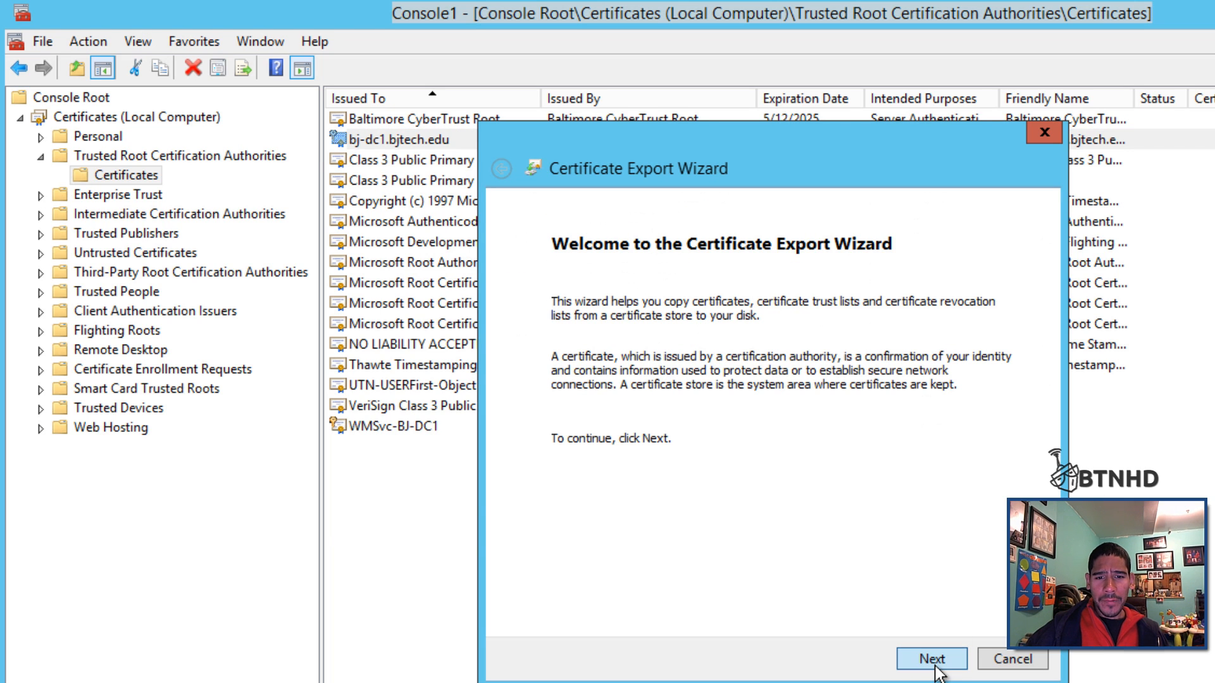
- Export the bj-dc1.bjtech.edu certificate to C:\share\workfolder\cert.cer and confirm the success message
{"action": "left_click", "coordinate": [930, 658]}
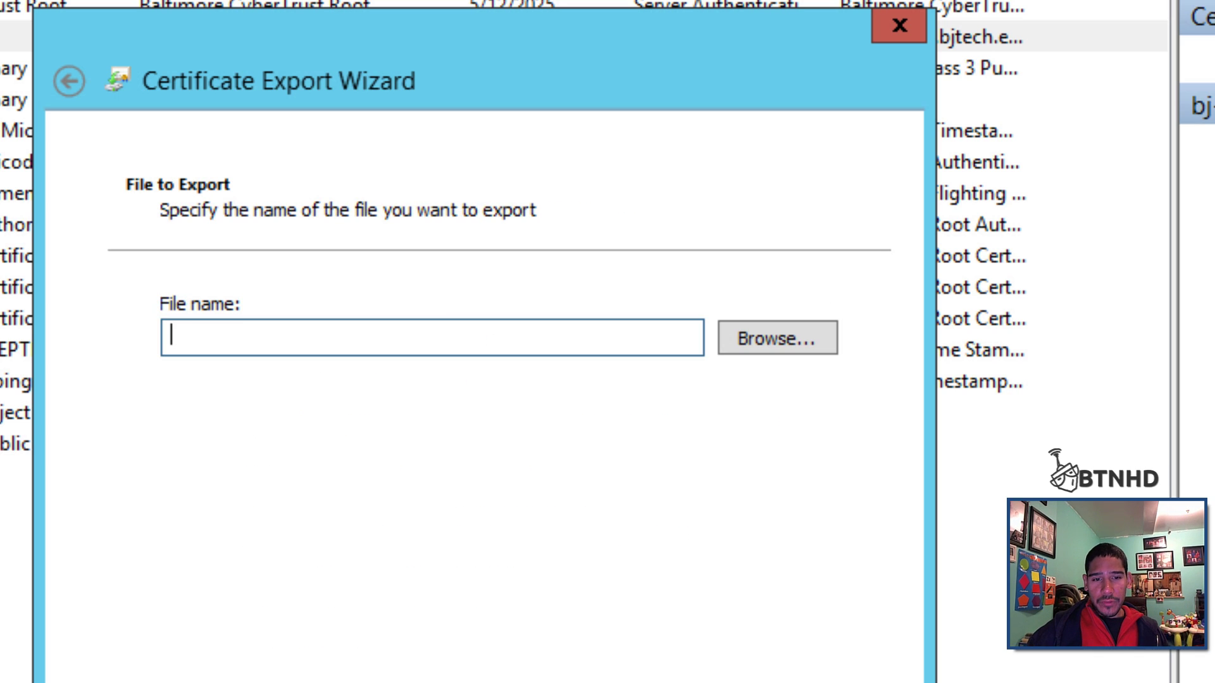
{"action": "left_click", "coordinate": [776, 339]}
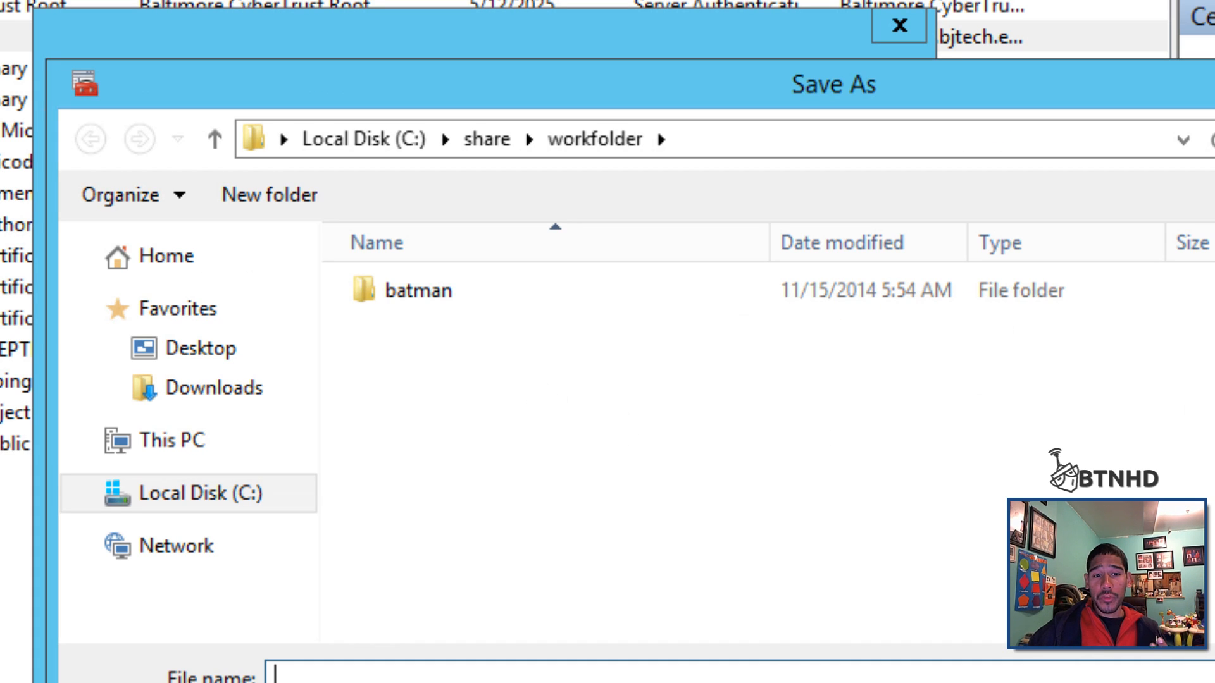
{"action": "type", "text": "ce"}
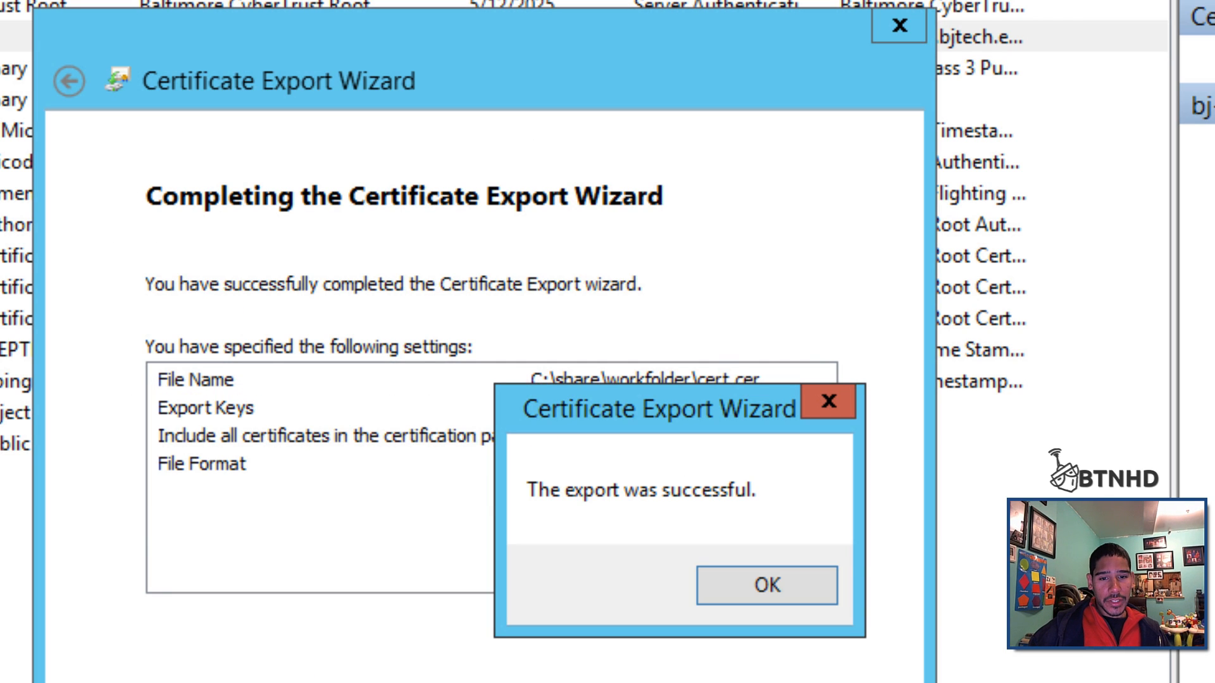
{"action": "mouse_move", "coordinate": [764, 584]}
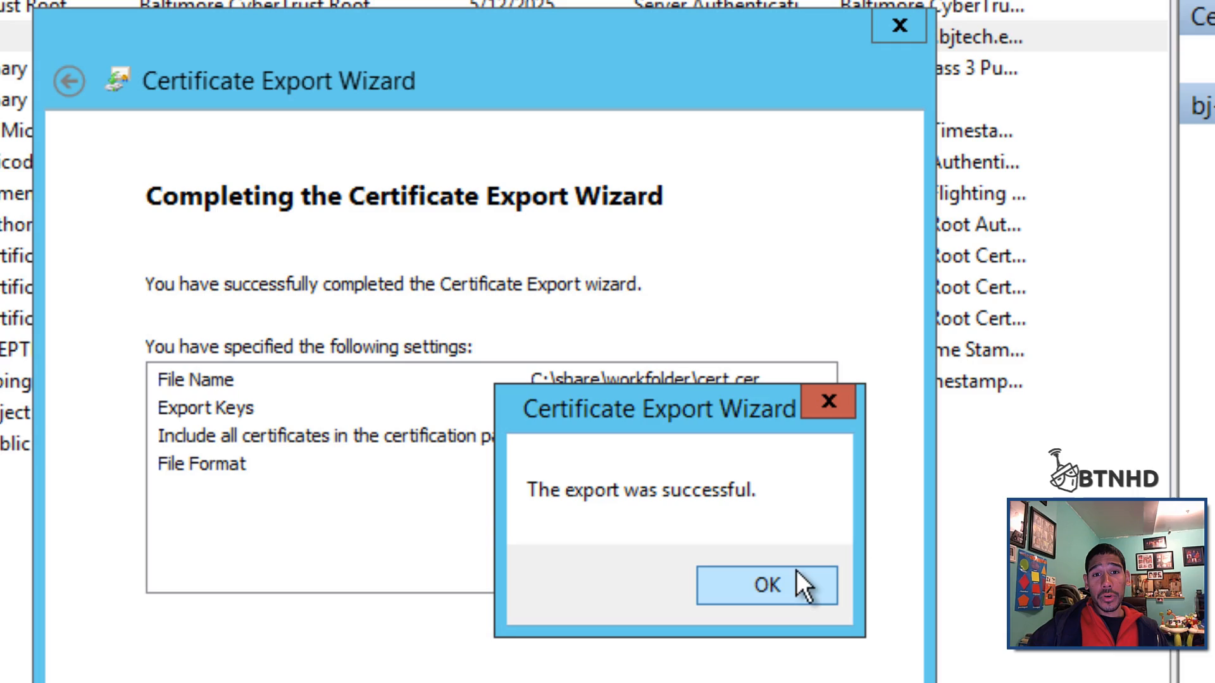
{"action": "left_click", "coordinate": [764, 584]}
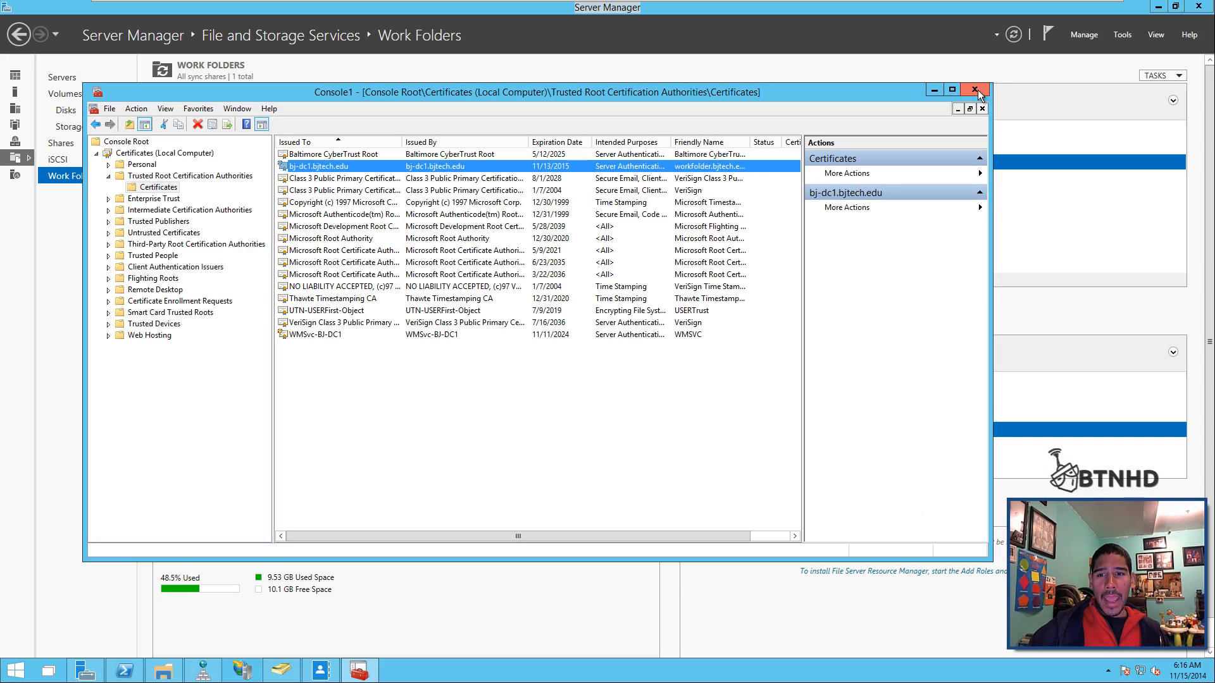
- Dismiss the untrusted-certificate error and browse \\bj-dc1\share\workfolder to copy cert.cer to the client desktop
{"action": "left_click", "coordinate": [978, 89]}
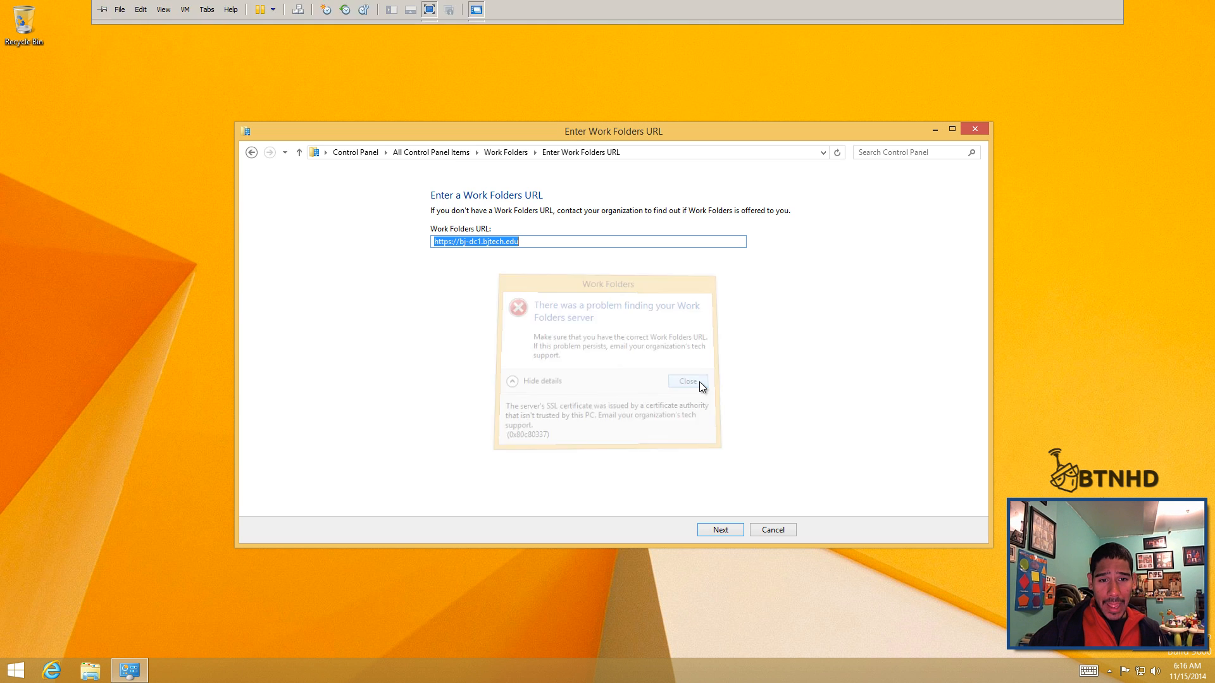
{"action": "left_click", "coordinate": [686, 380]}
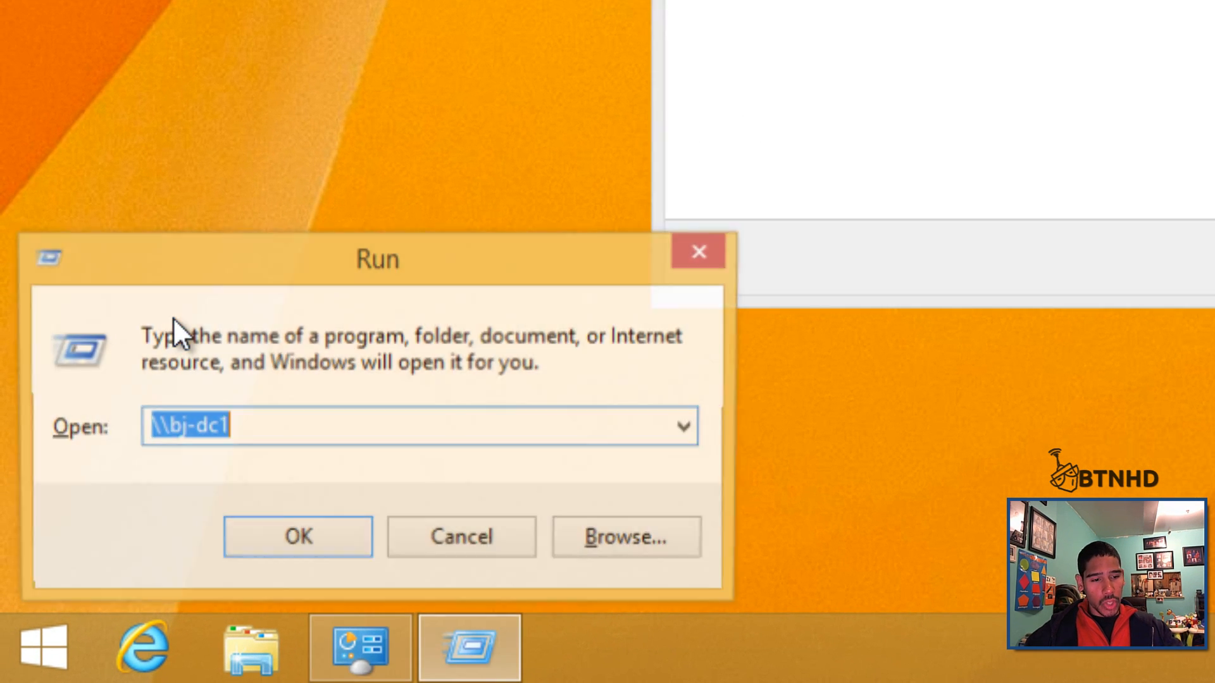
{"action": "left_click", "coordinate": [298, 536]}
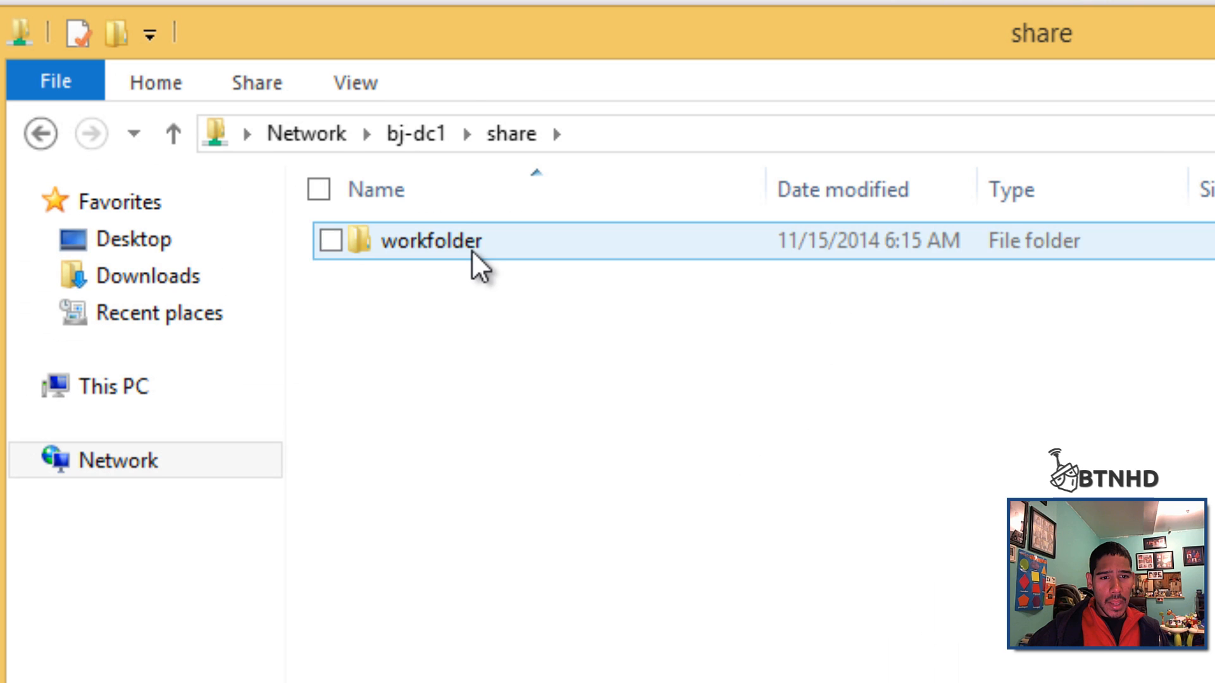
{"action": "double_click", "coordinate": [430, 240]}
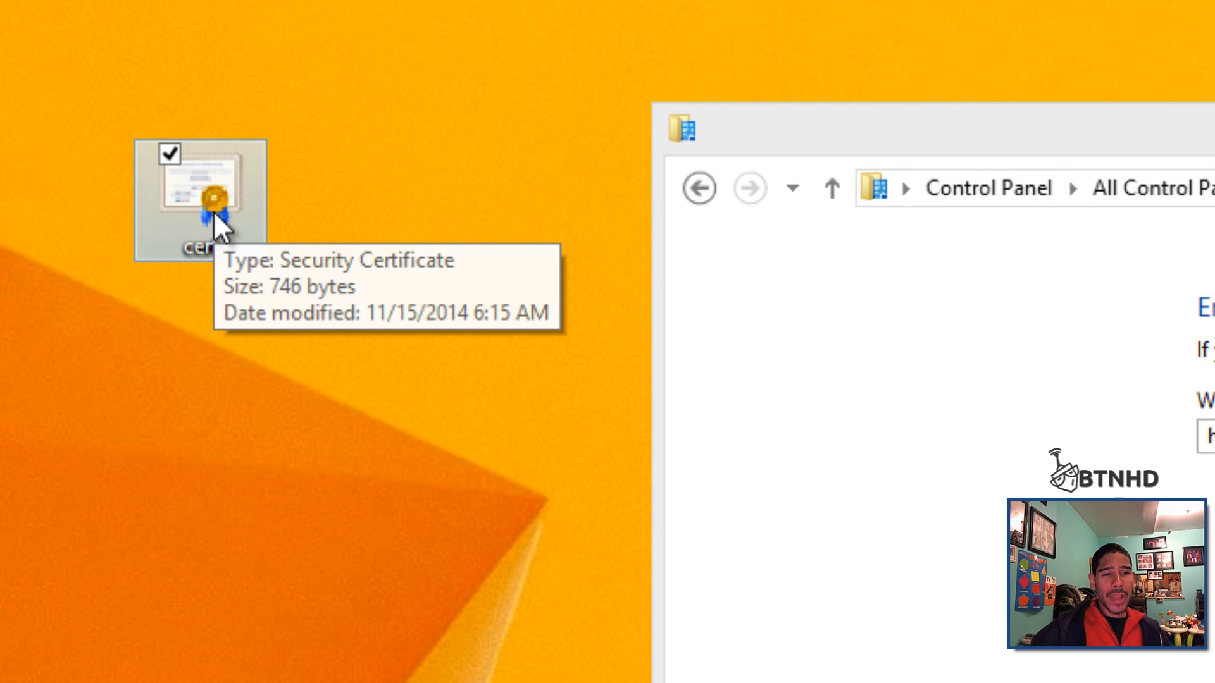
{"action": "mouse_move", "coordinate": [220, 233]}
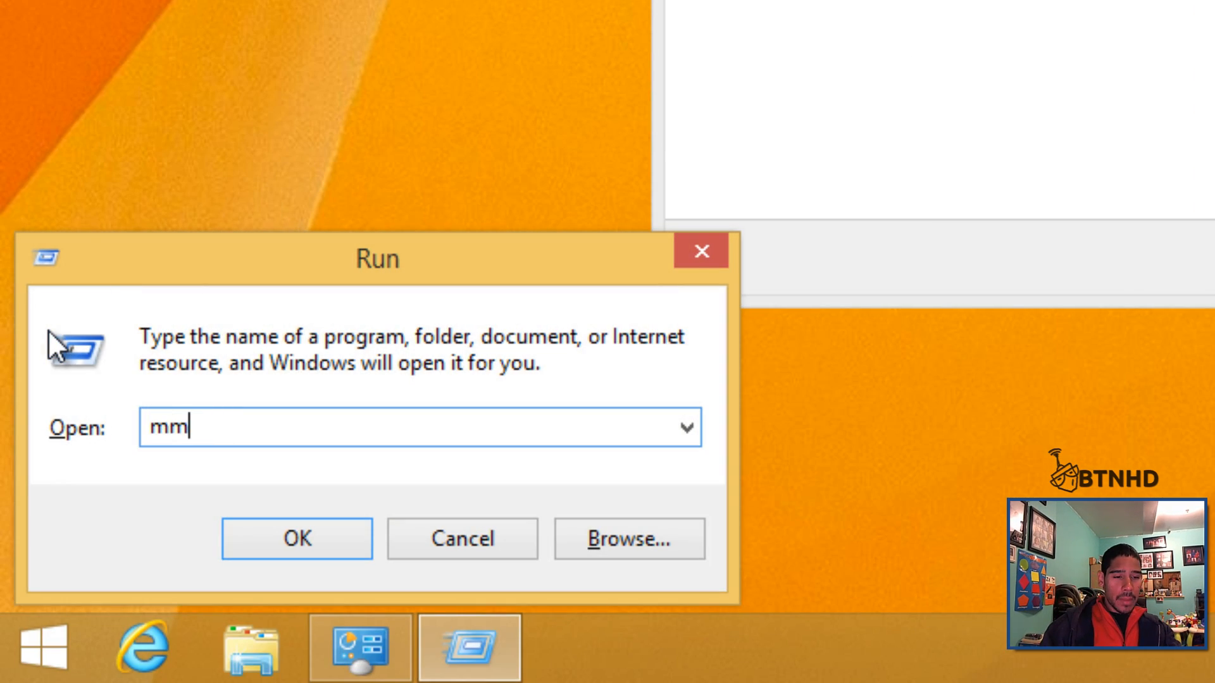
- Launch mmc and add the Certificates (Current User) snap-in, expanding its store
{"action": "left_click", "coordinate": [296, 537]}
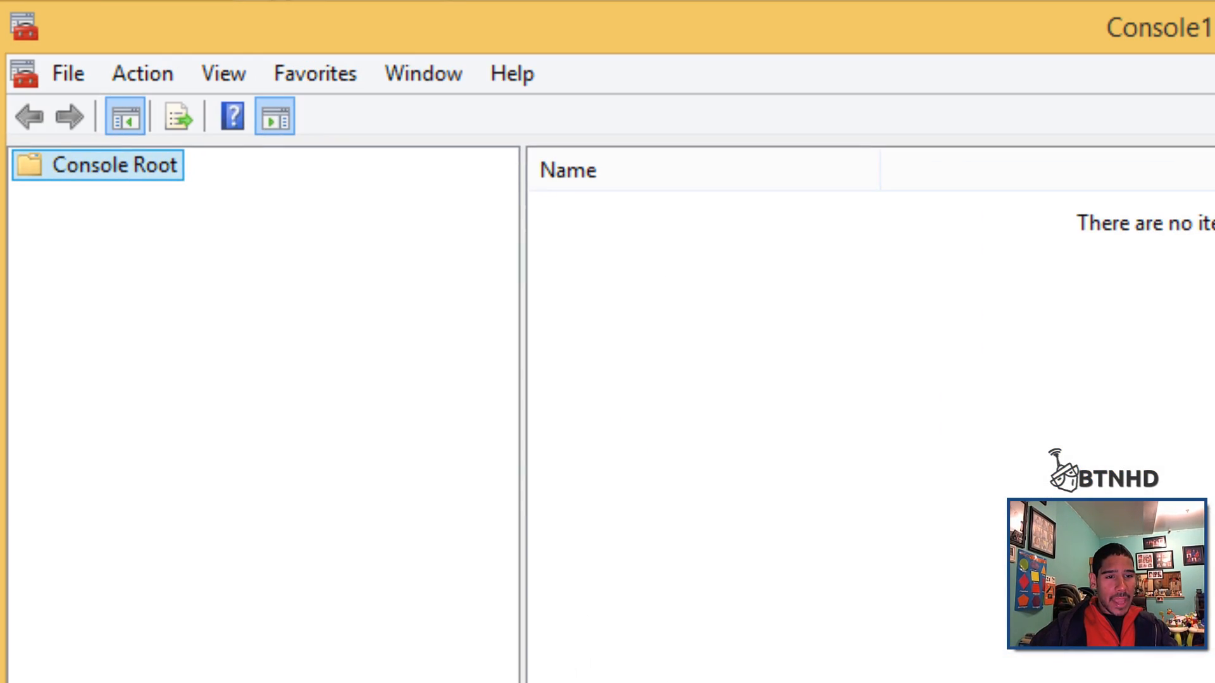
{"action": "left_click", "coordinate": [67, 74]}
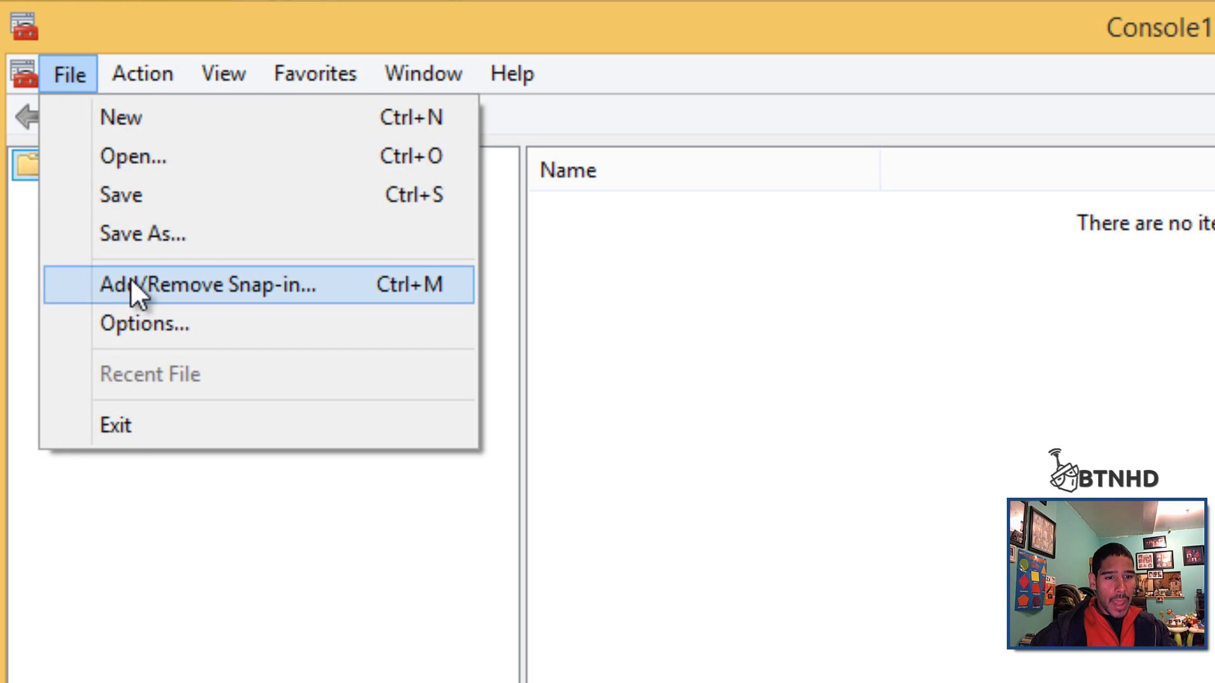
{"action": "left_click", "coordinate": [206, 285]}
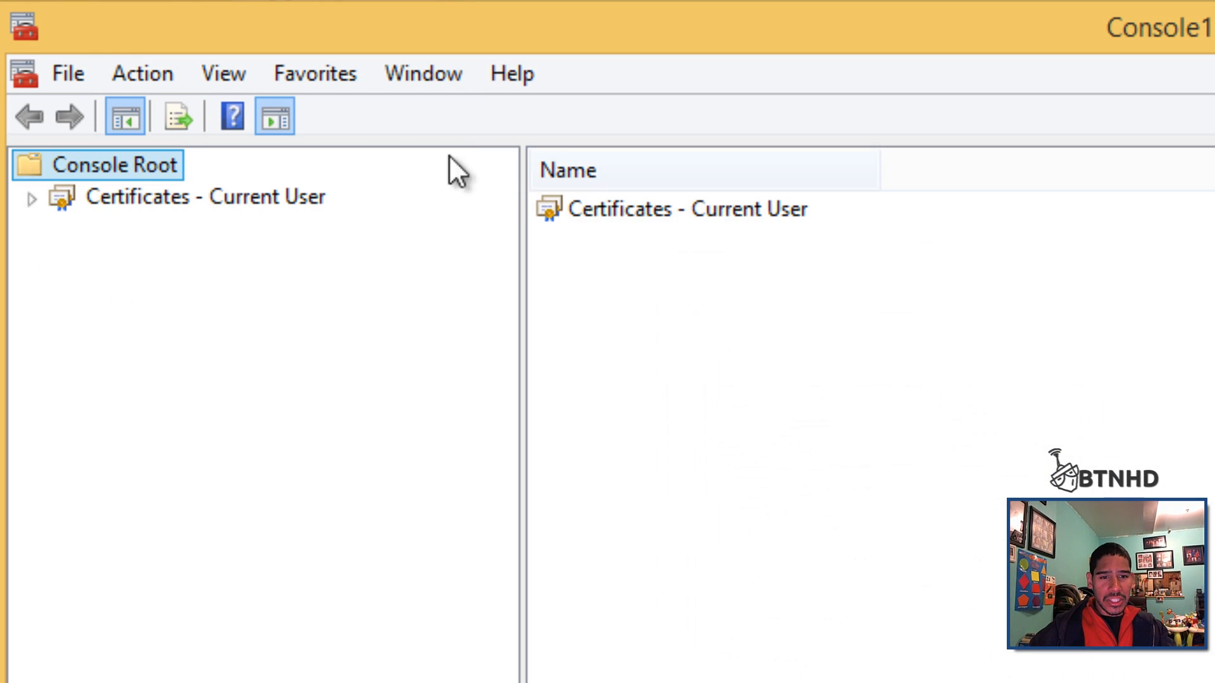
{"action": "left_click", "coordinate": [31, 196]}
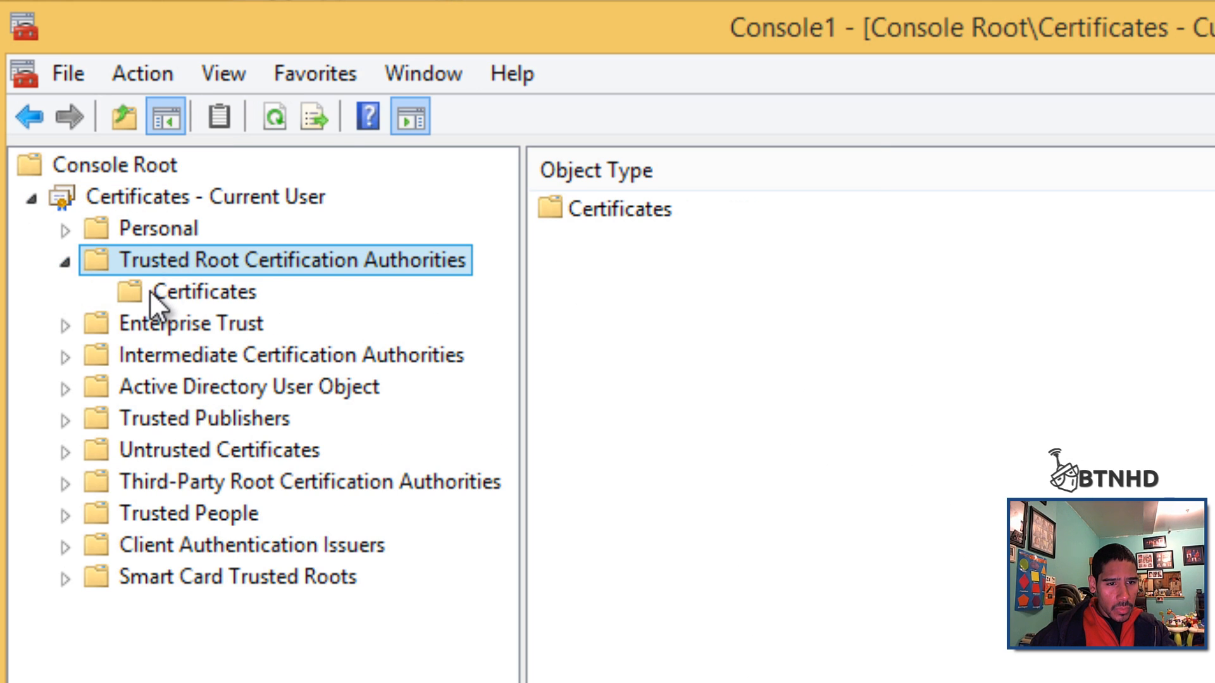
- Import cert.cer into Trusted Root Certification Authorities and accept the bj-dc1.bjtech.edu root certificate
{"action": "right_click", "coordinate": [205, 291]}
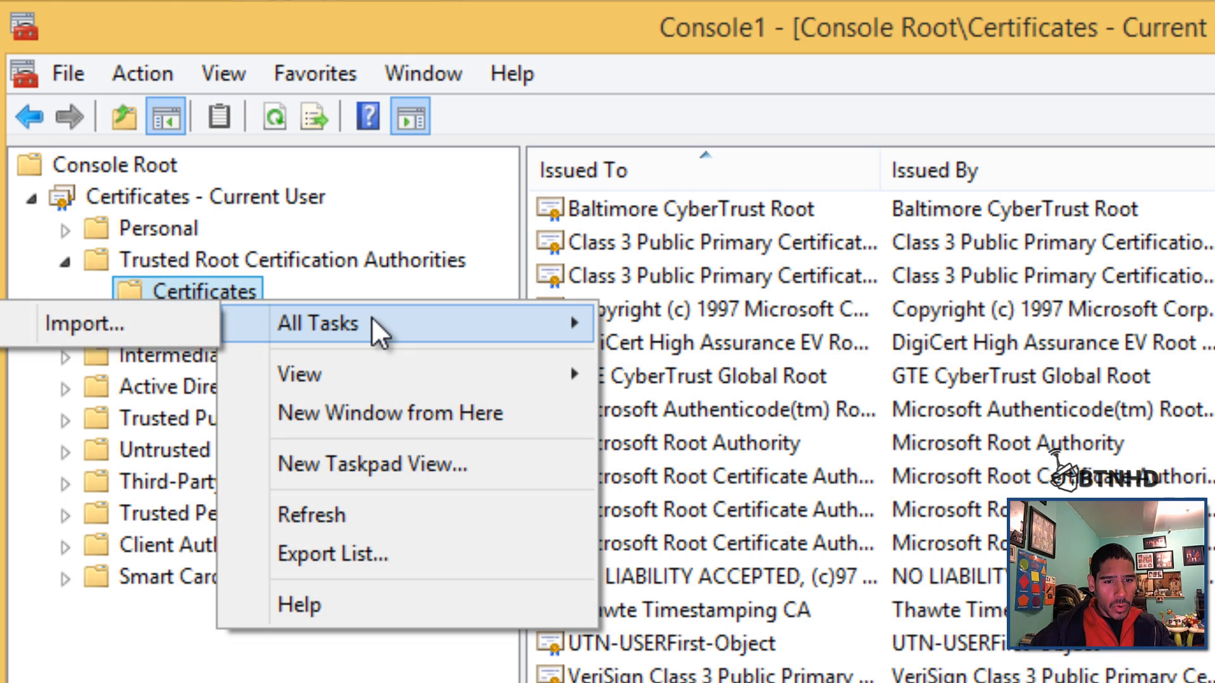
{"action": "left_click", "coordinate": [84, 323]}
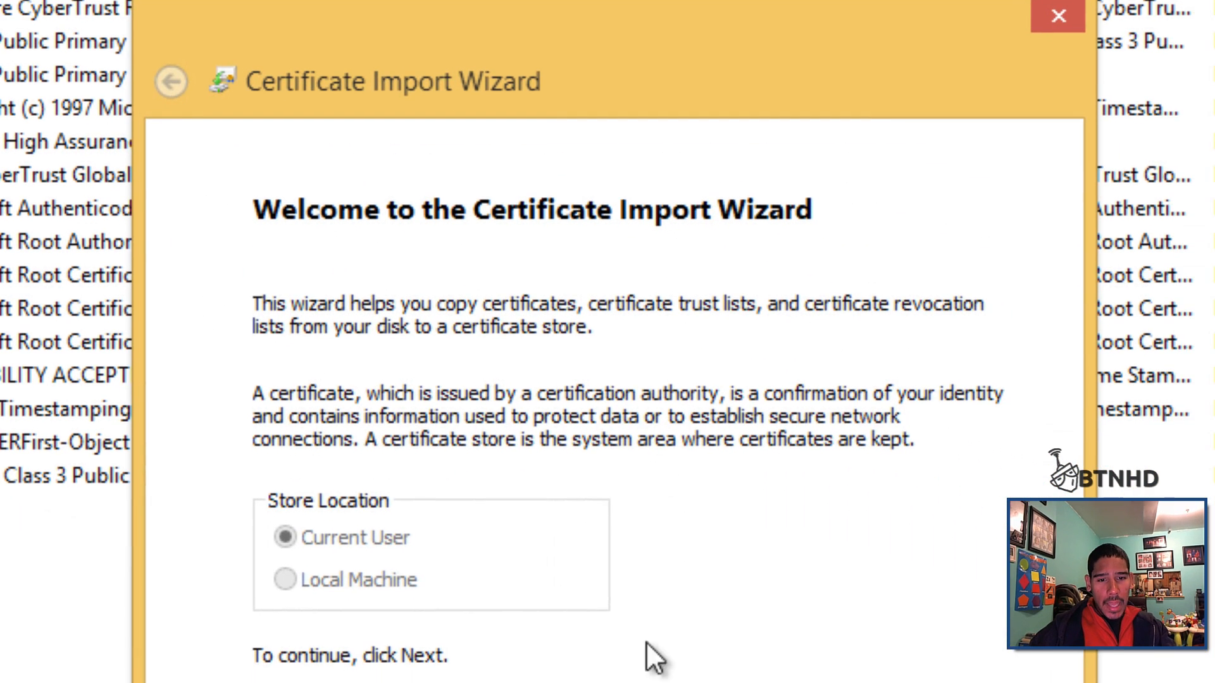
{"action": "left_click", "coordinate": [658, 655]}
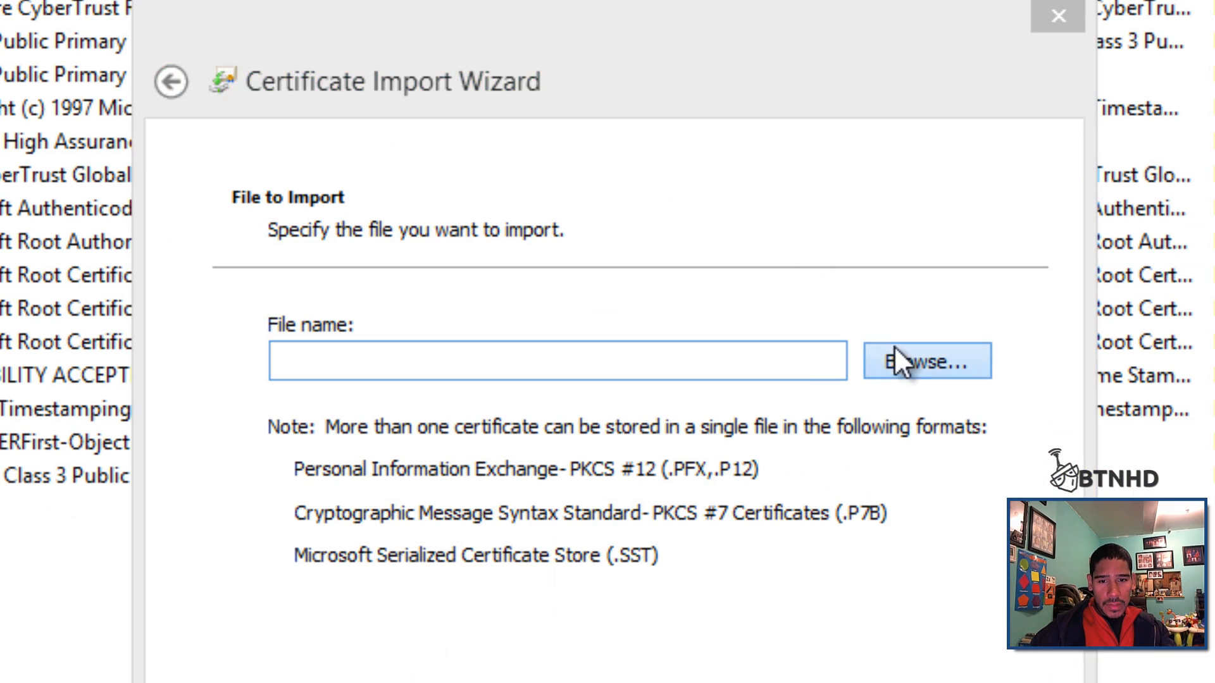
{"action": "left_click", "coordinate": [926, 360]}
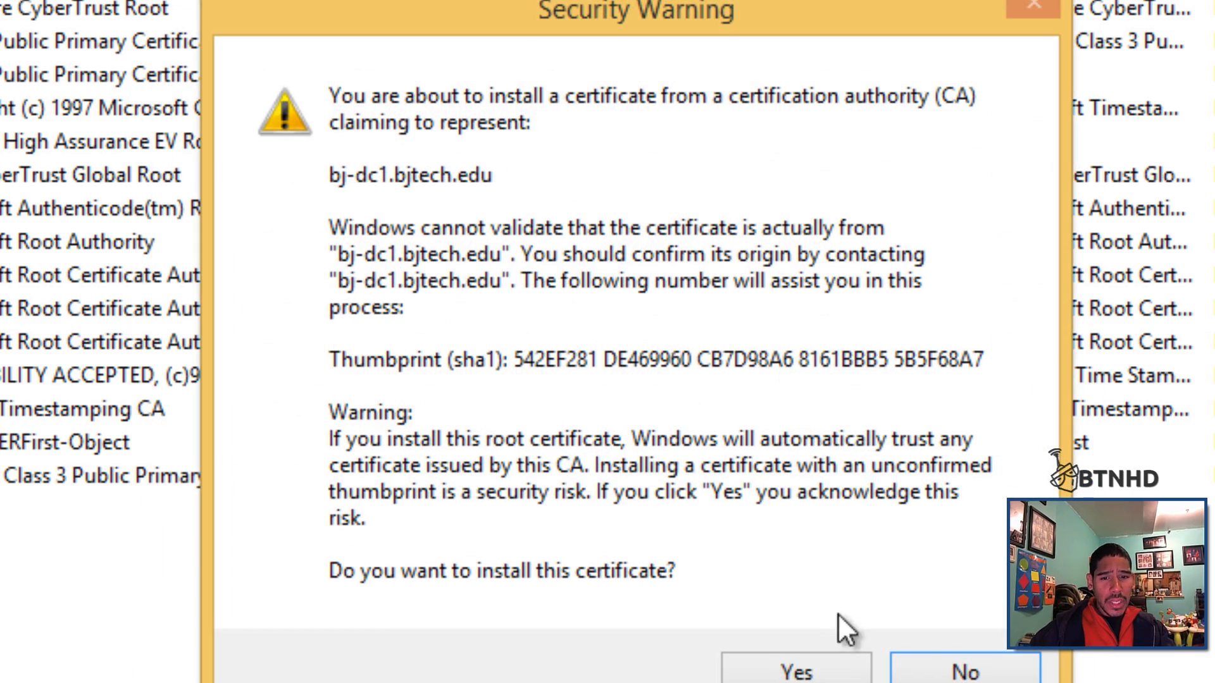
{"action": "left_click", "coordinate": [795, 671]}
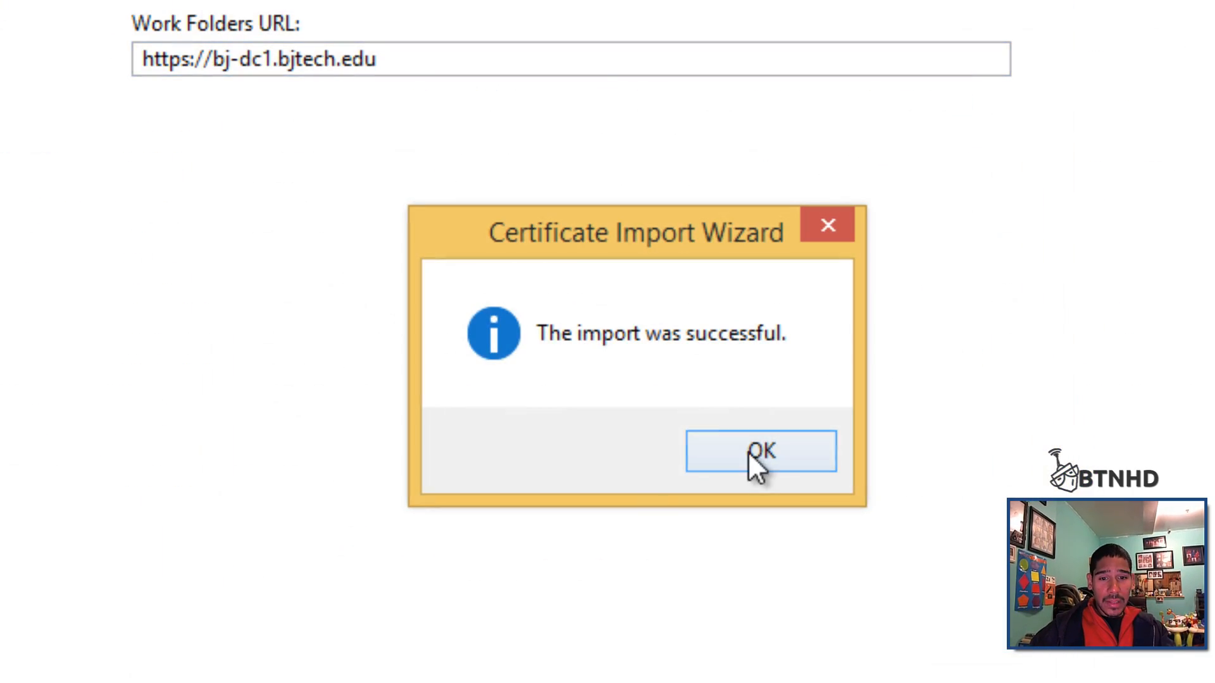
- Proceed to the Work Folders location page and attempt to change it, hitting the not-enough-free-space error
{"action": "left_click", "coordinate": [759, 452]}
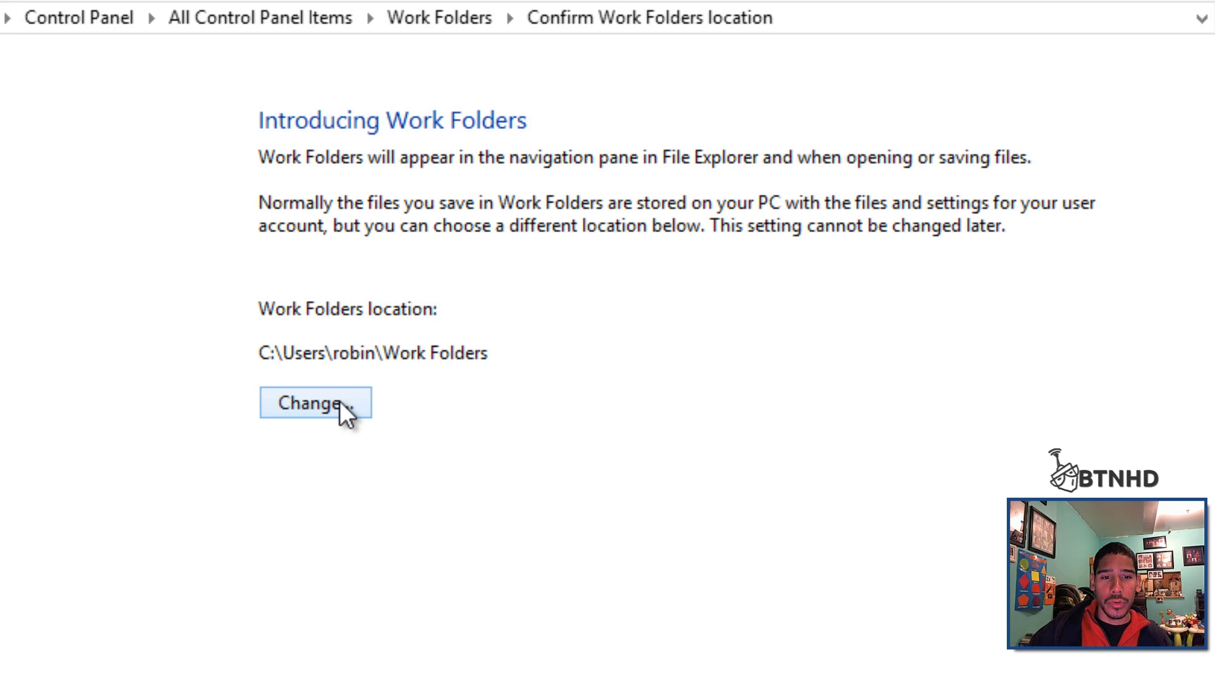
{"action": "left_click", "coordinate": [315, 402]}
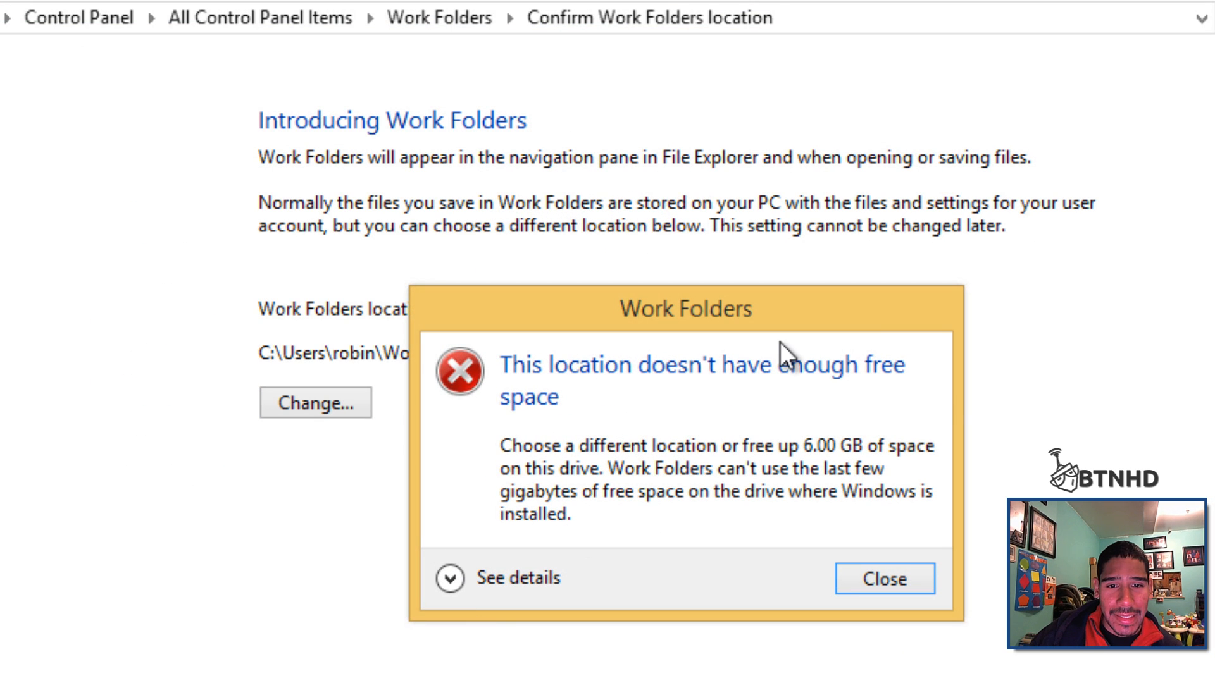
{"action": "mouse_move", "coordinate": [600, 477]}
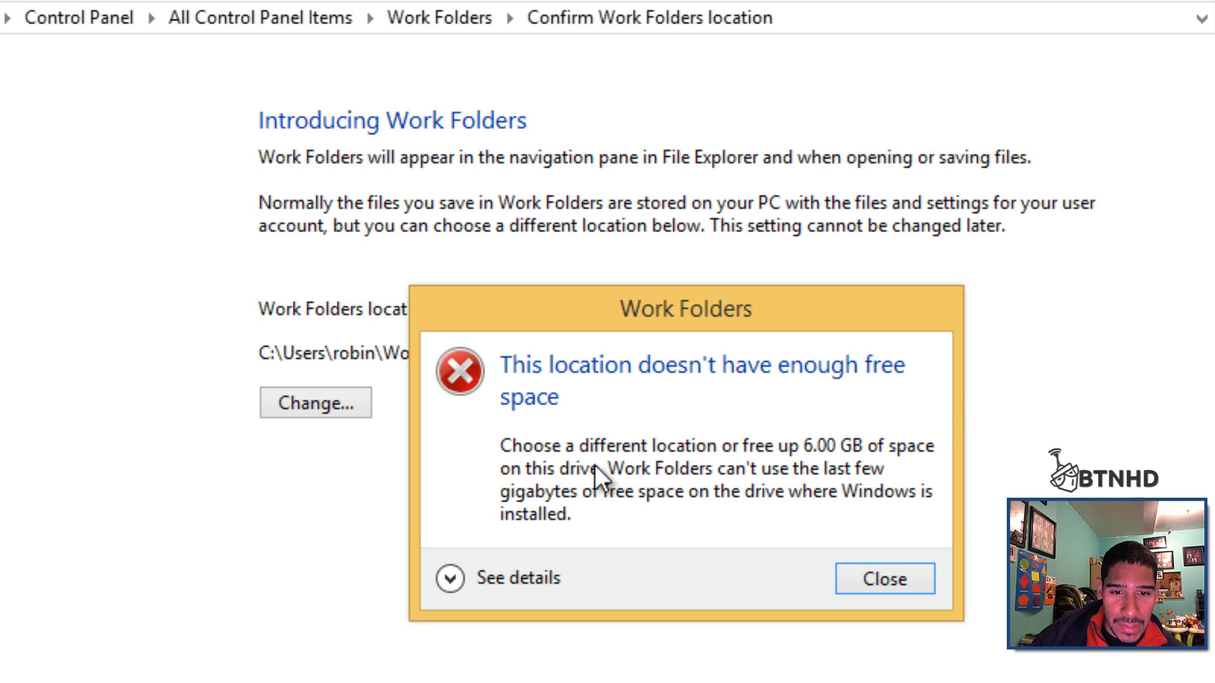
{"action": "mouse_move", "coordinate": [889, 470]}
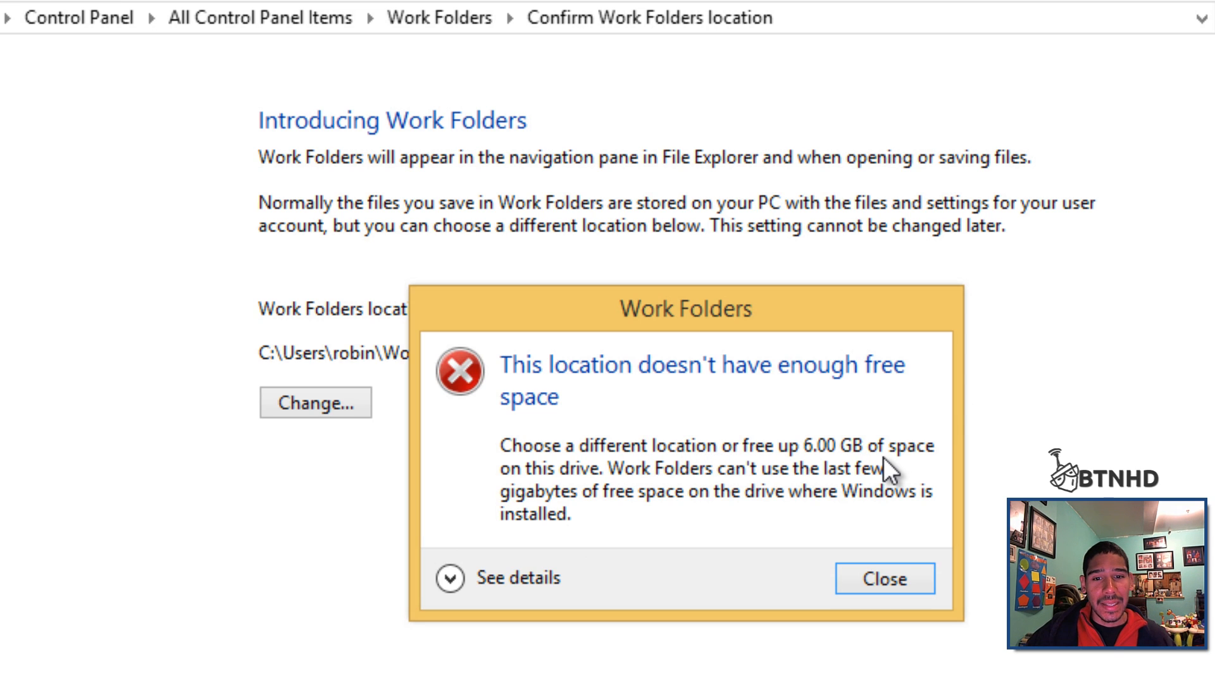
{"action": "mouse_move", "coordinate": [577, 488]}
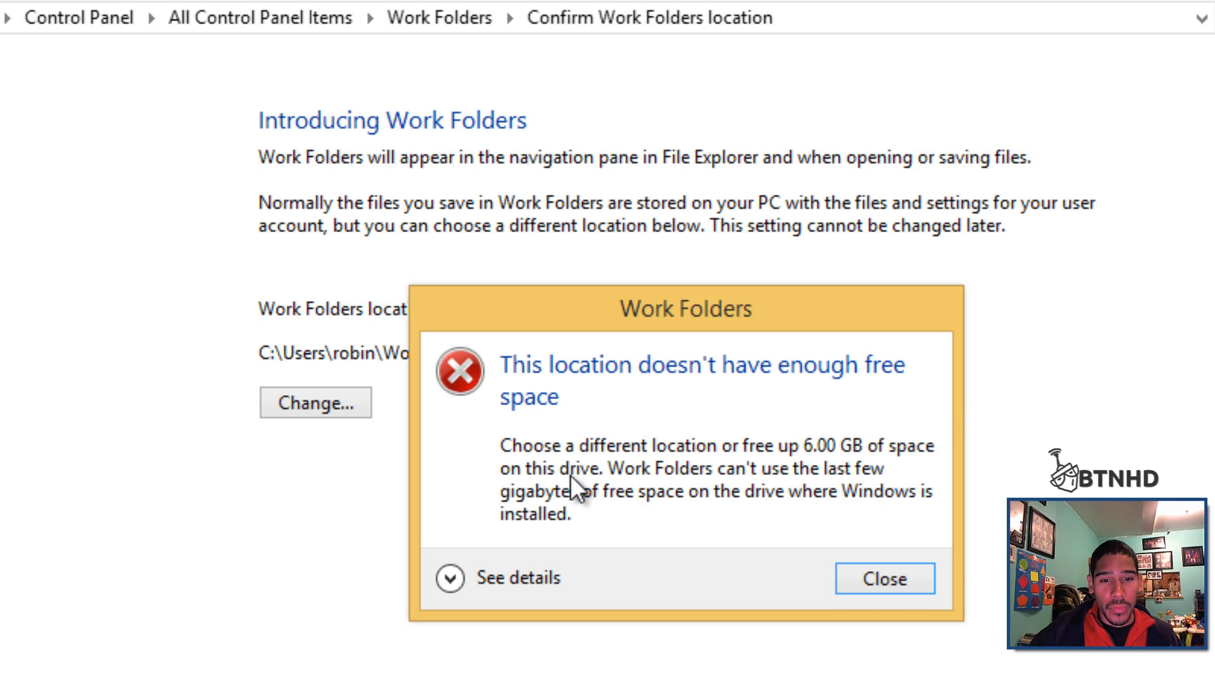
{"action": "mouse_move", "coordinate": [872, 489]}
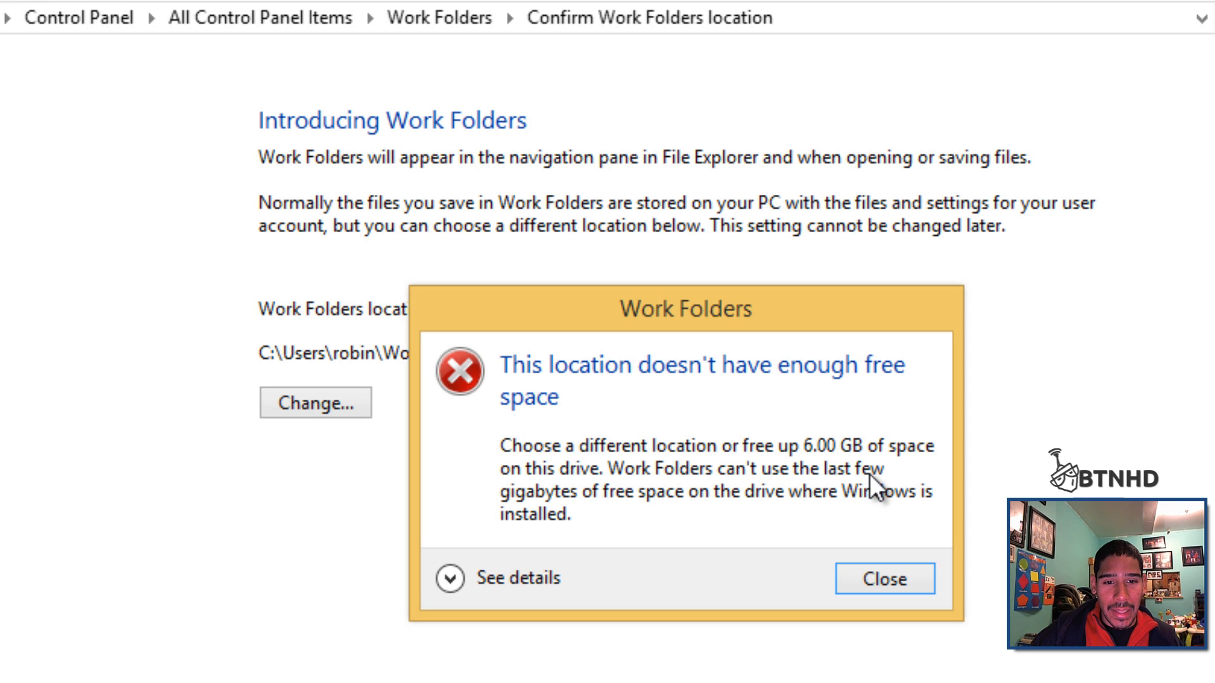
{"action": "left_click", "coordinate": [883, 579]}
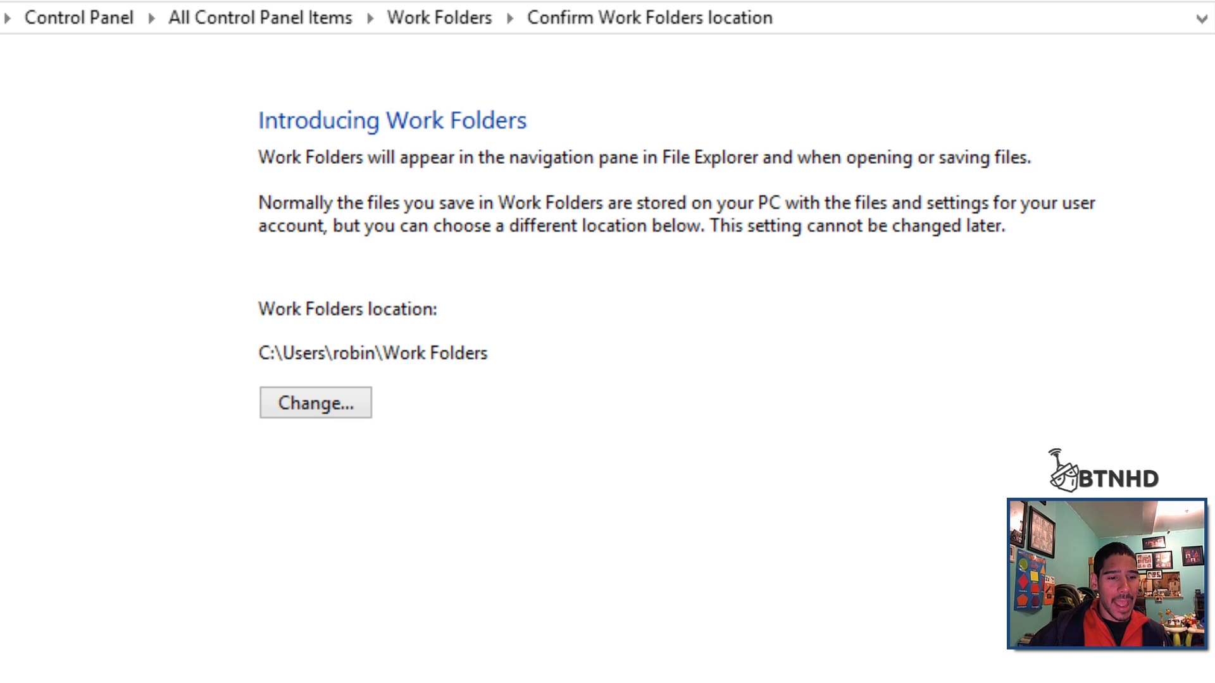
{"action": "left_click", "coordinate": [315, 403]}
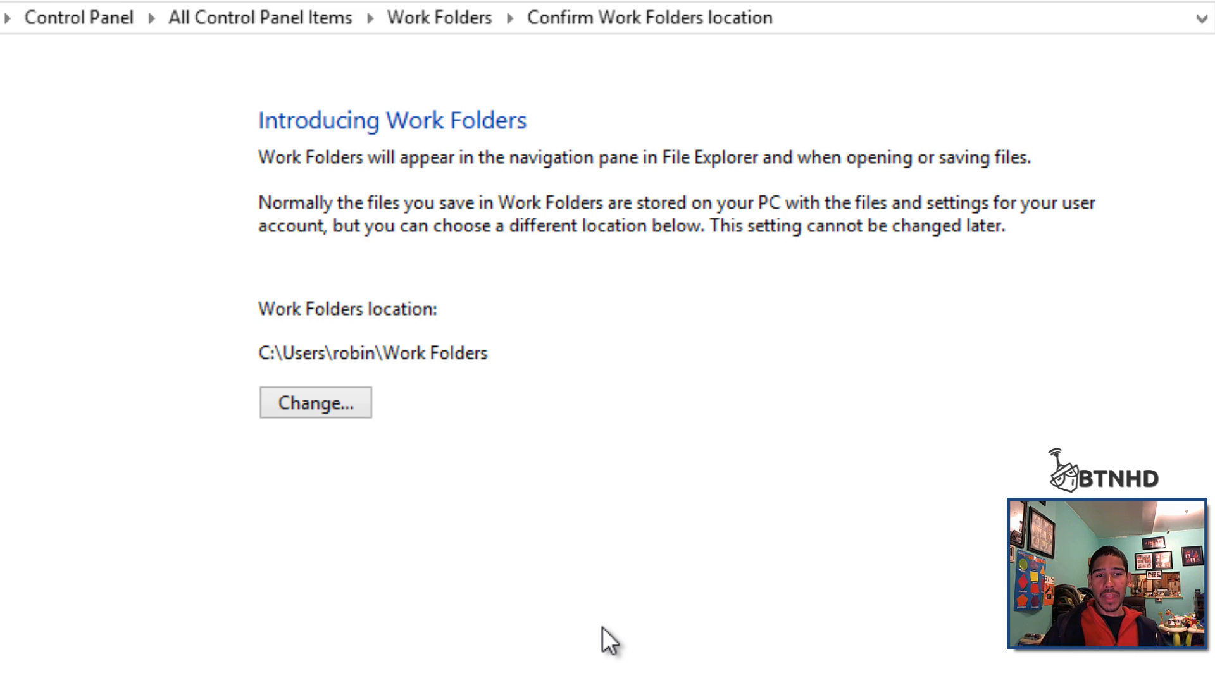
{"action": "mouse_move", "coordinate": [428, 522]}
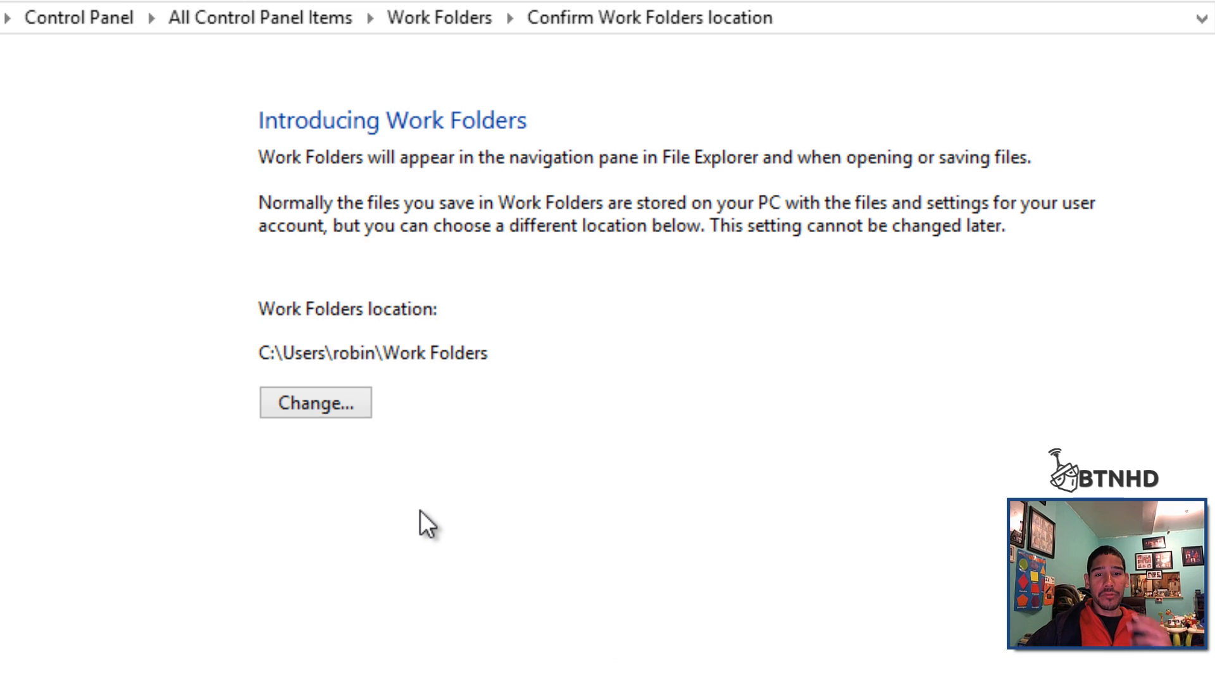